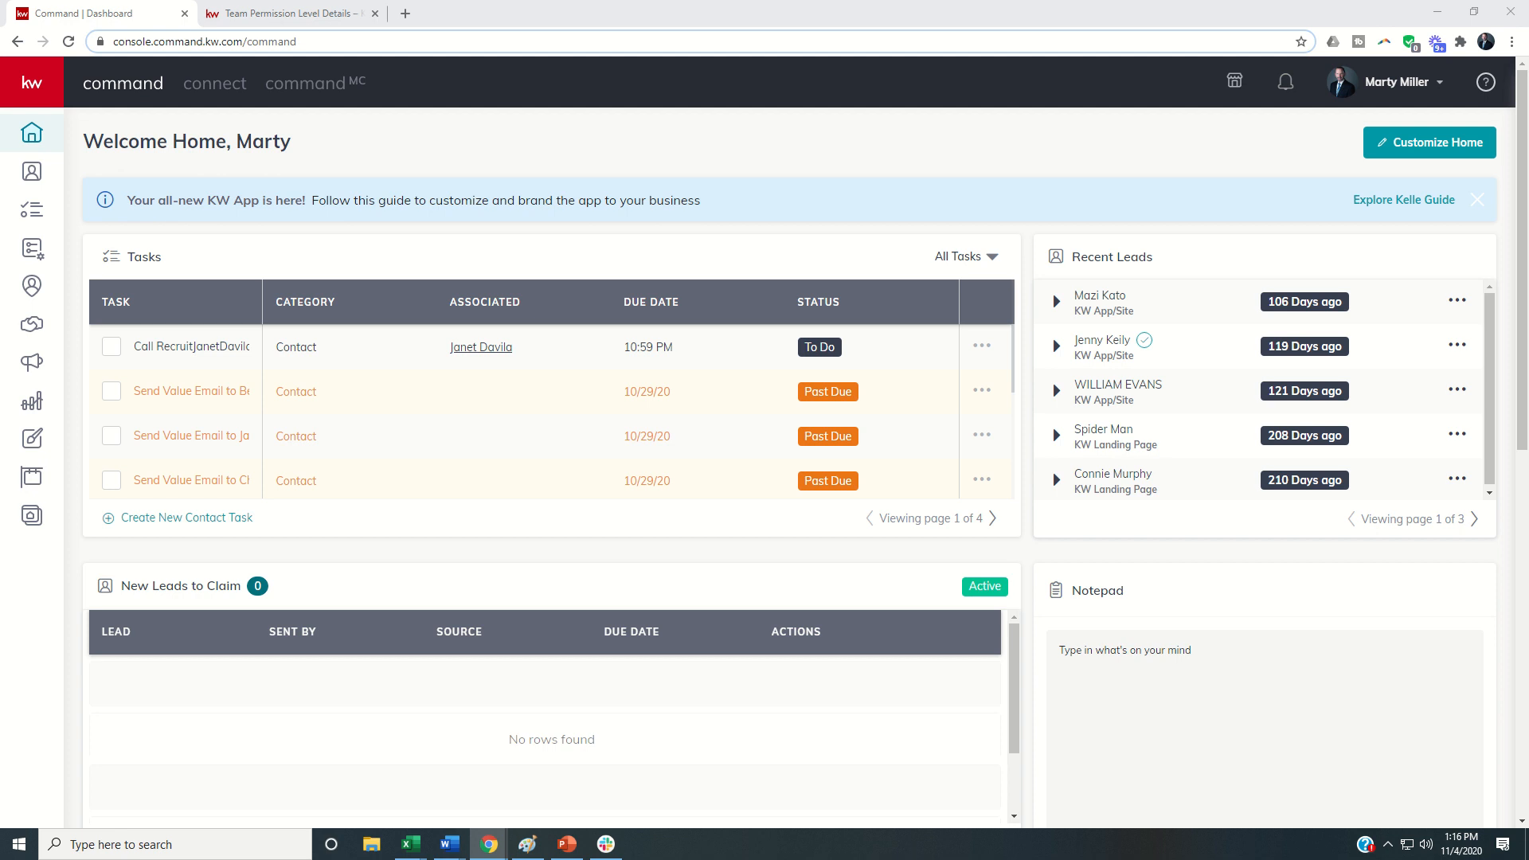
{"action": "mouse_move", "coordinate": [464, 234]}
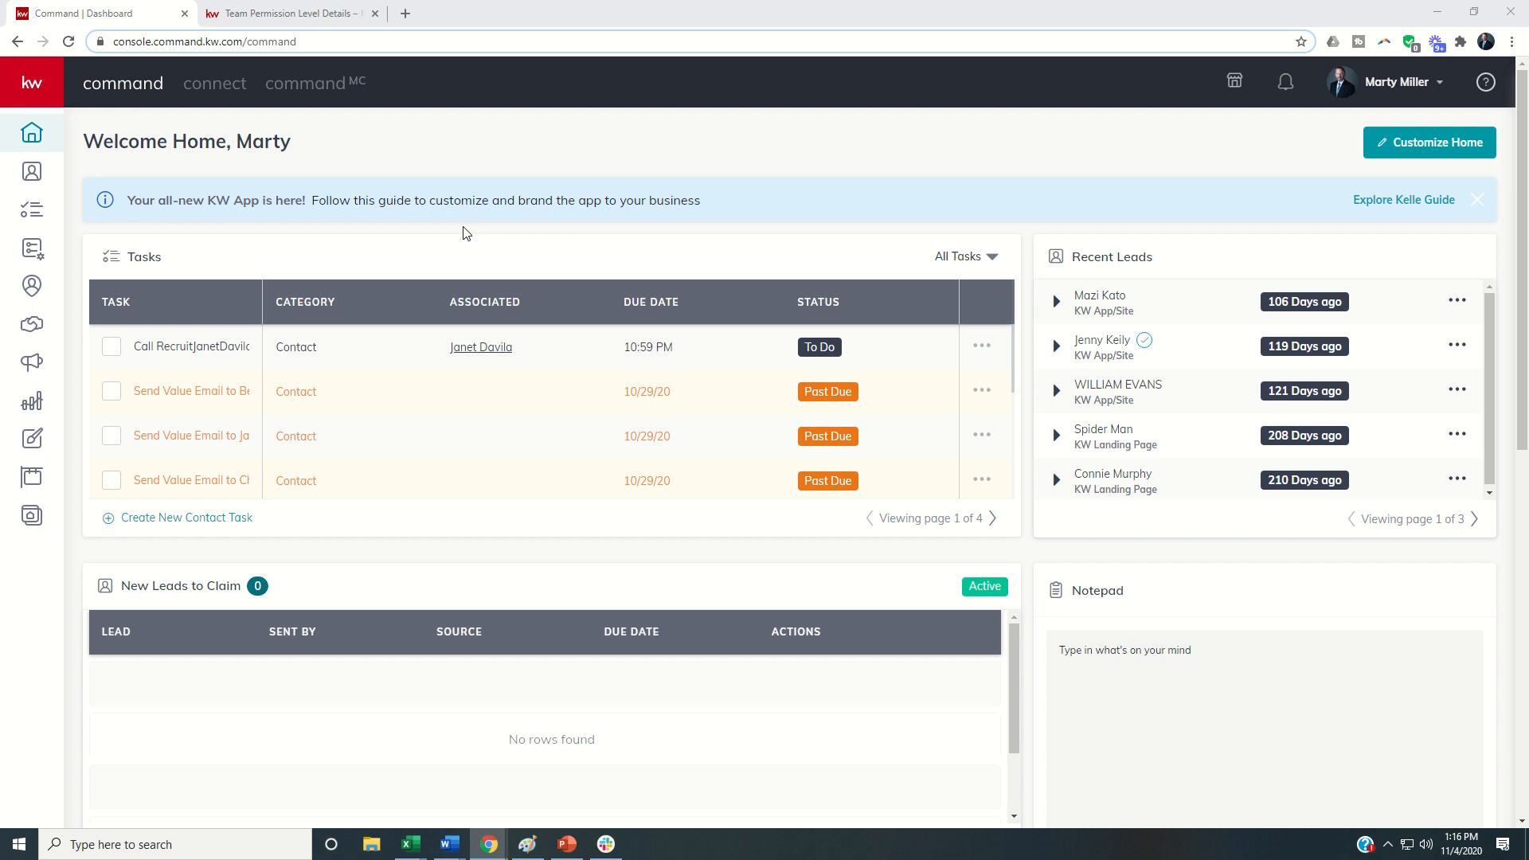
{"action": "mouse_move", "coordinate": [507, 289]}
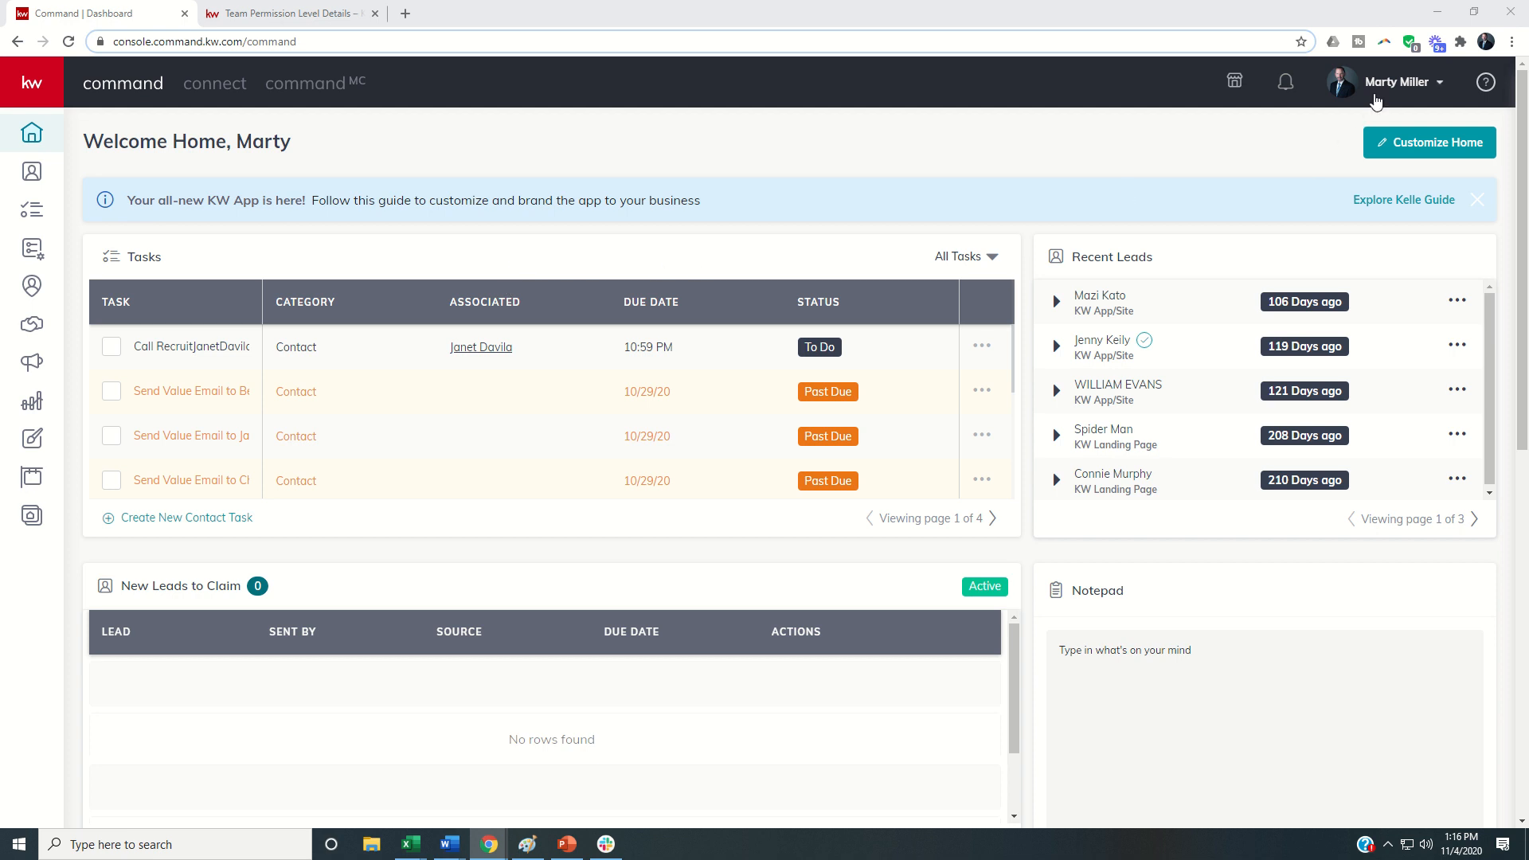
Step: Switch to the Summit Property Group account and expand General Settings in its settings
{"action": "left_click", "coordinate": [1402, 82]}
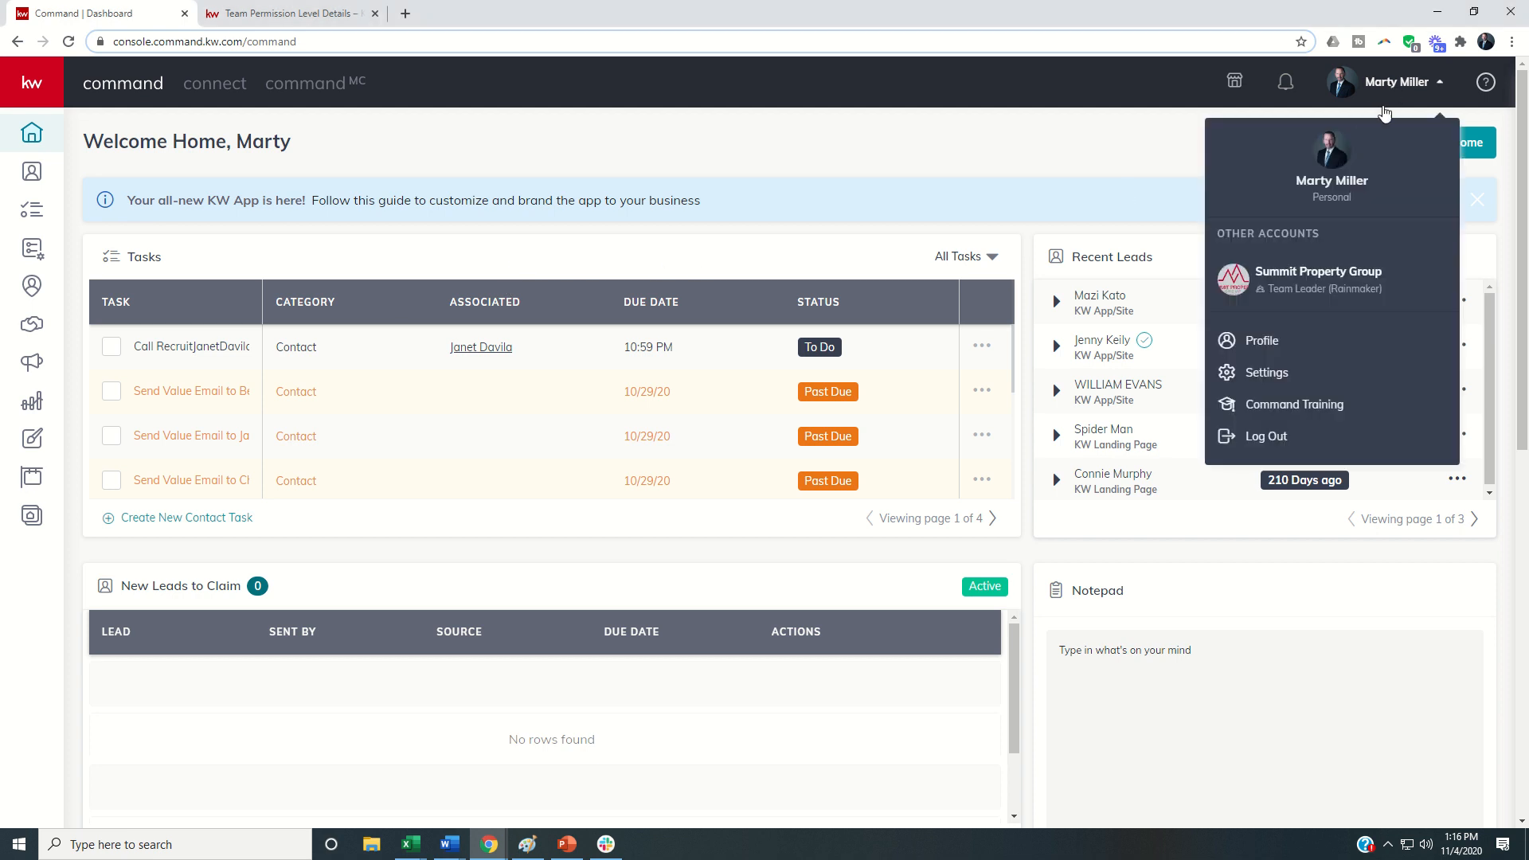
{"action": "mouse_move", "coordinate": [1316, 279]}
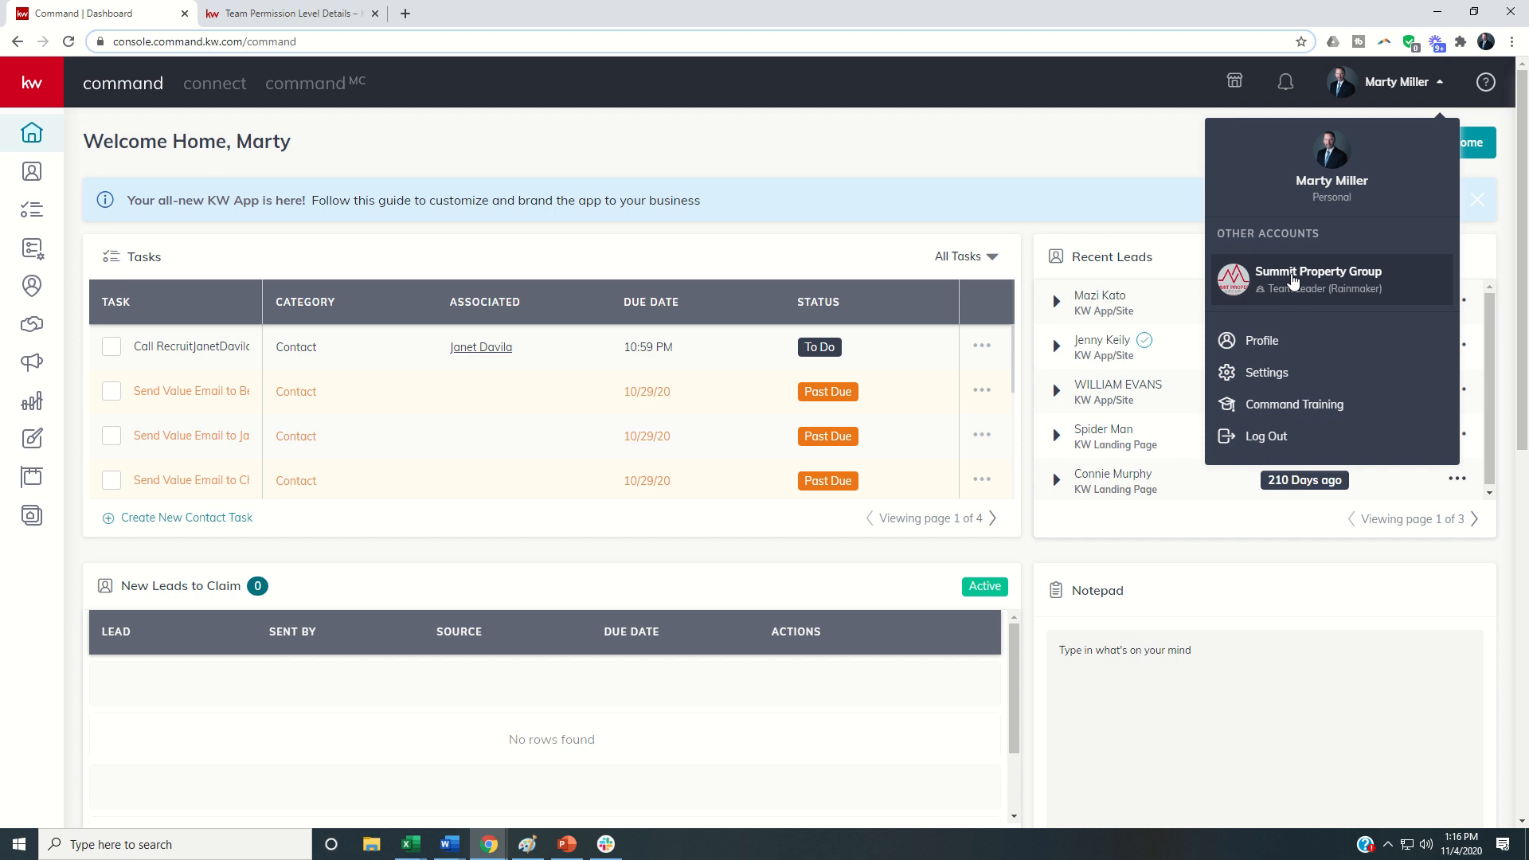
{"action": "left_click", "coordinate": [1317, 271]}
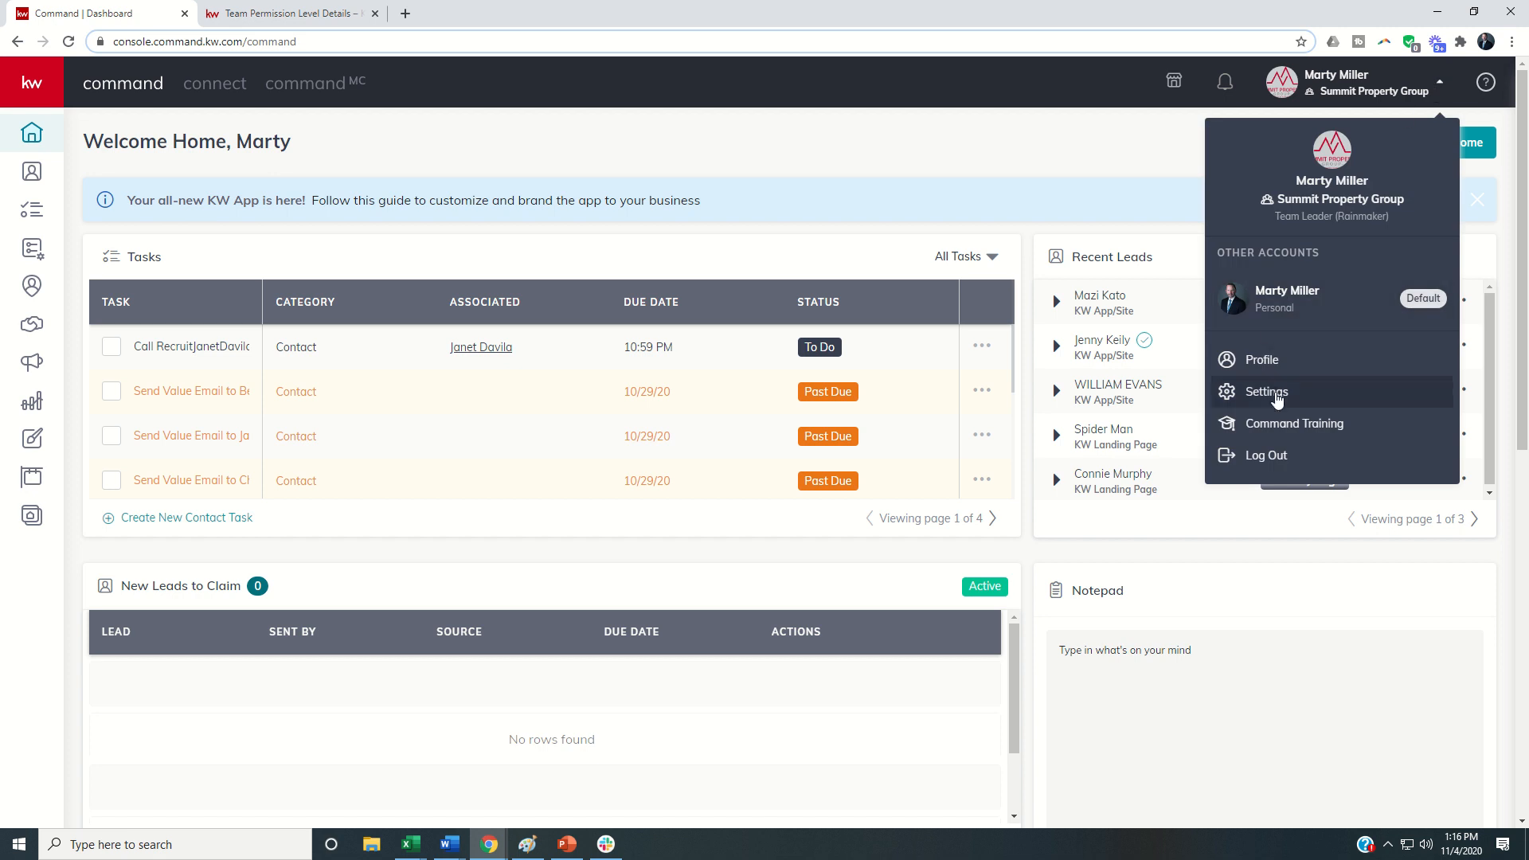
{"action": "left_click", "coordinate": [1265, 391]}
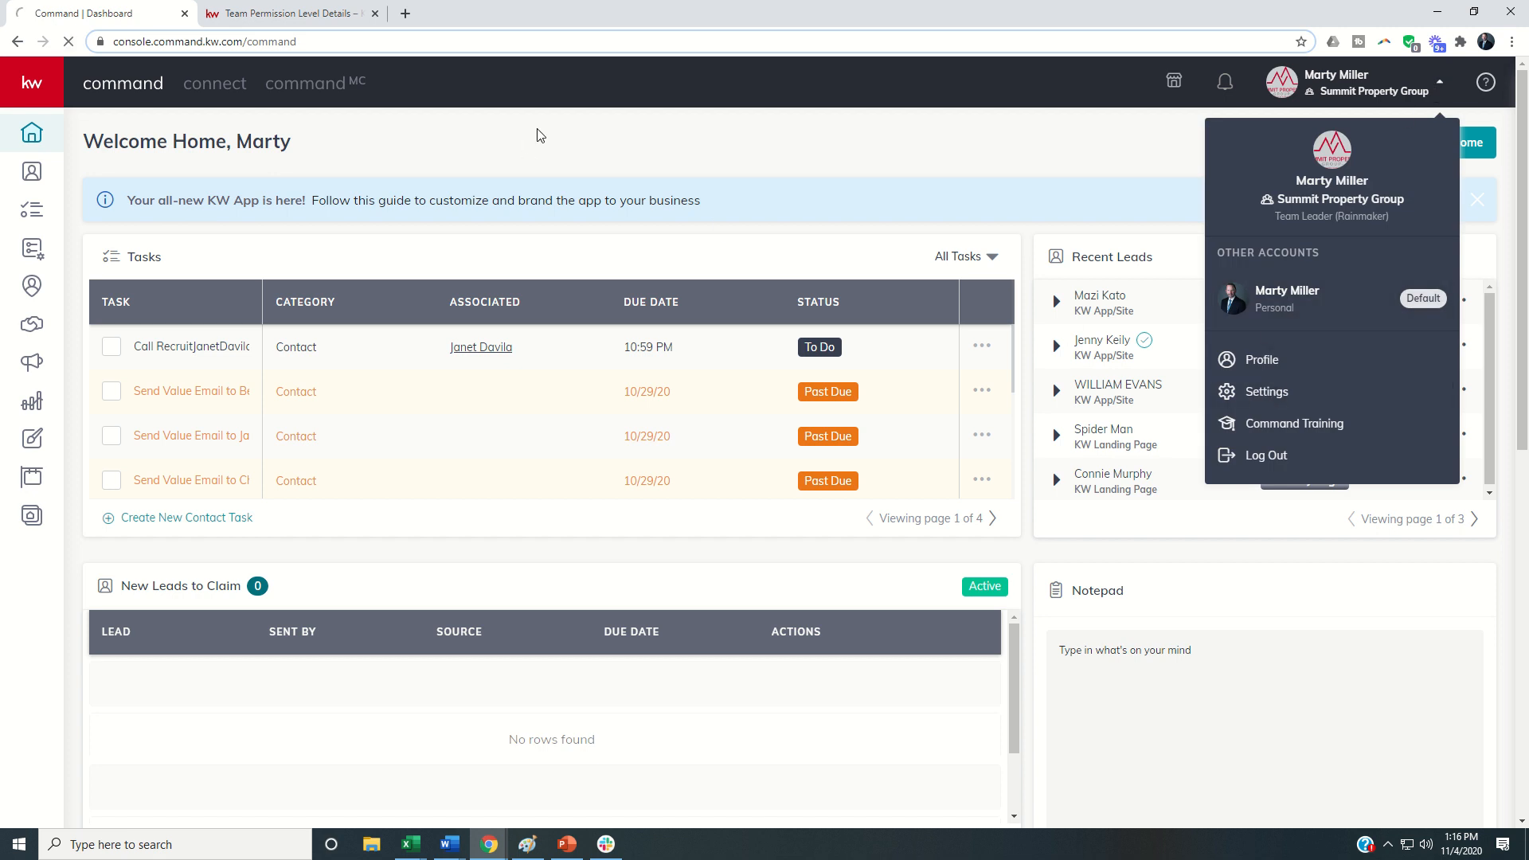
{"action": "left_click", "coordinate": [1265, 391]}
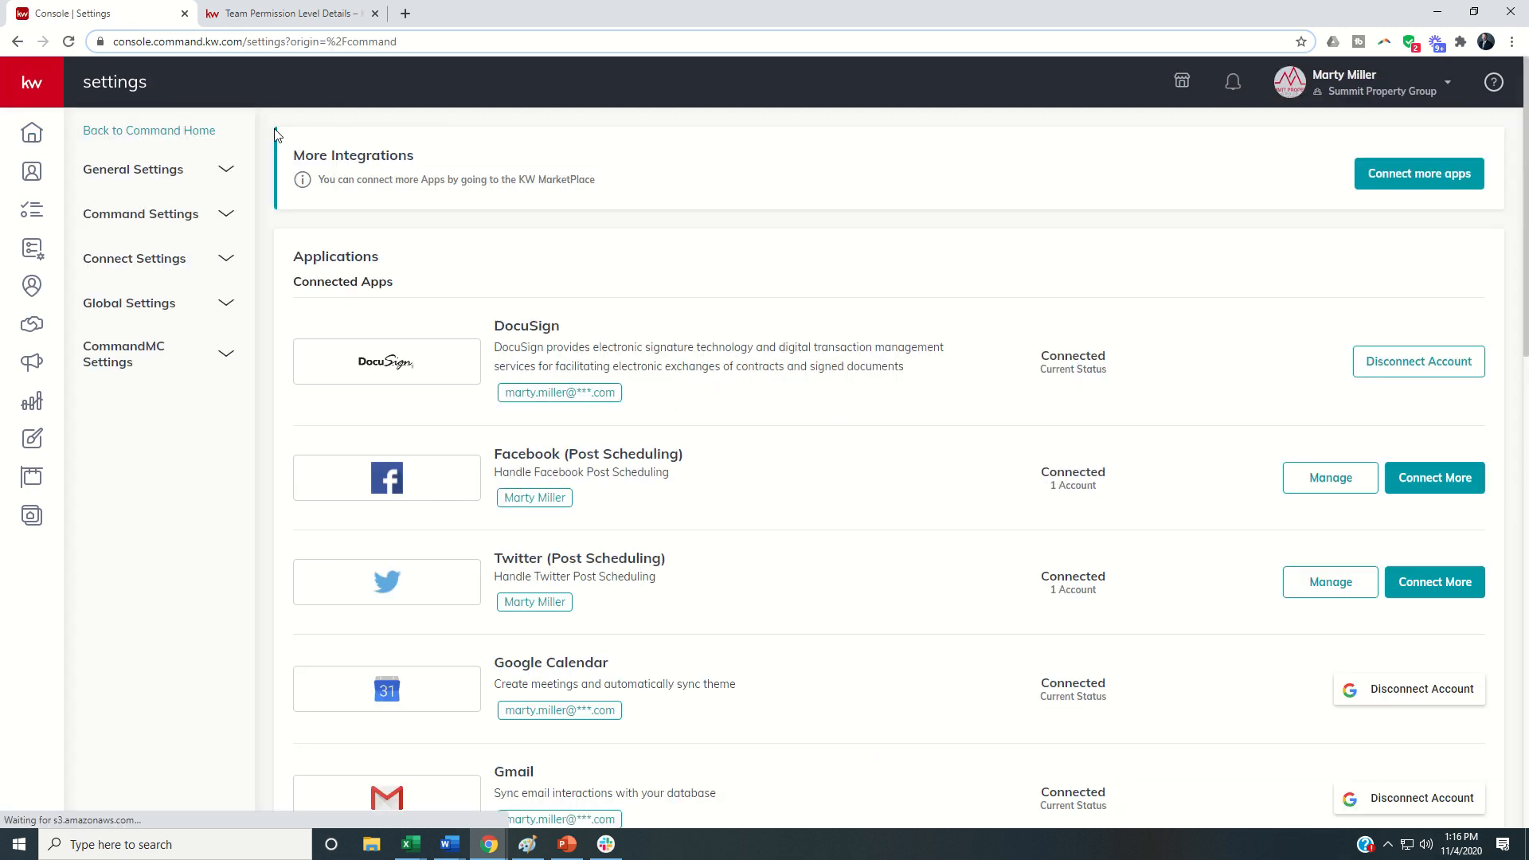
{"action": "left_click", "coordinate": [133, 168]}
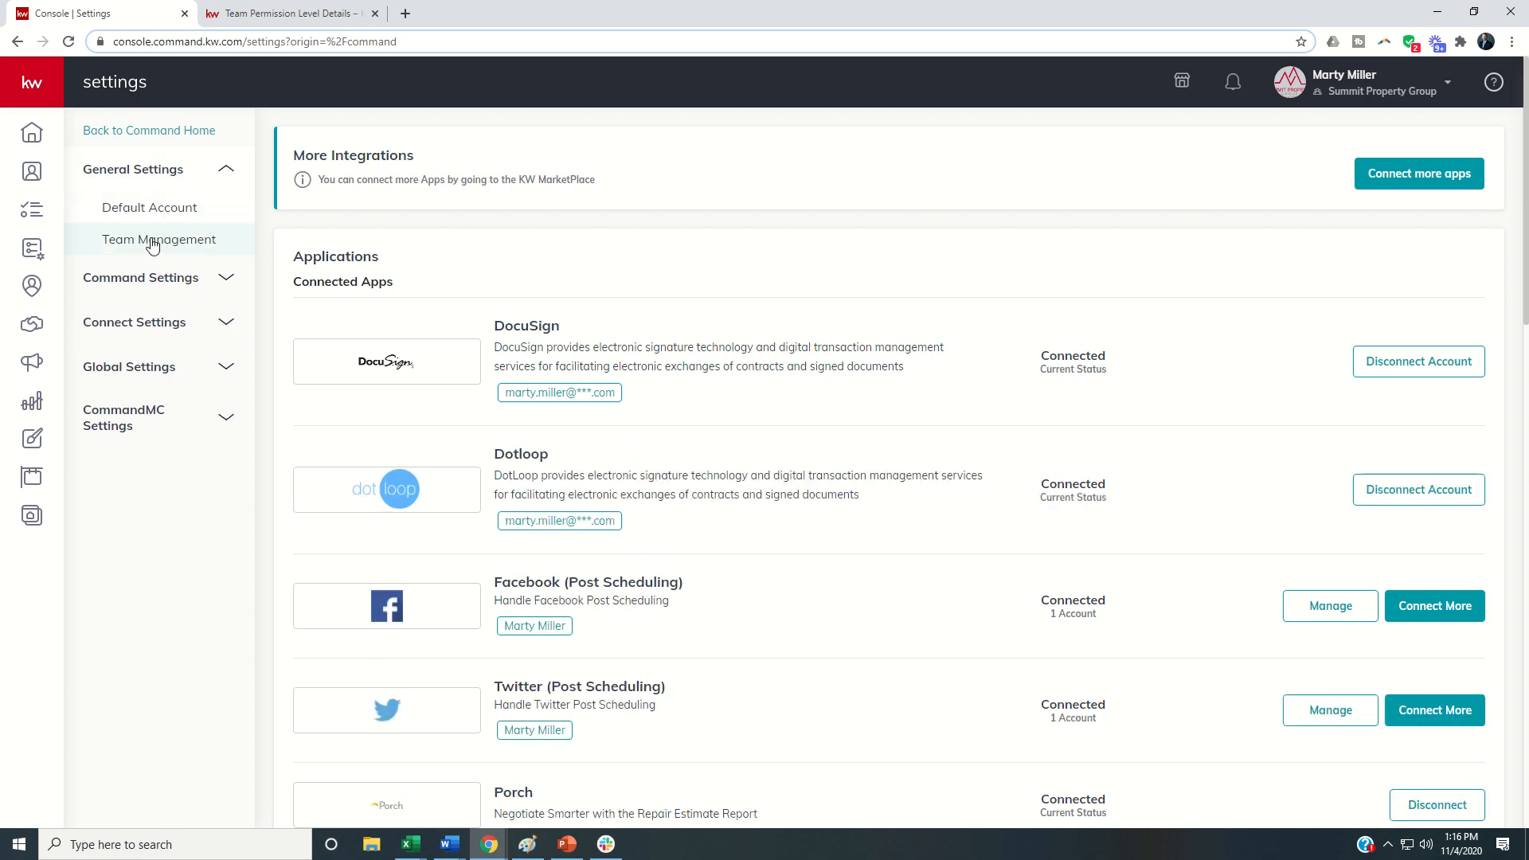
{"action": "left_click", "coordinate": [158, 239]}
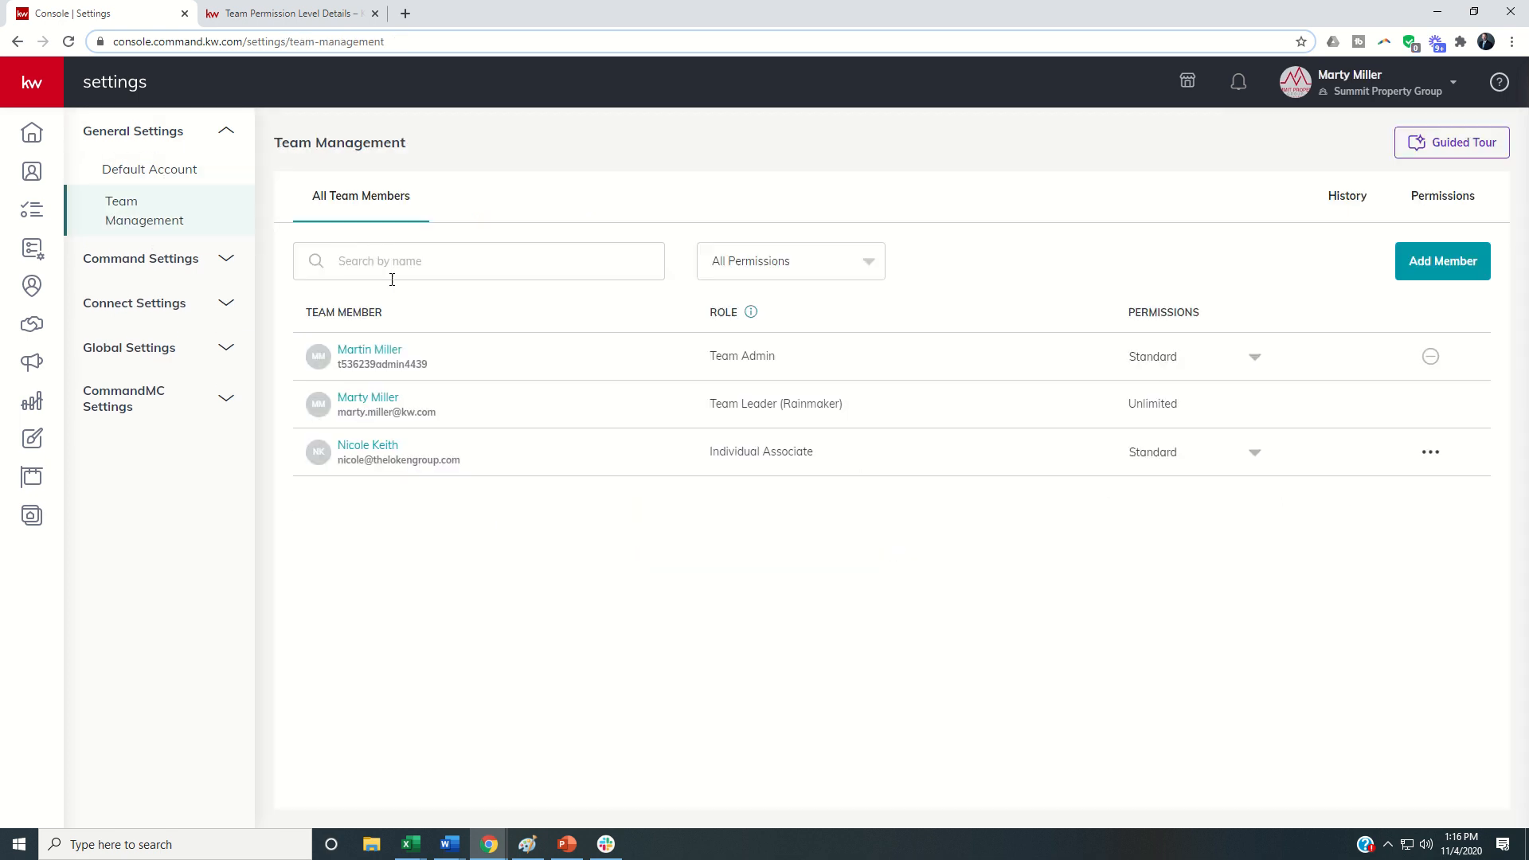
{"action": "mouse_move", "coordinate": [466, 398]}
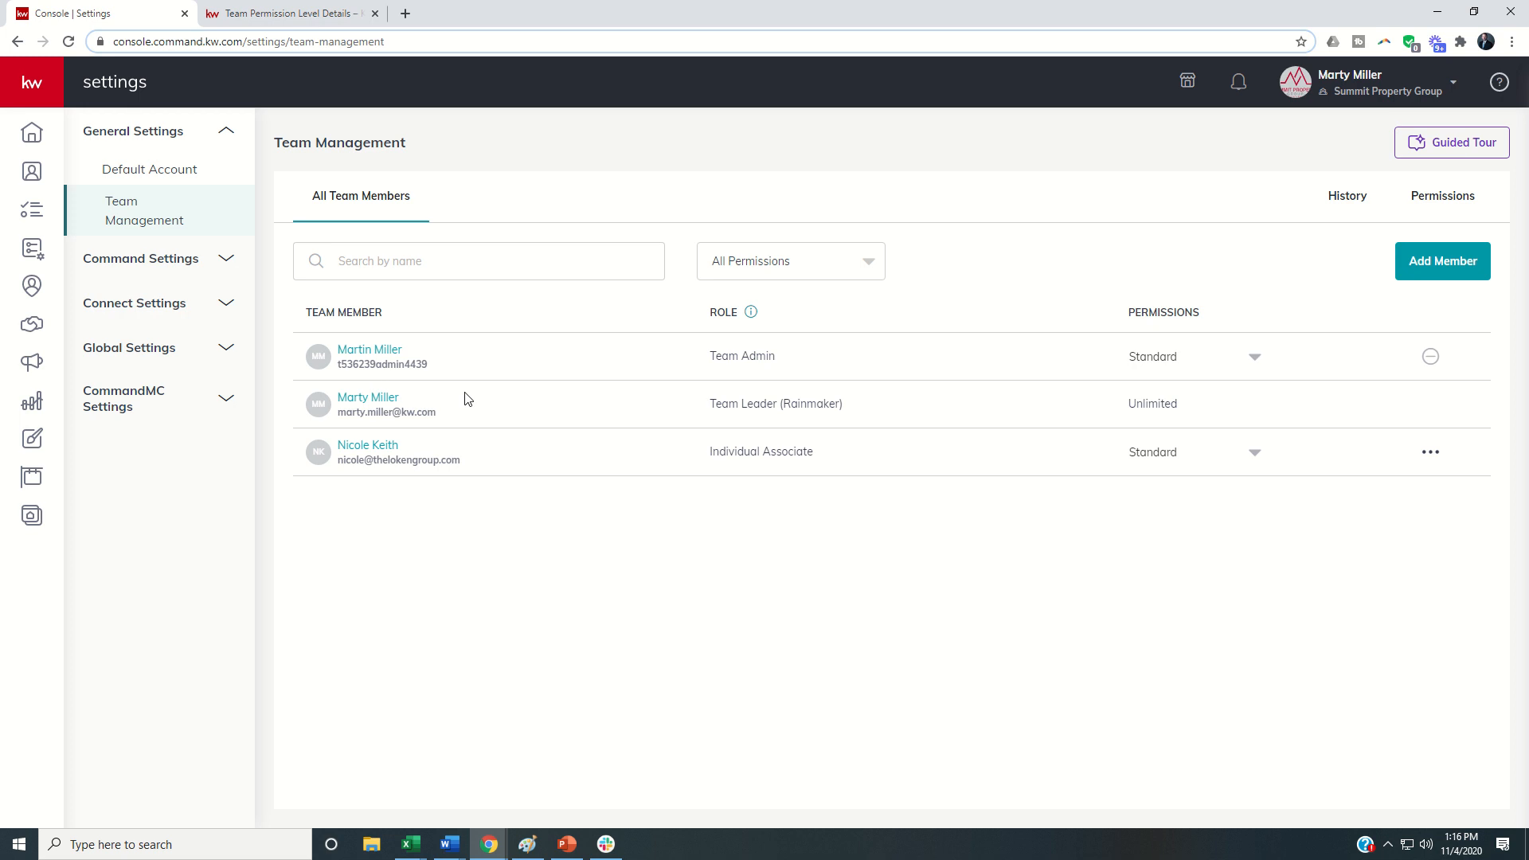
{"action": "mouse_move", "coordinate": [514, 369]}
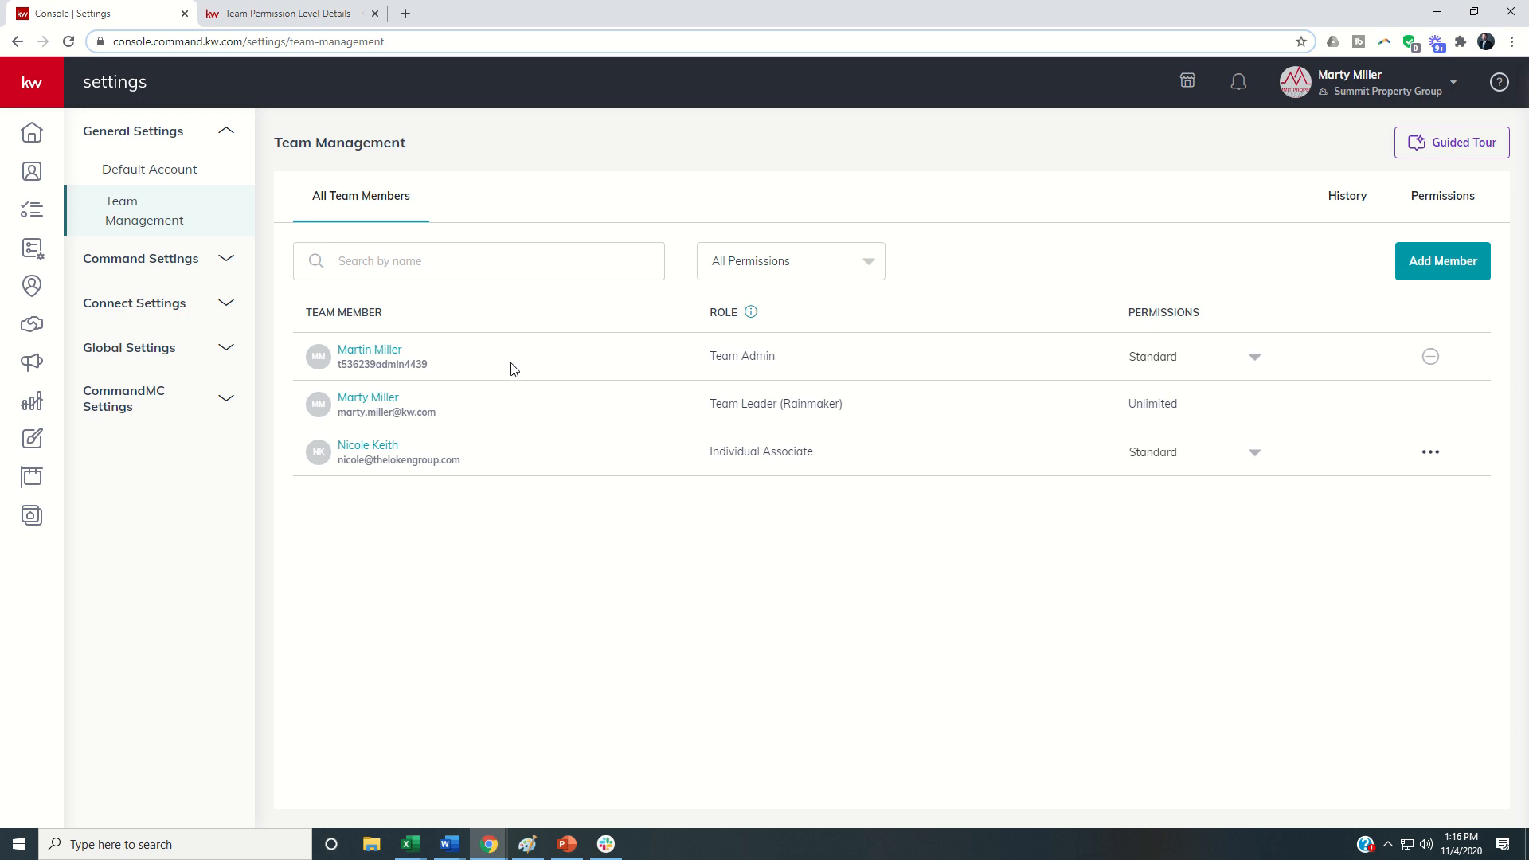
{"action": "mouse_move", "coordinate": [736, 356]}
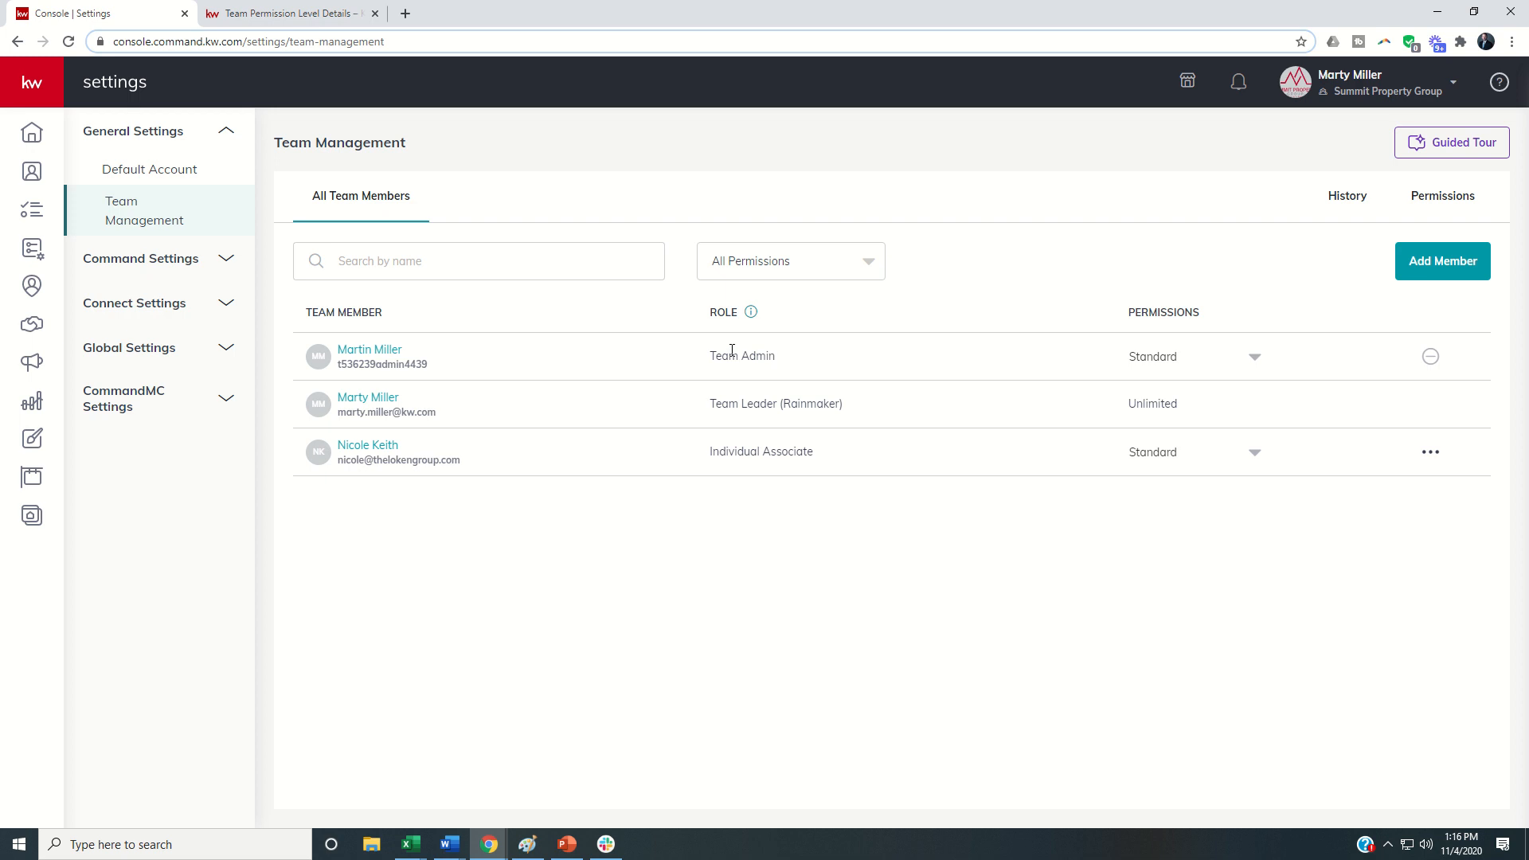
{"action": "mouse_move", "coordinate": [737, 386]}
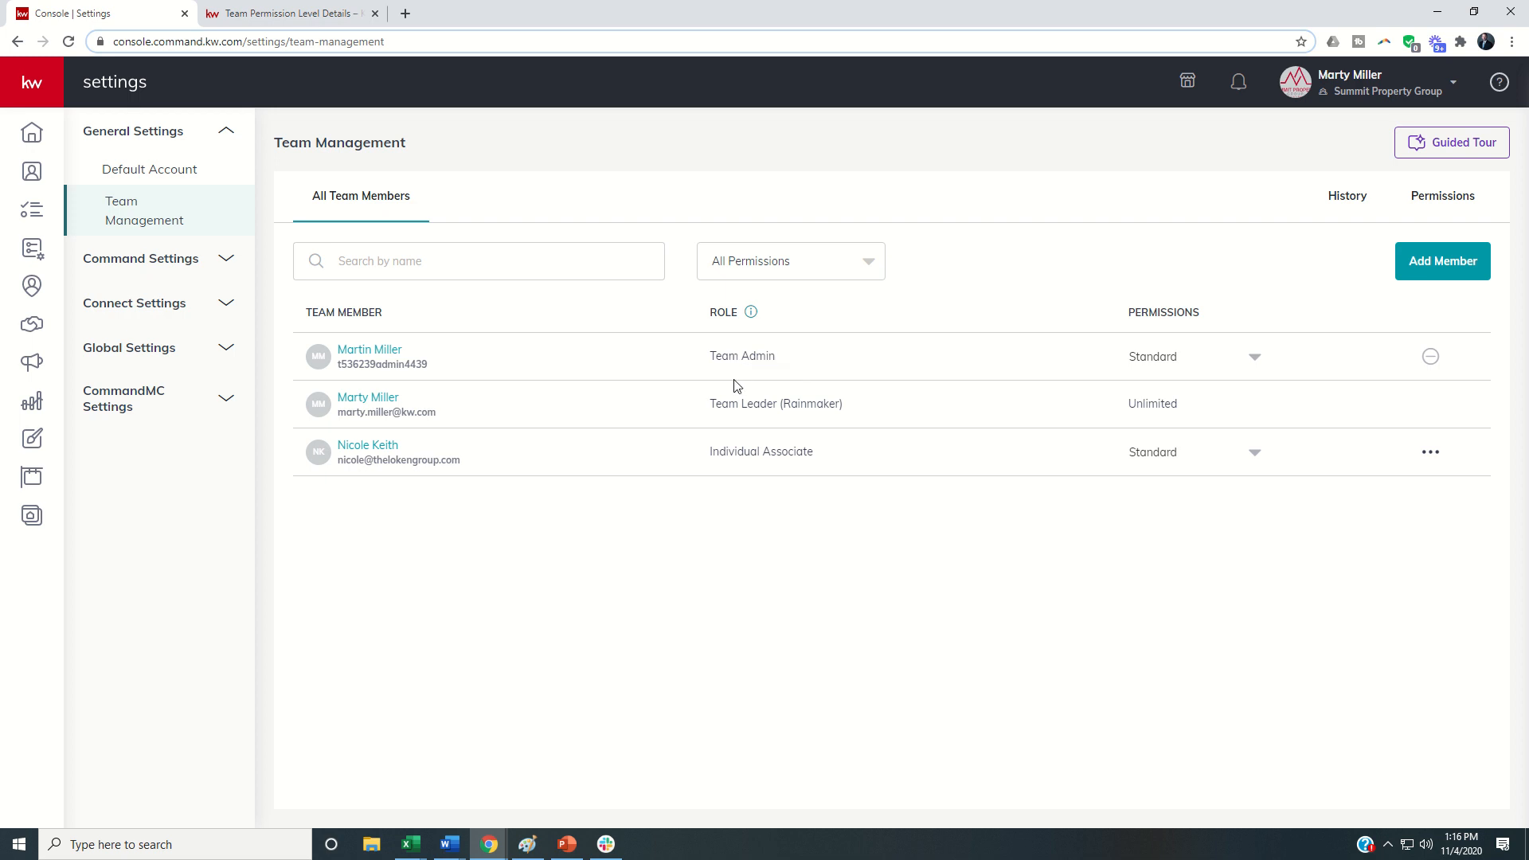
{"action": "mouse_move", "coordinate": [742, 443]}
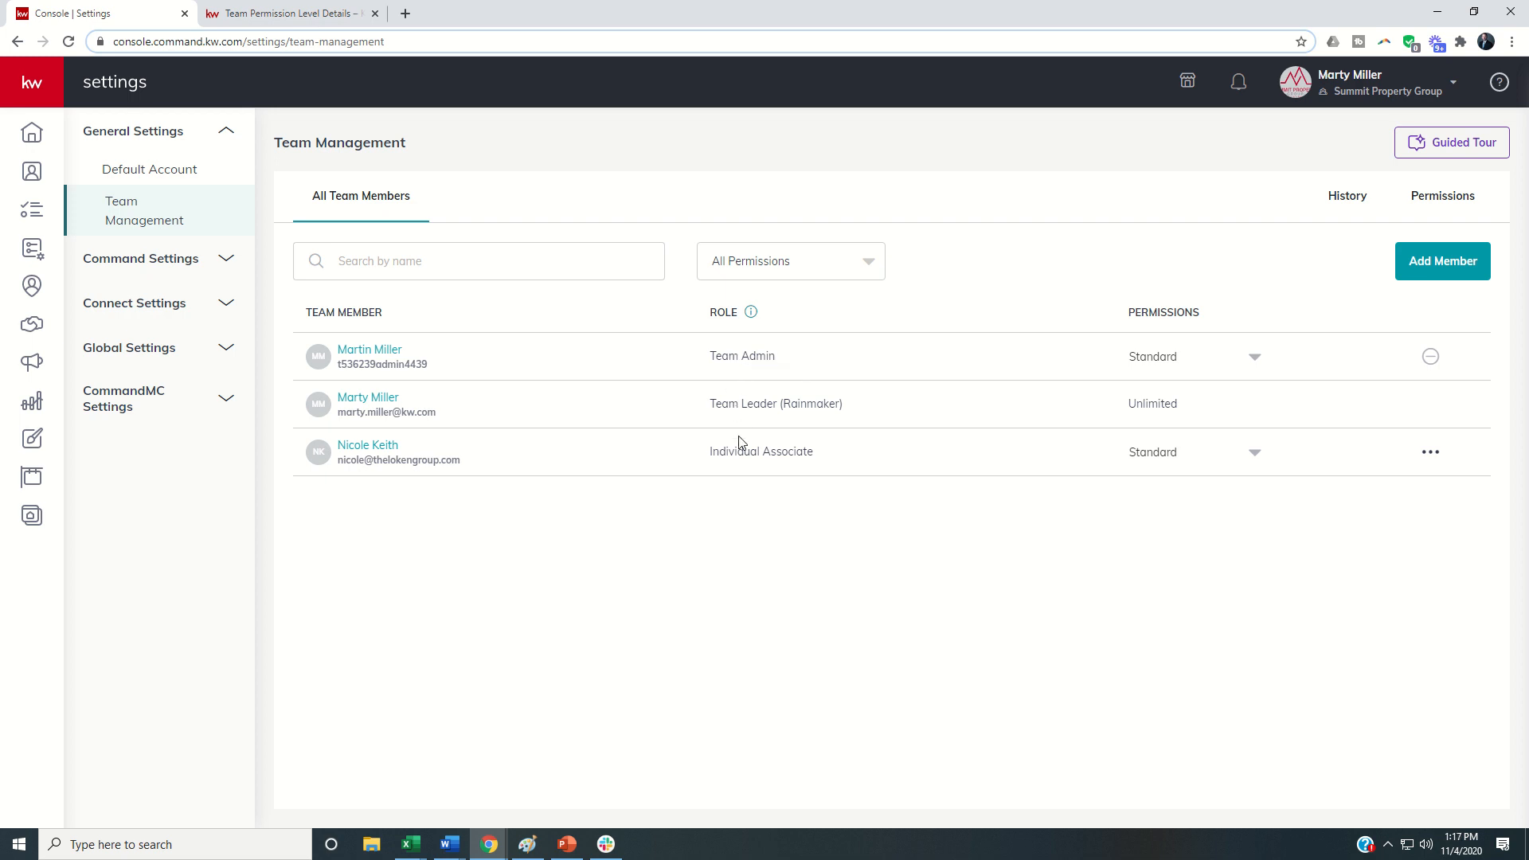
{"action": "mouse_move", "coordinate": [745, 438]}
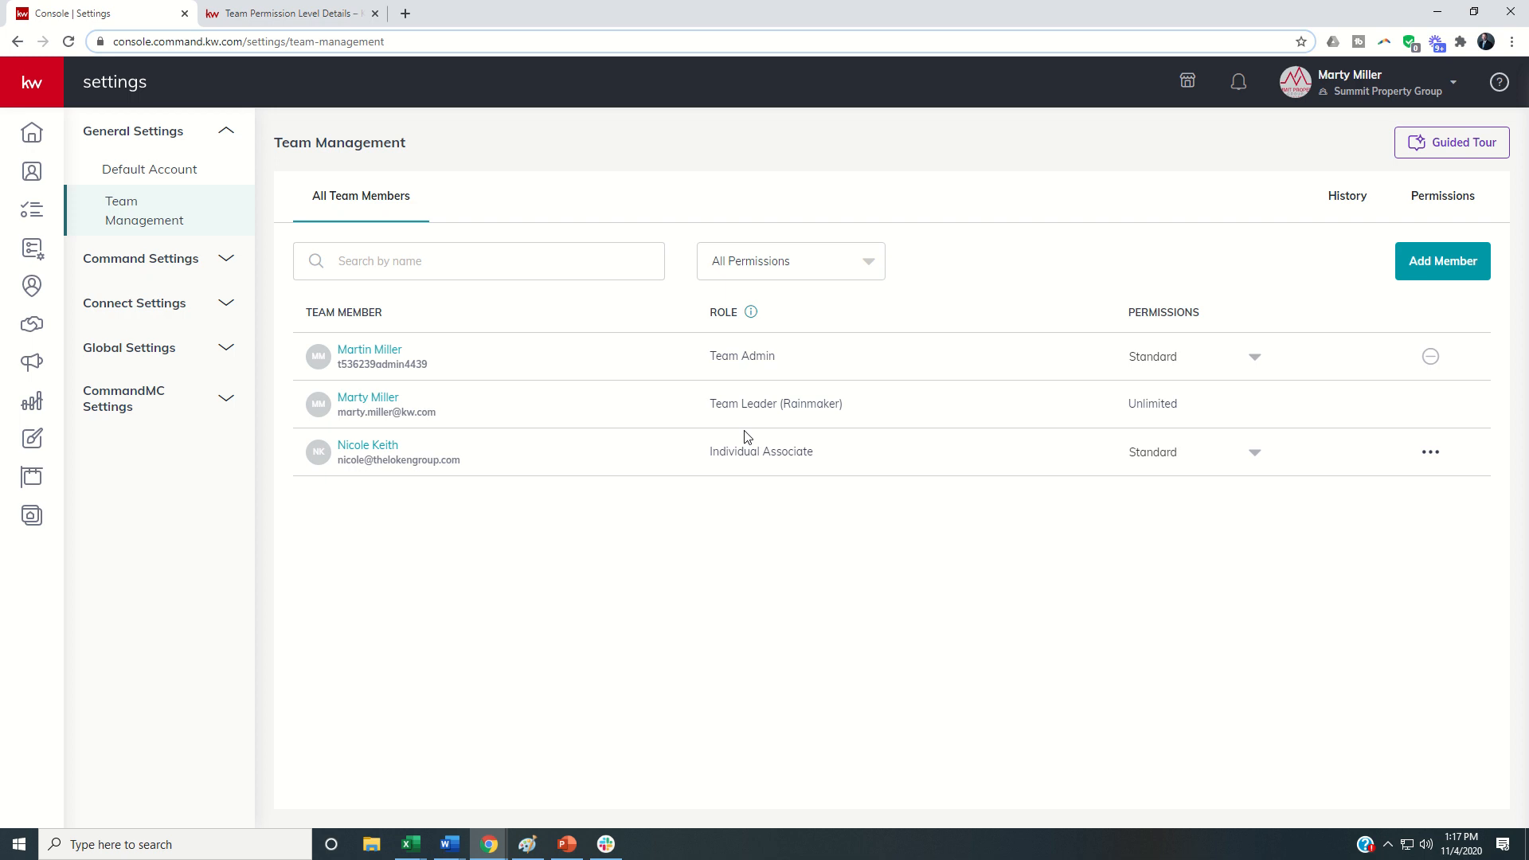
{"action": "mouse_move", "coordinate": [751, 311]}
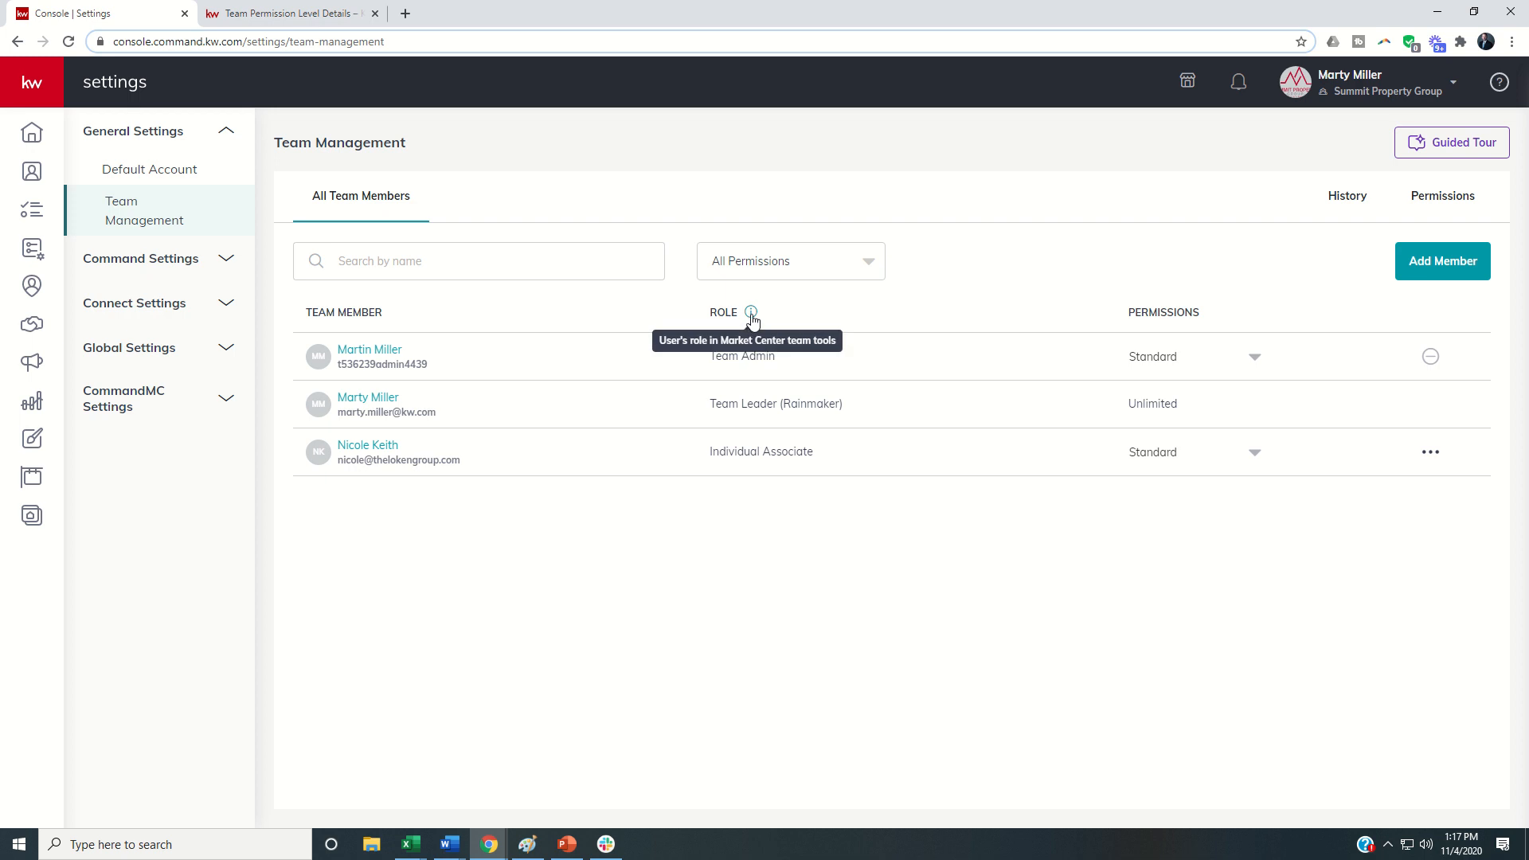
{"action": "mouse_move", "coordinate": [756, 324]}
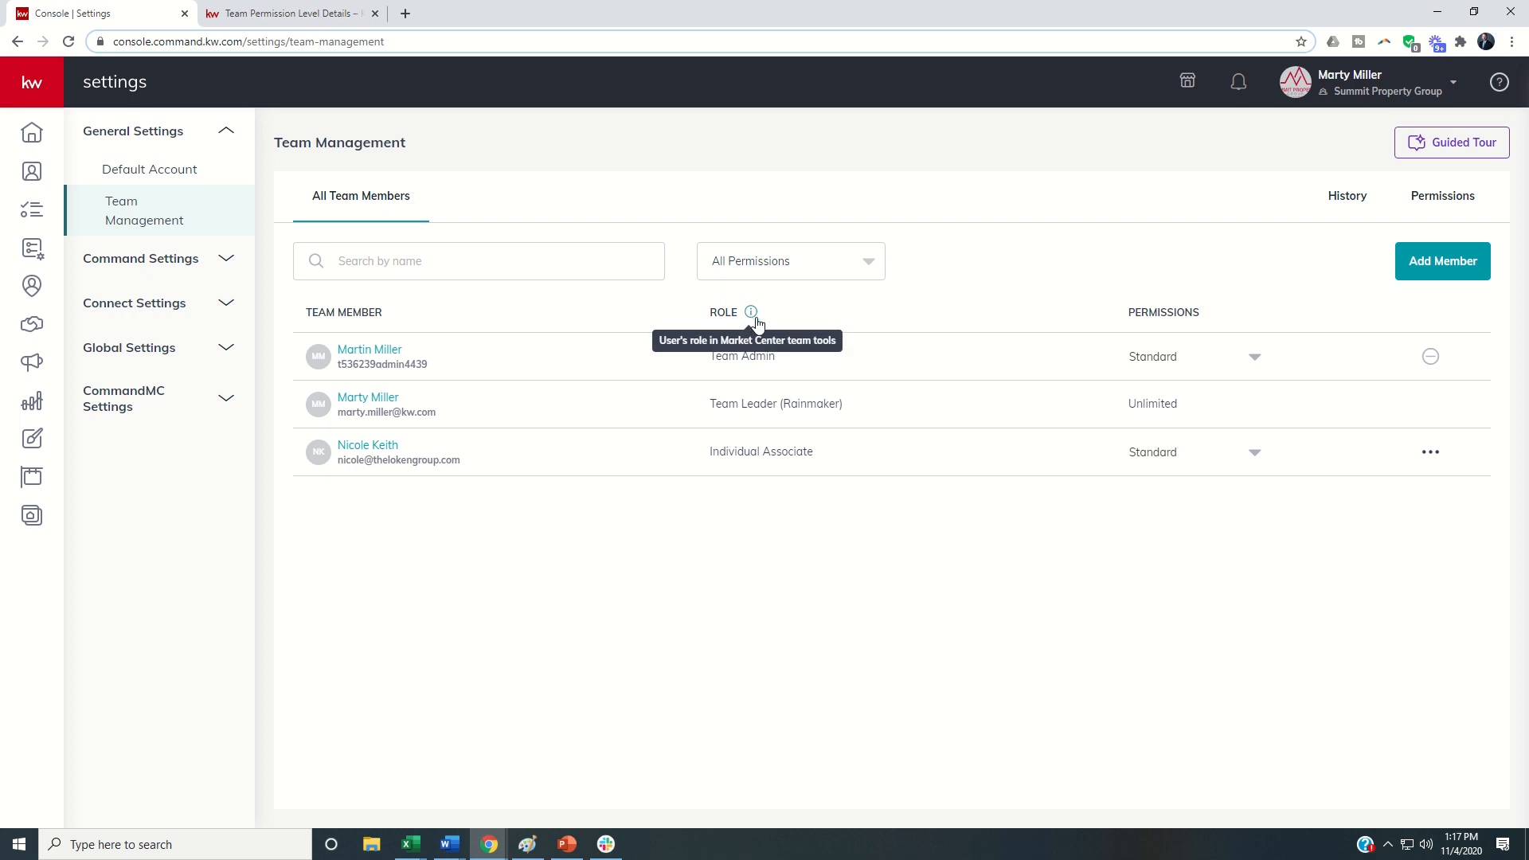
{"action": "mouse_move", "coordinate": [697, 411]}
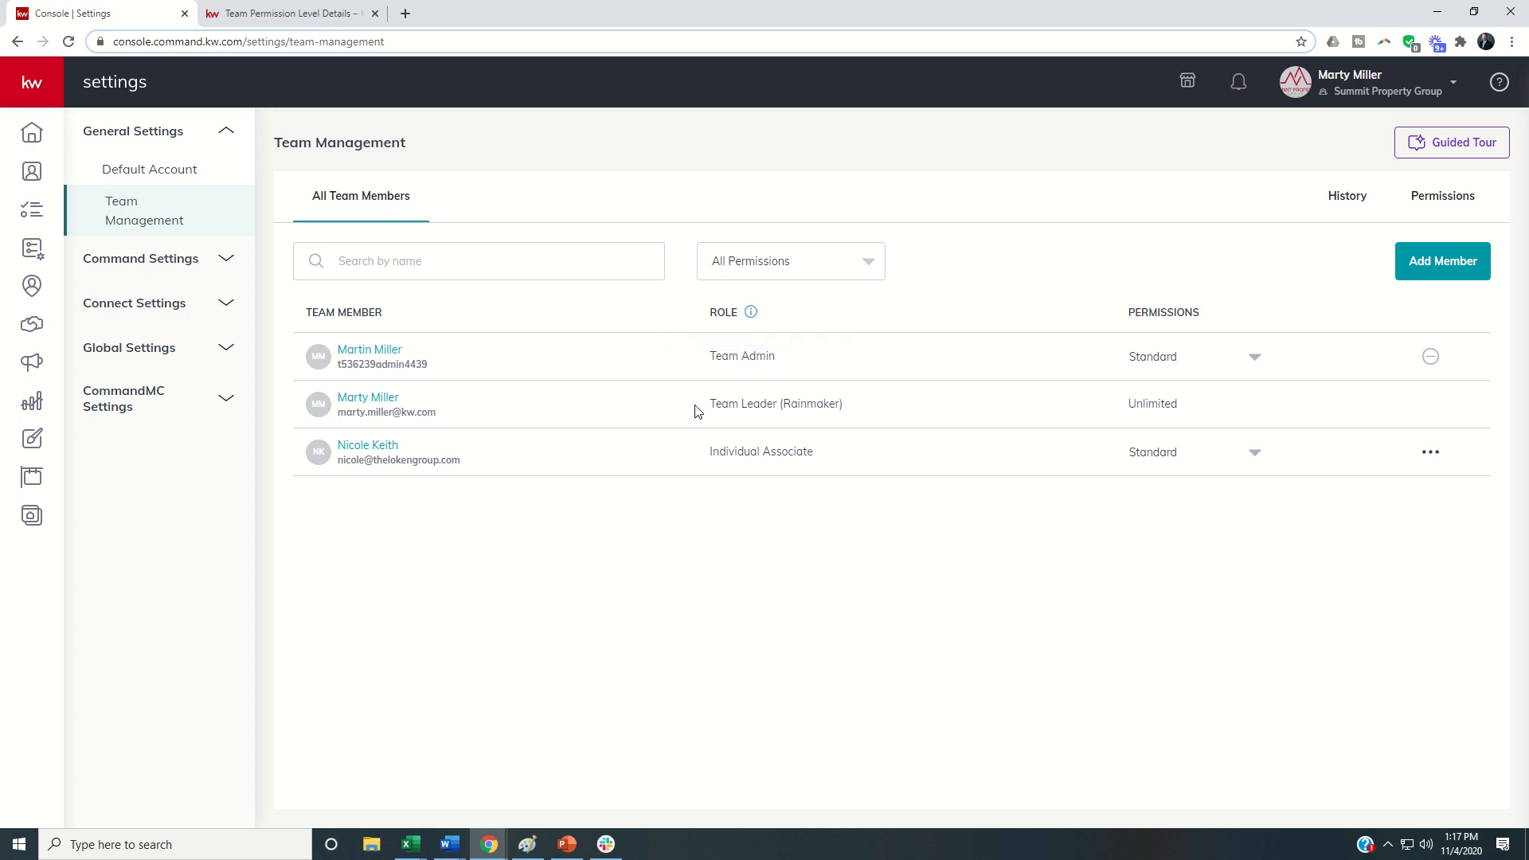
{"action": "mouse_move", "coordinate": [688, 434]}
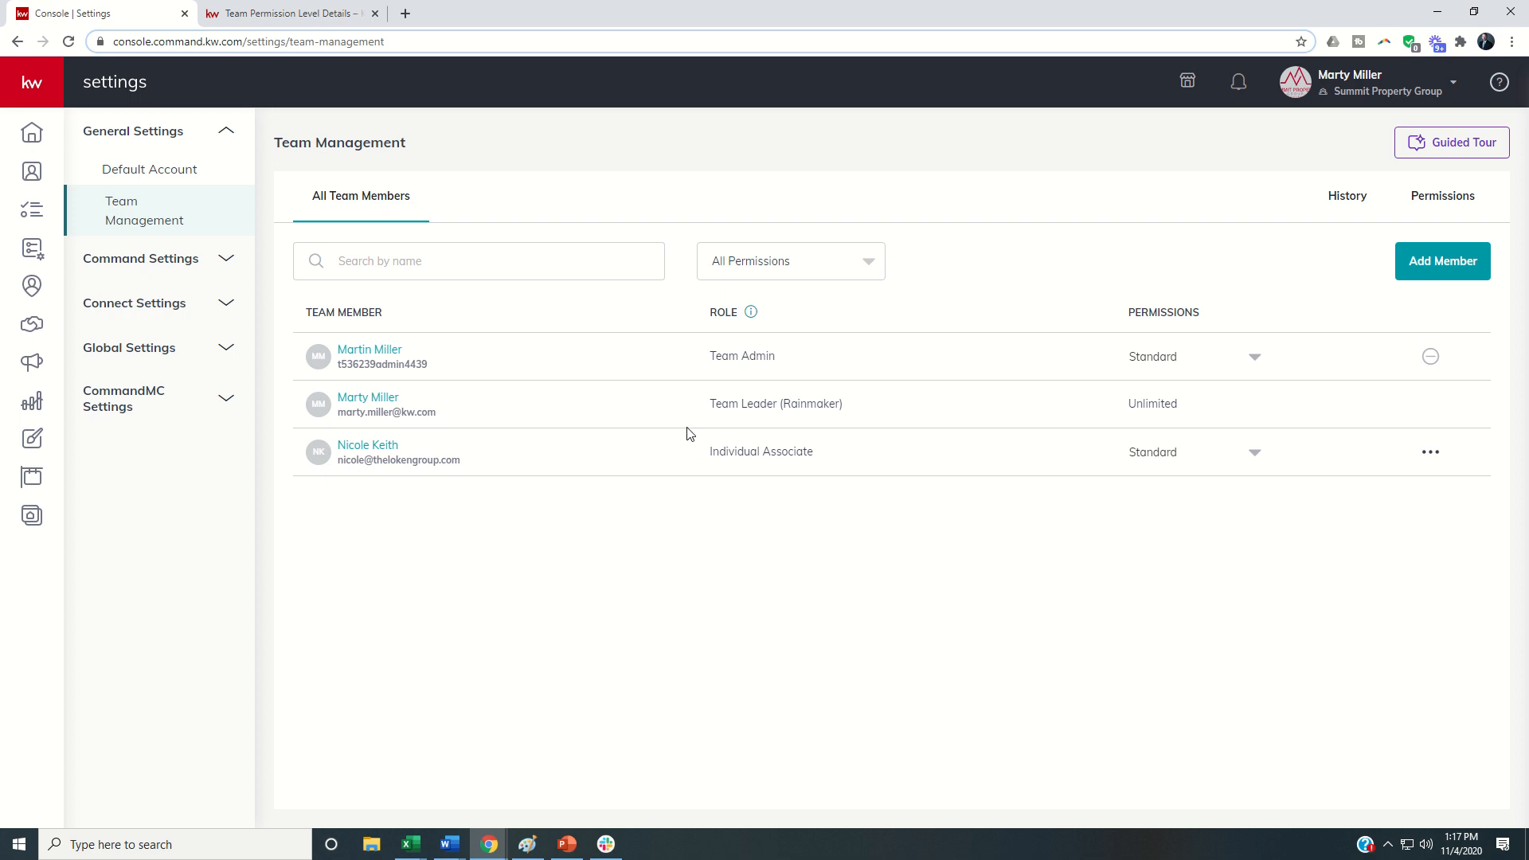
{"action": "mouse_move", "coordinate": [619, 423]}
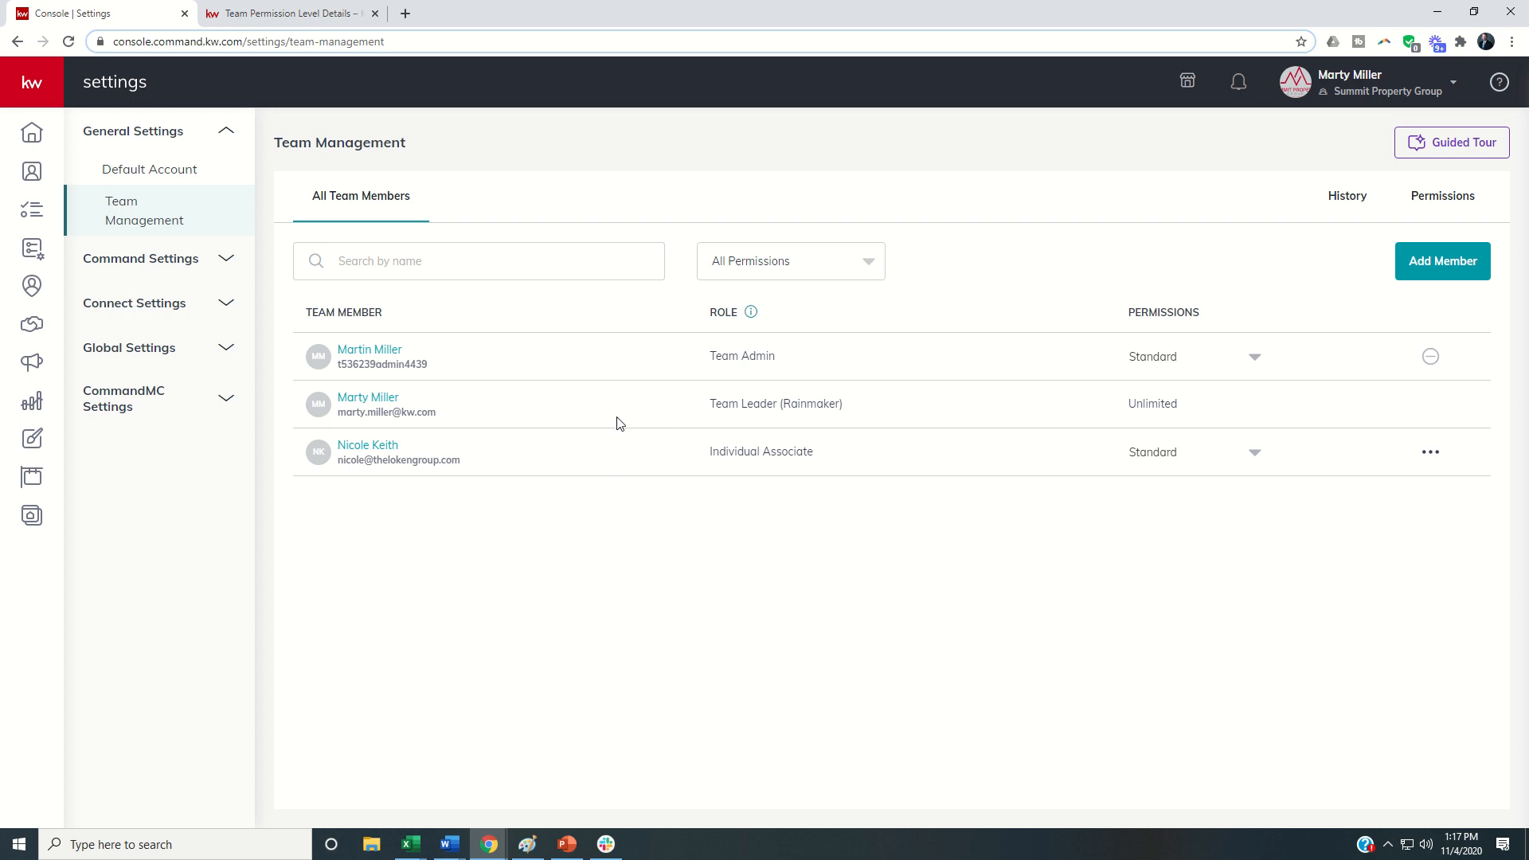
{"action": "mouse_move", "coordinate": [604, 429]}
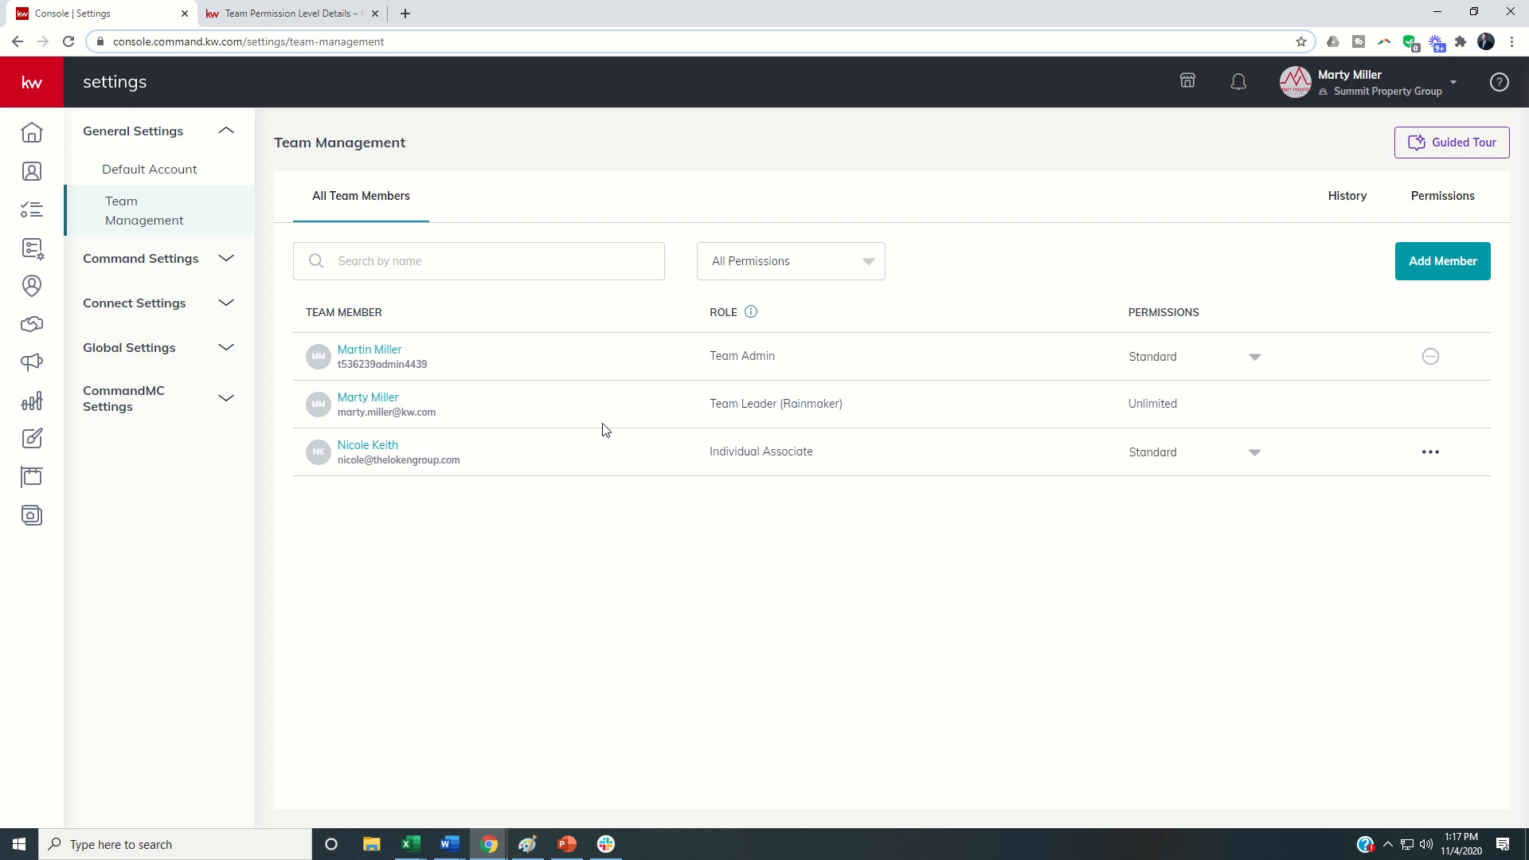
{"action": "mouse_move", "coordinate": [631, 372]}
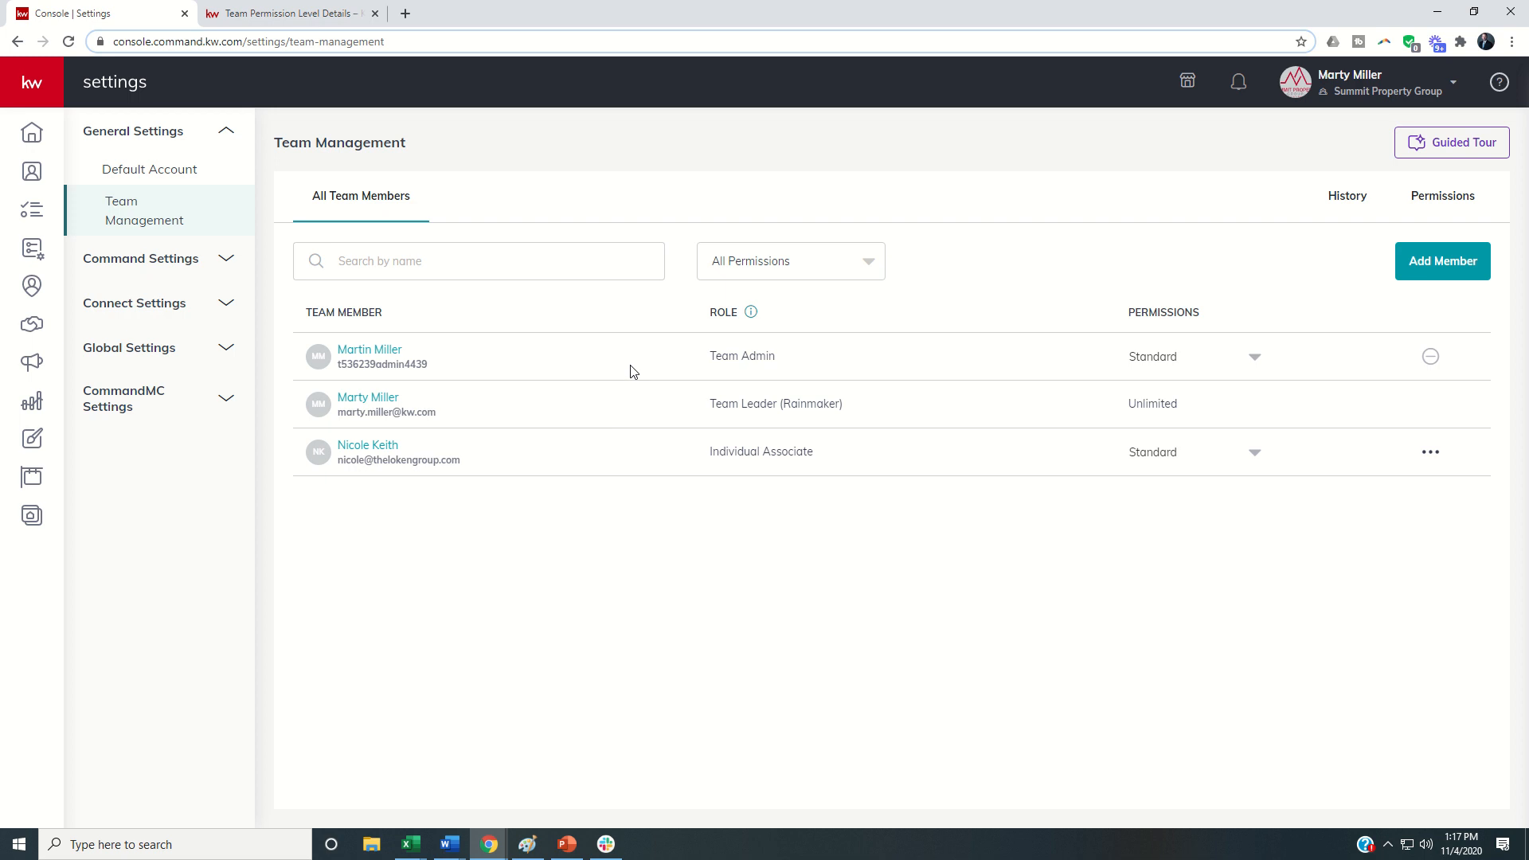
{"action": "mouse_move", "coordinate": [837, 408]}
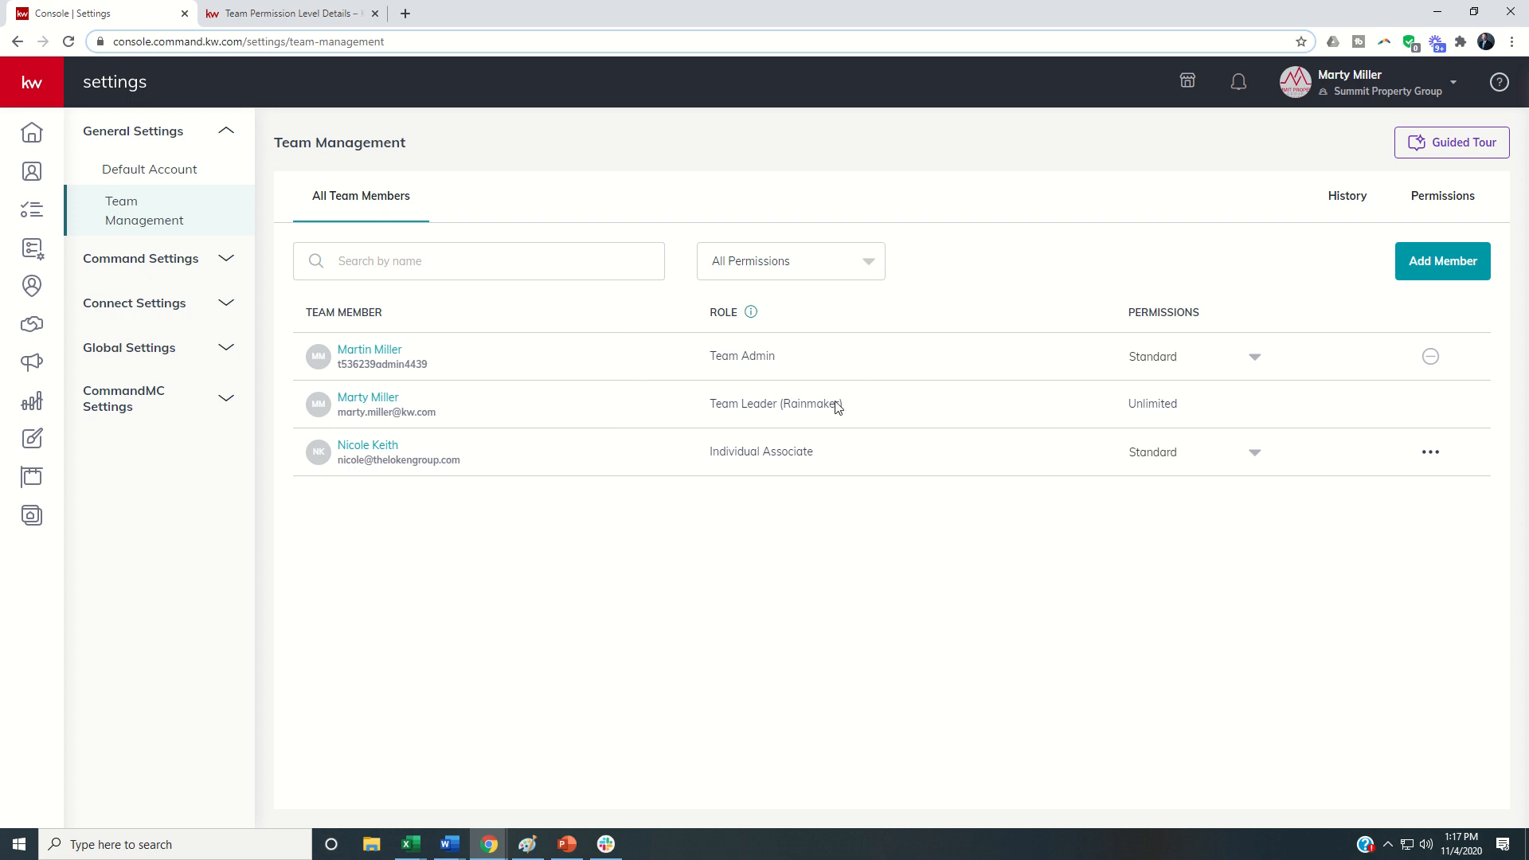
{"action": "mouse_move", "coordinate": [1125, 357]}
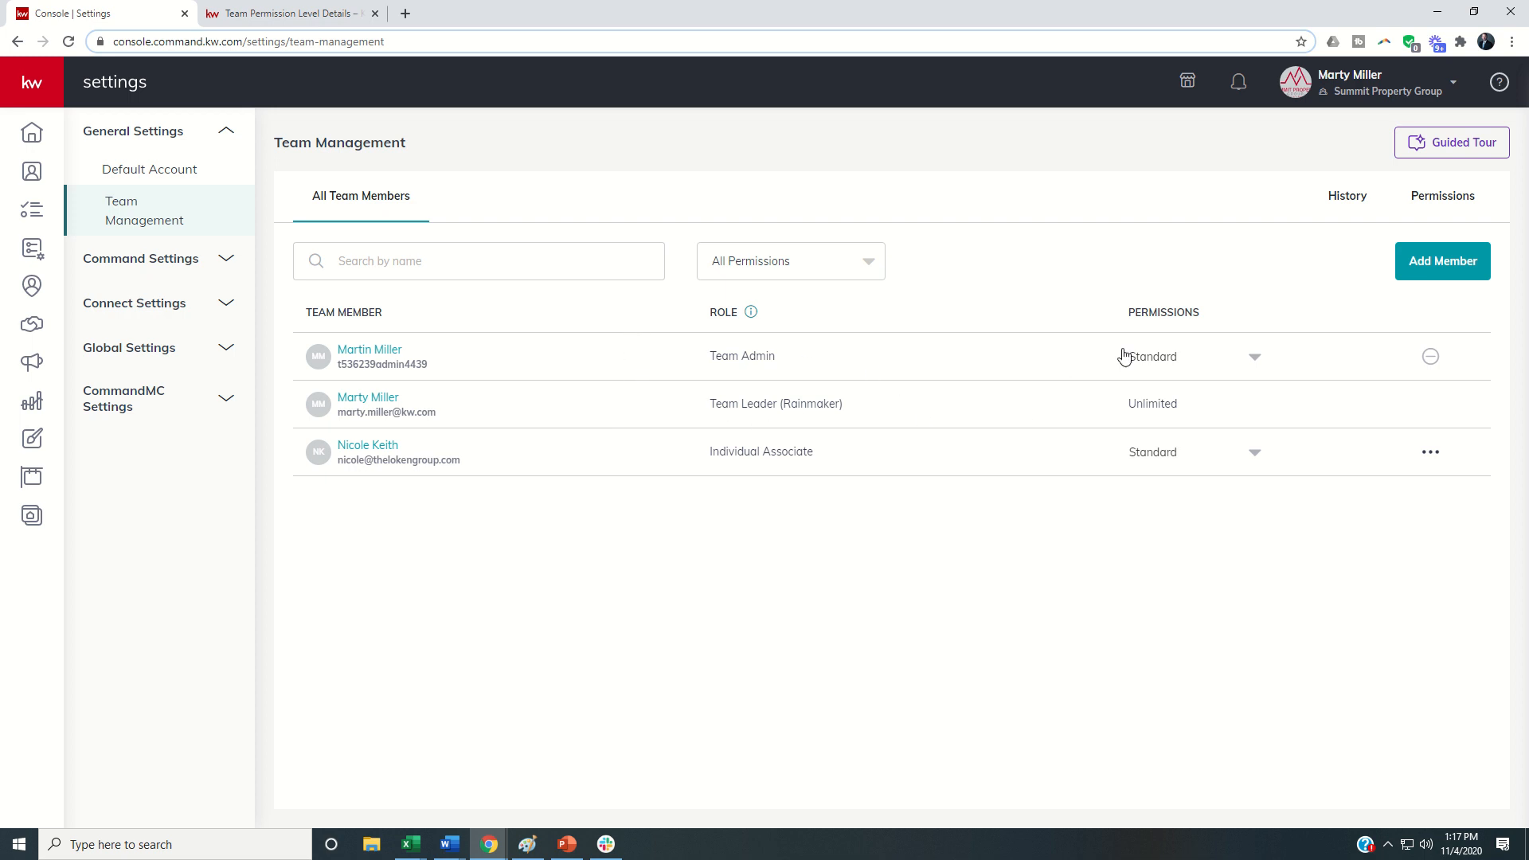
{"action": "mouse_move", "coordinate": [1160, 422]}
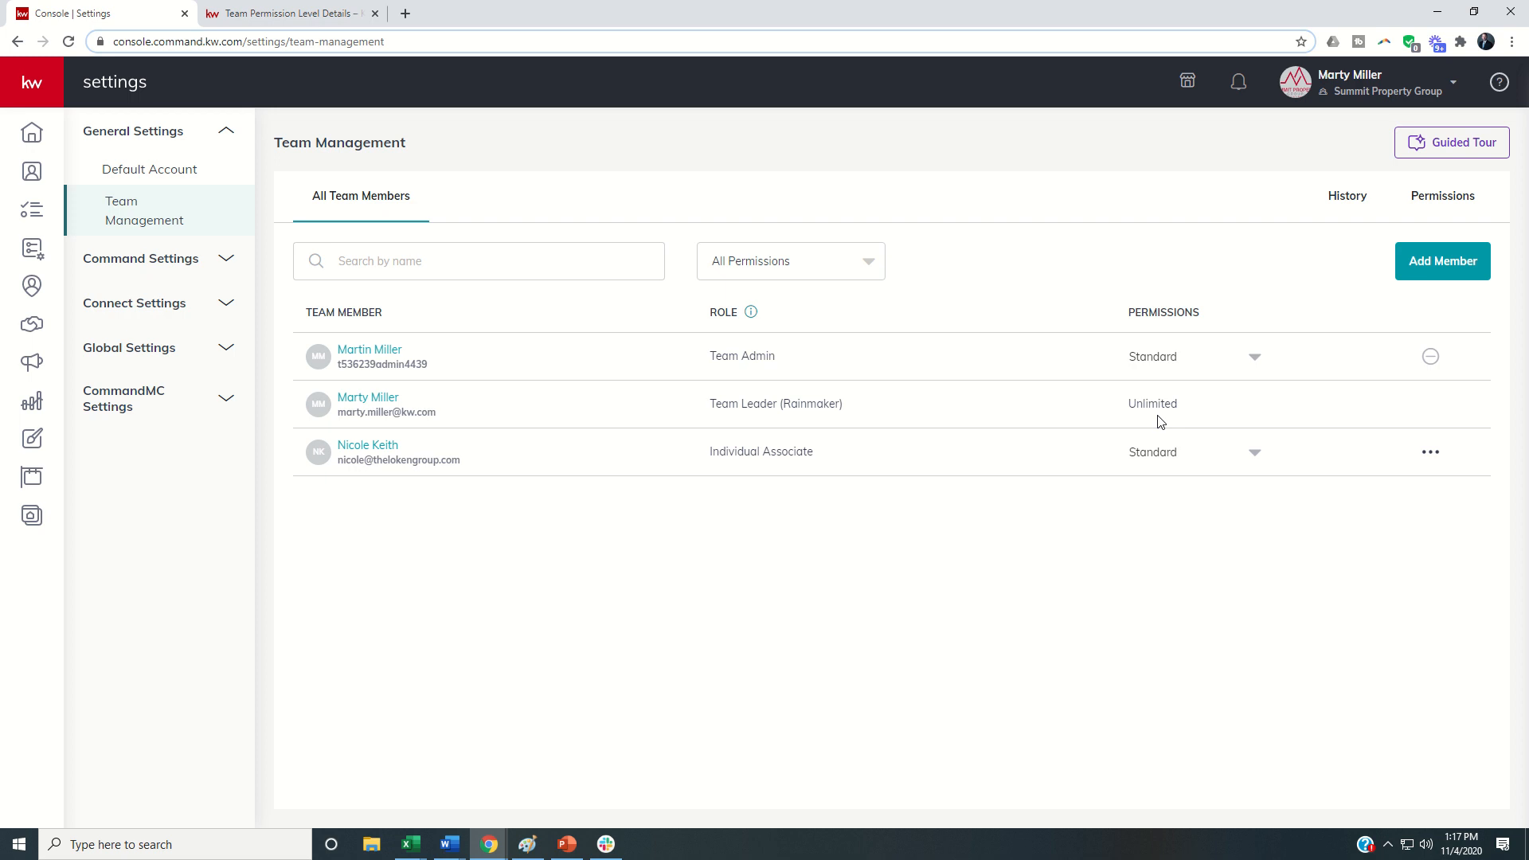
{"action": "mouse_move", "coordinate": [1194, 412]}
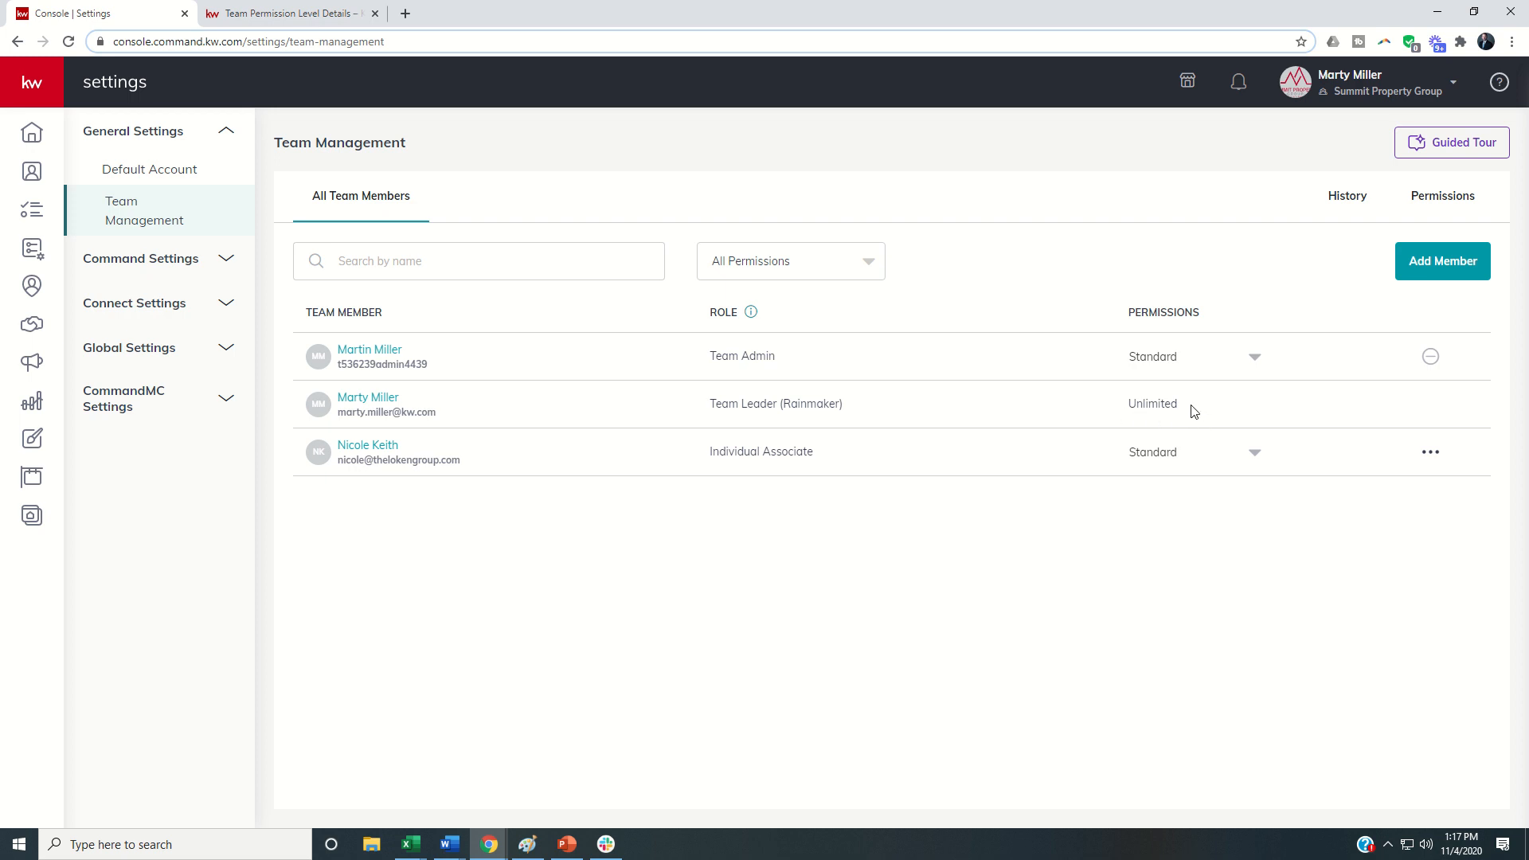
{"action": "mouse_move", "coordinate": [1173, 407]}
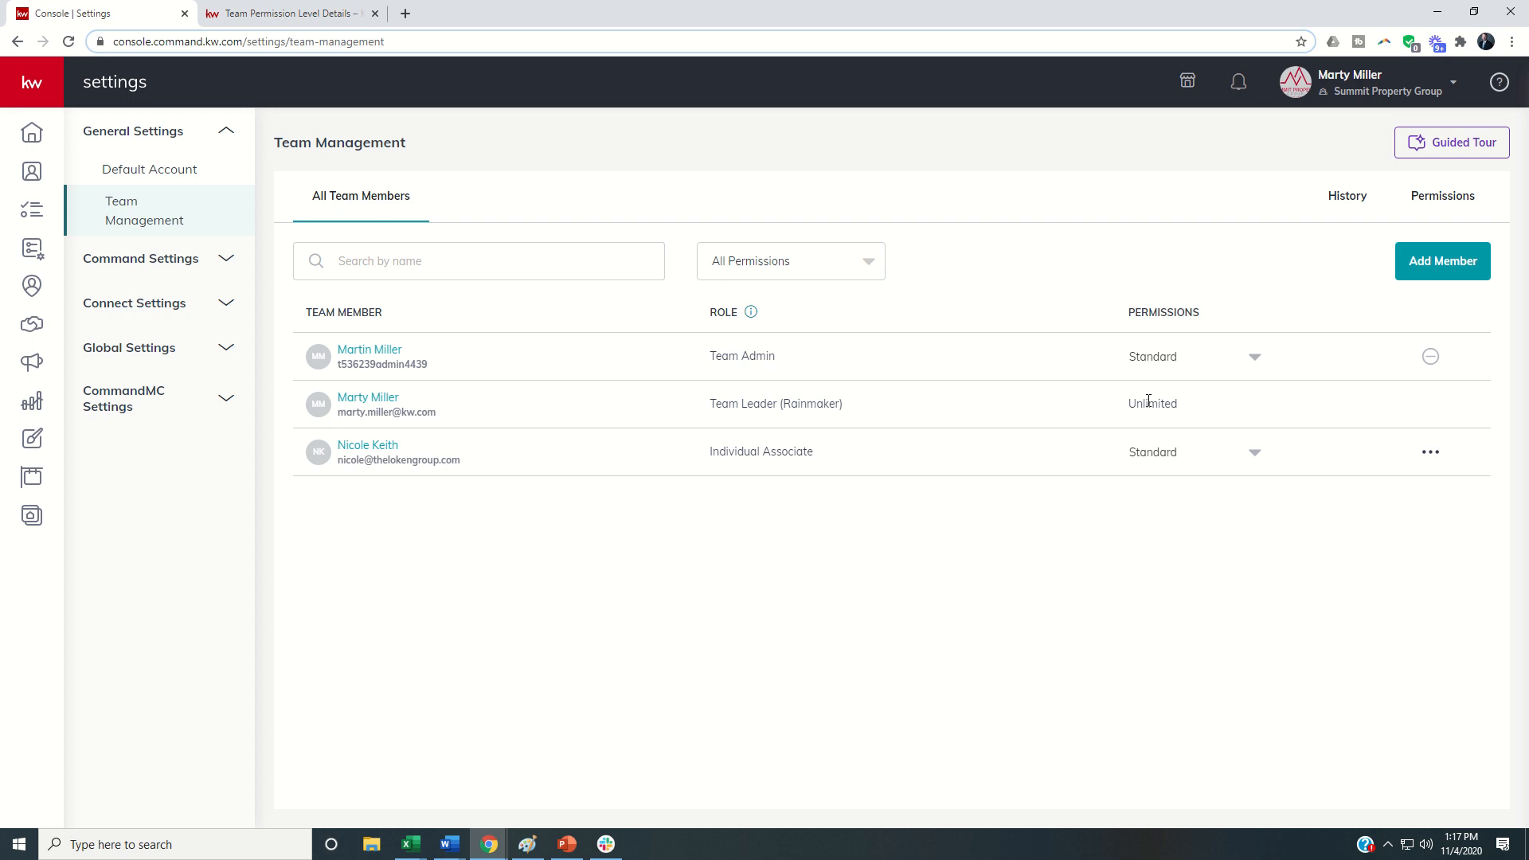
{"action": "mouse_move", "coordinate": [1137, 369]}
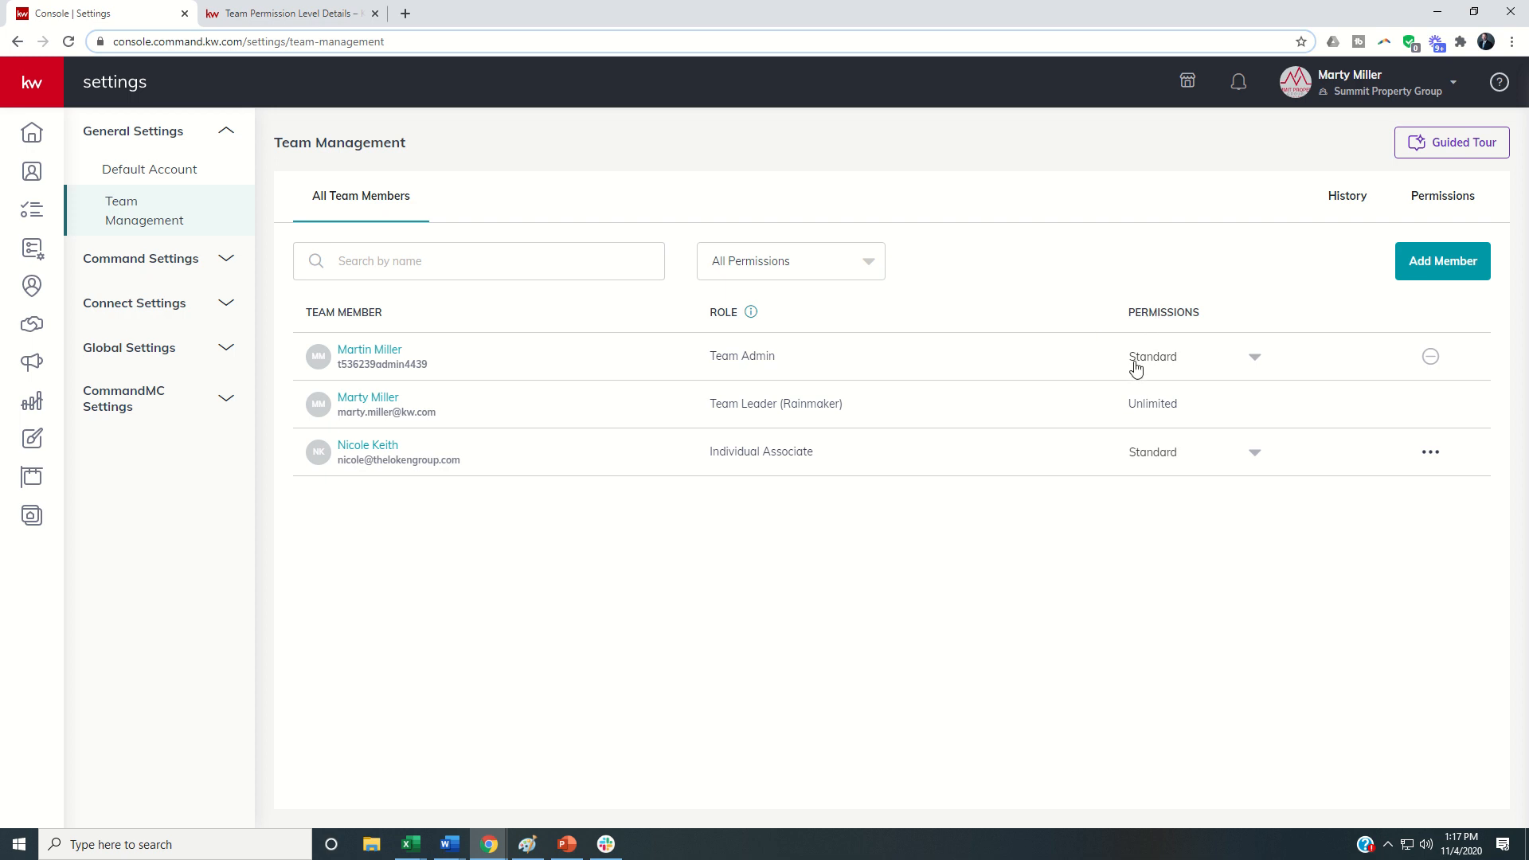
{"action": "mouse_move", "coordinate": [1169, 453]}
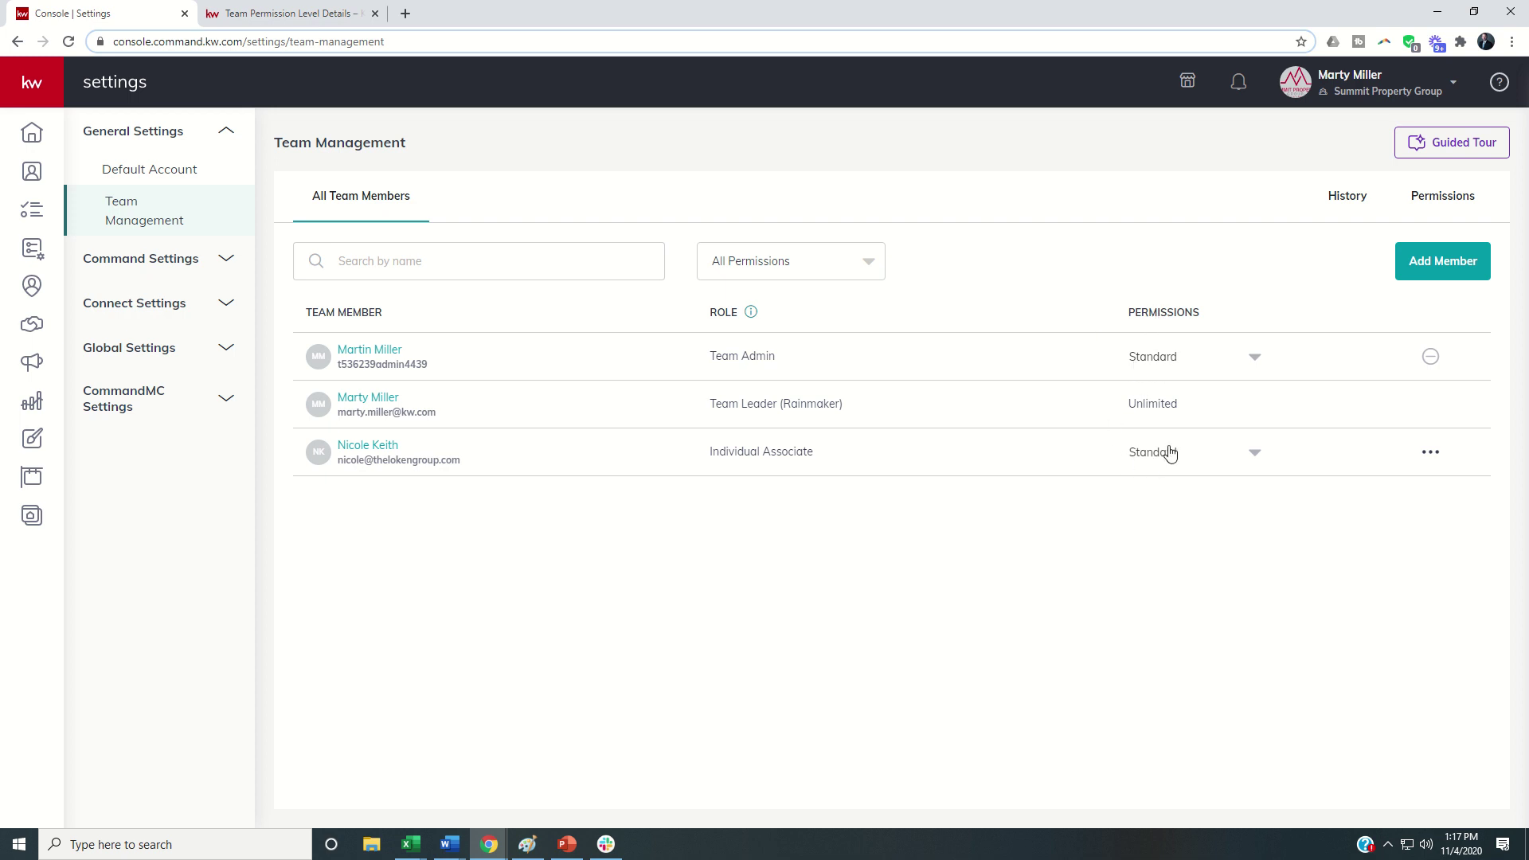
Step: Show the Unlimited, Enhanced and Standard permission choices in the Standard dropdown
{"action": "left_click", "coordinate": [1255, 356]}
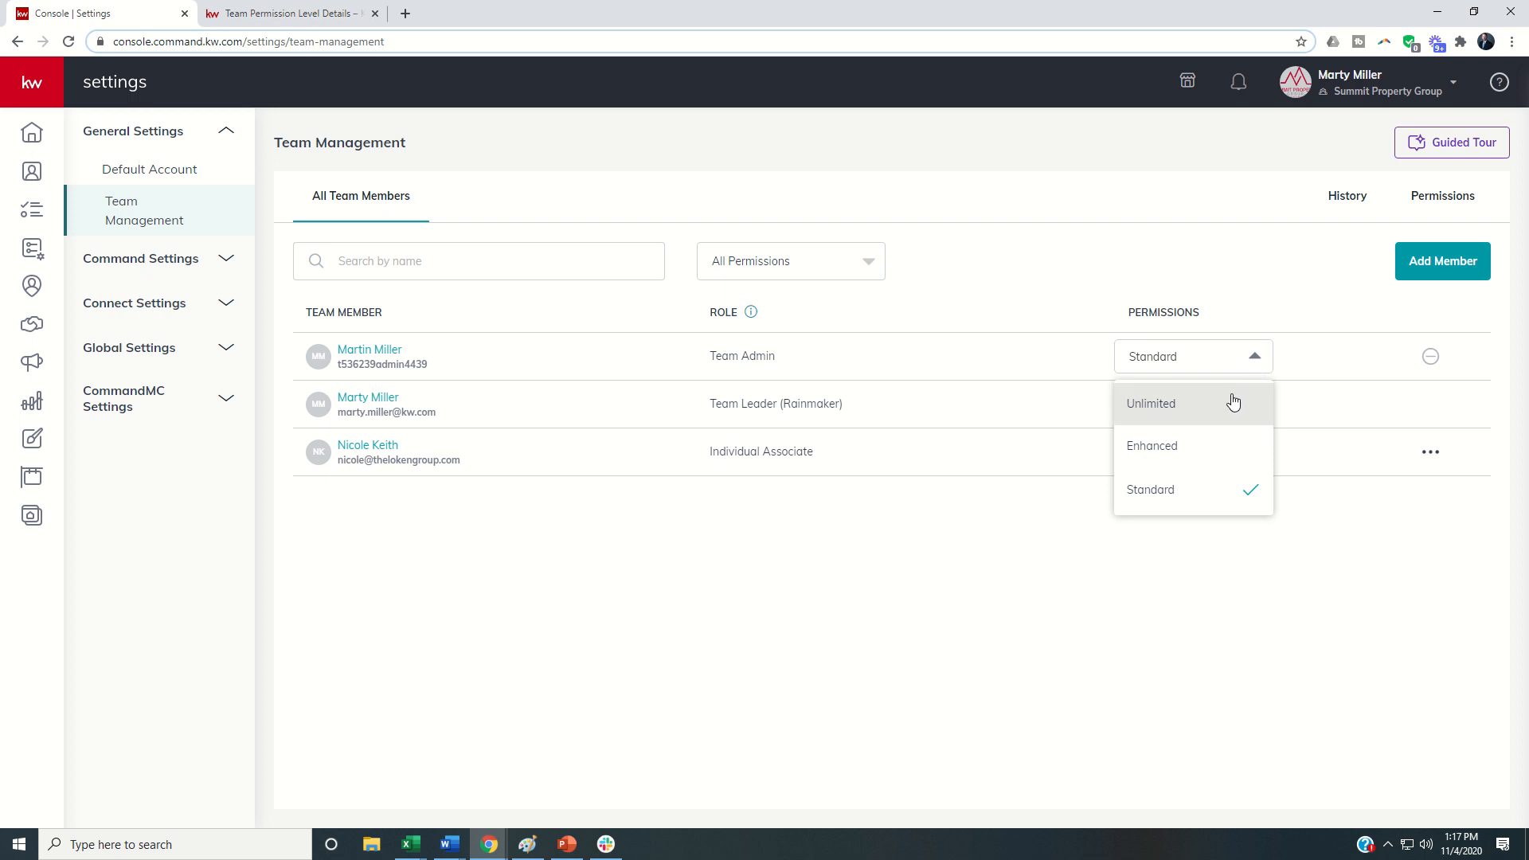
{"action": "mouse_move", "coordinate": [1193, 446]}
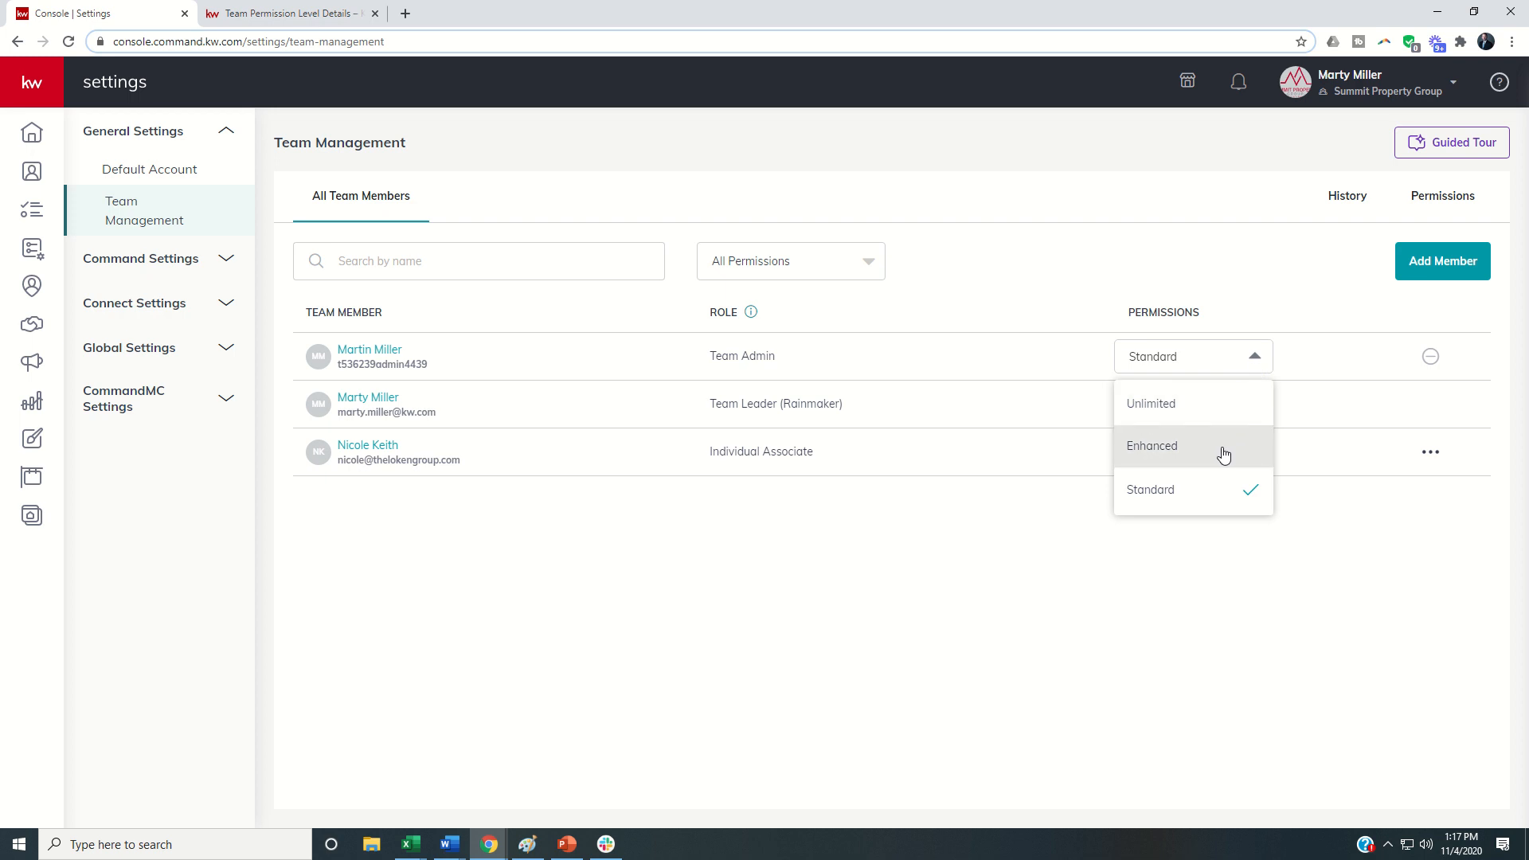
{"action": "mouse_move", "coordinate": [1069, 364]}
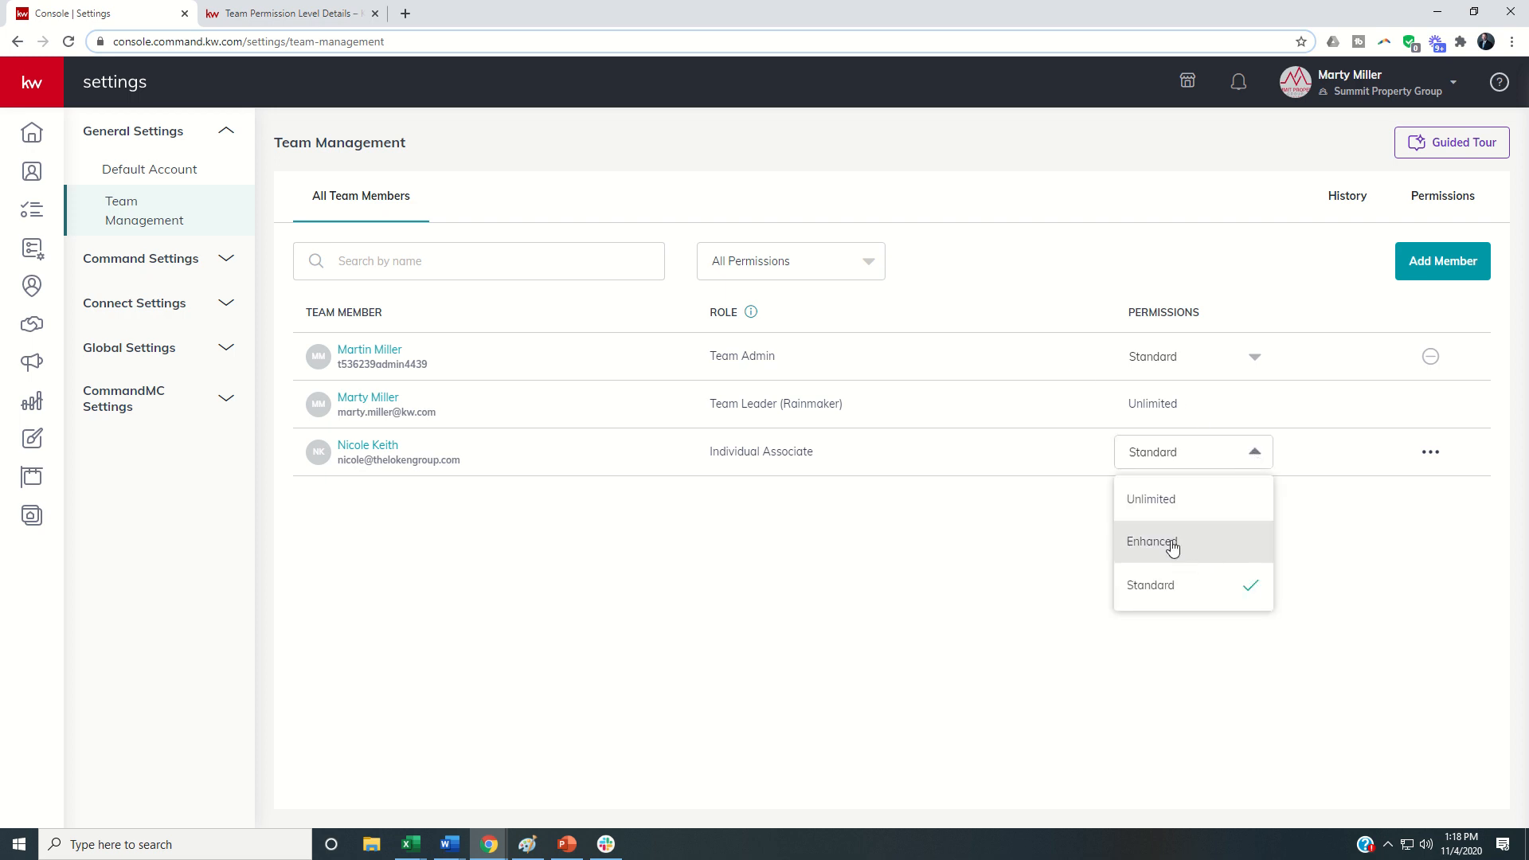
{"action": "mouse_move", "coordinate": [1233, 507]}
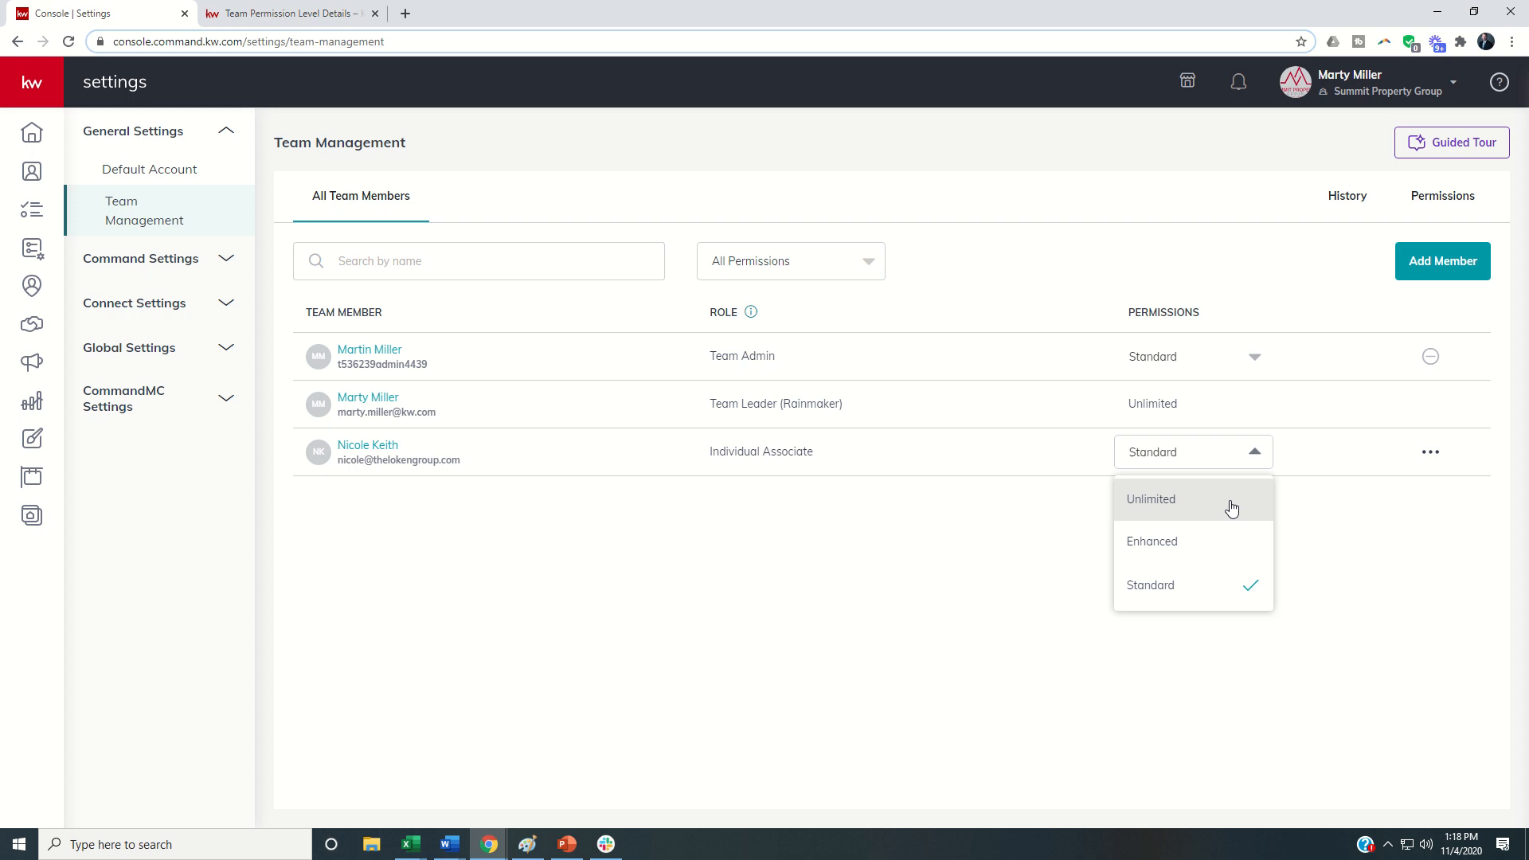
{"action": "mouse_move", "coordinate": [1155, 514]}
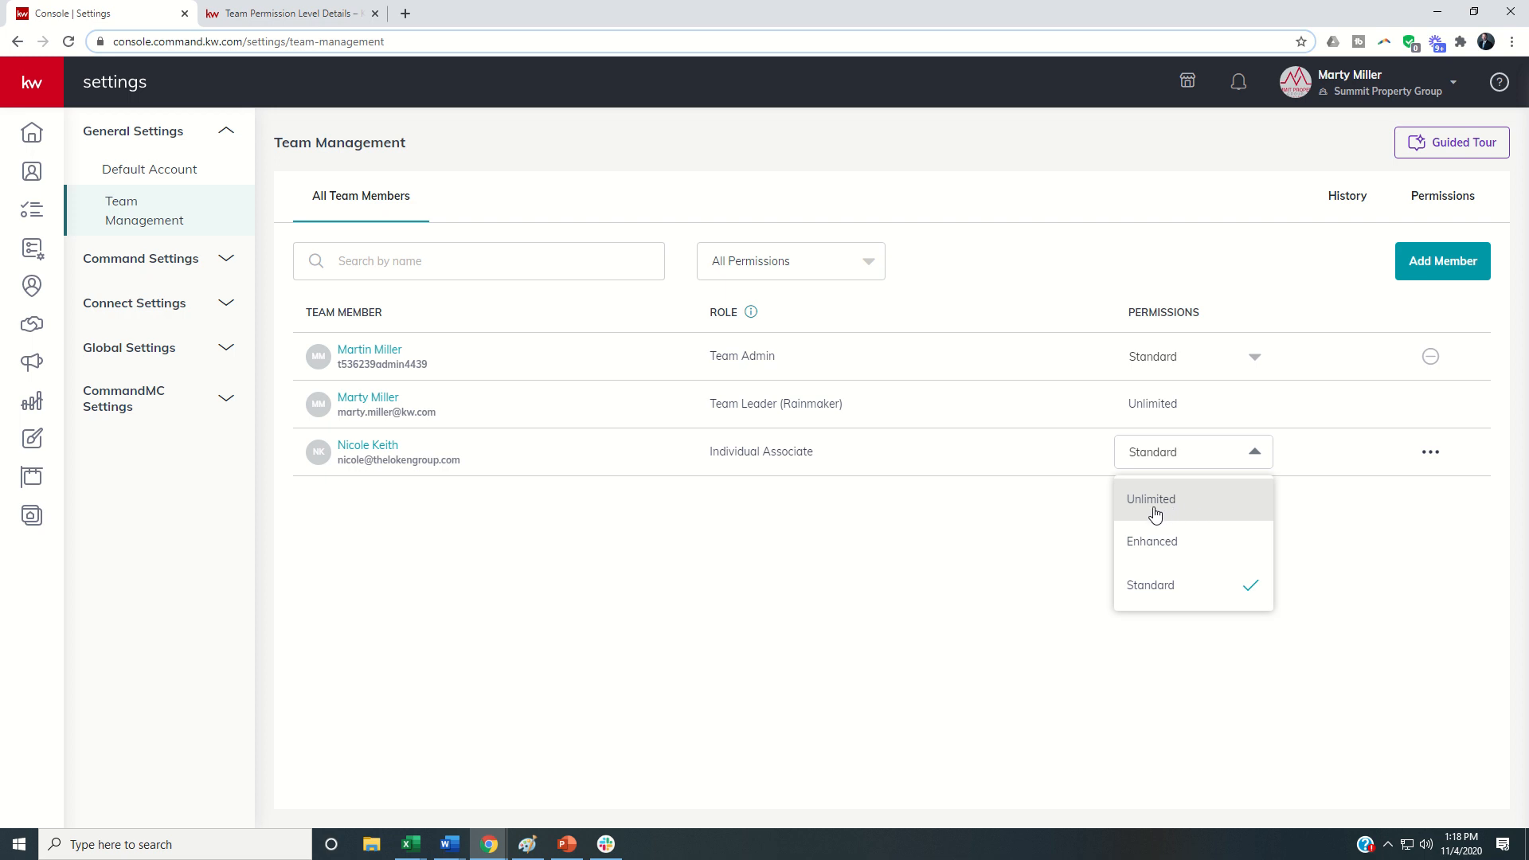
Step: Dismiss the permission dropdown and advance the Guided Tour to the Set Up Permissions step
{"action": "left_click", "coordinate": [1070, 379]}
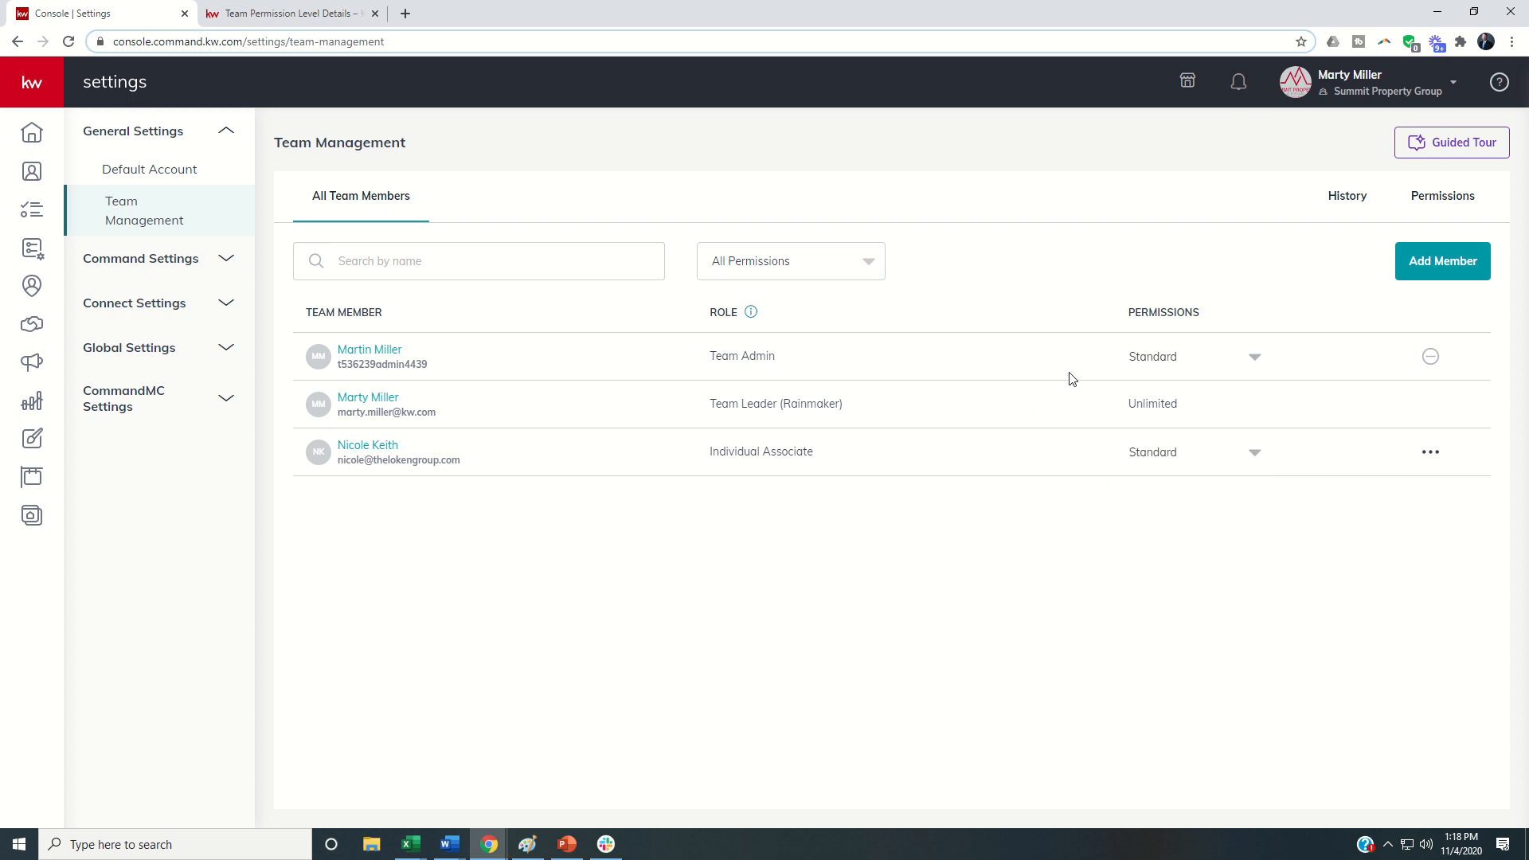
{"action": "mouse_move", "coordinate": [1297, 435]}
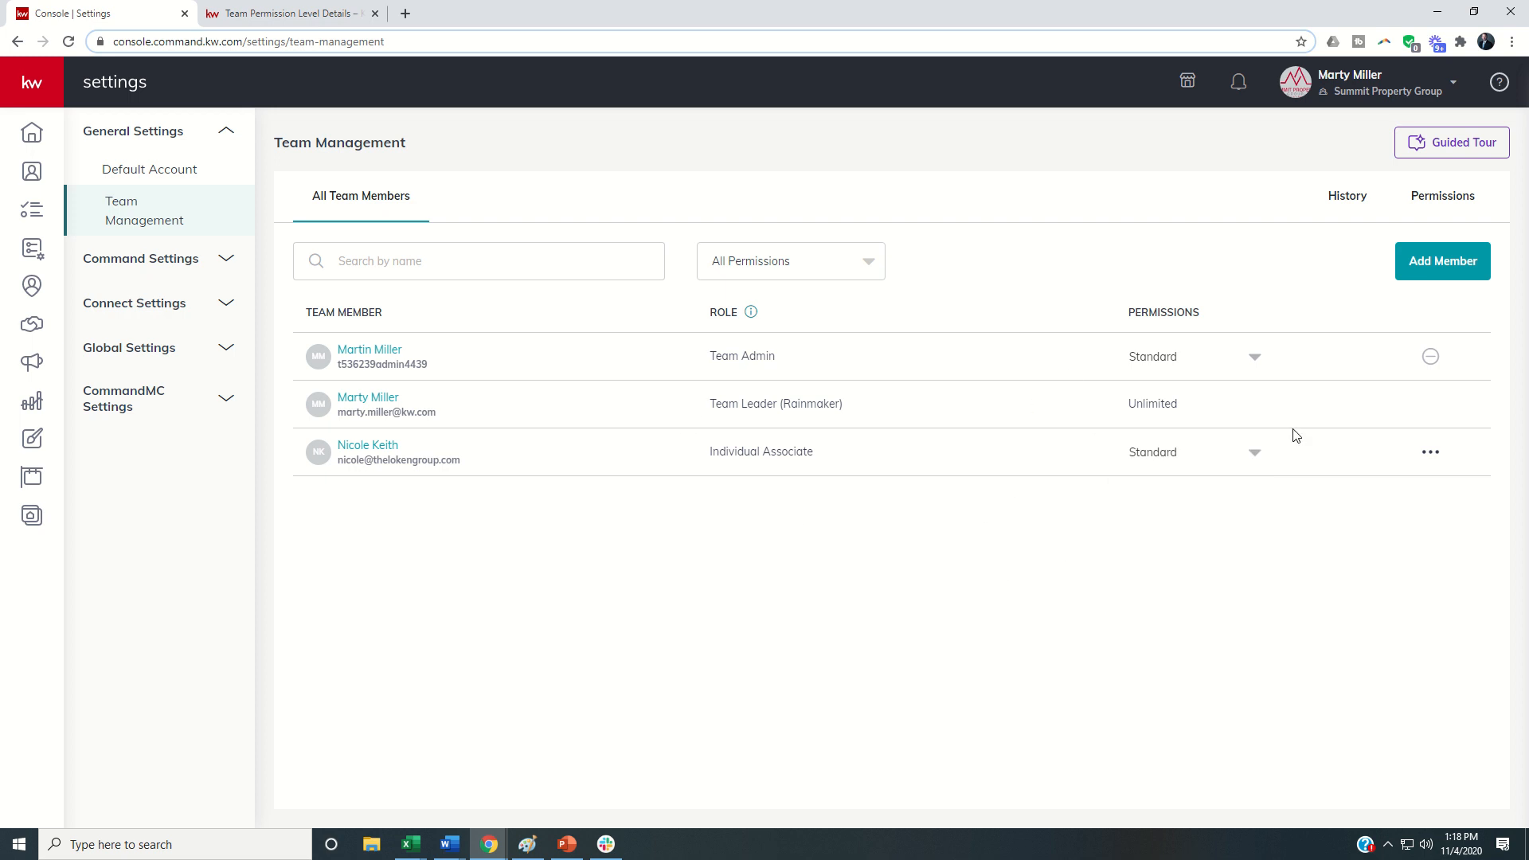
{"action": "mouse_move", "coordinate": [1451, 143]}
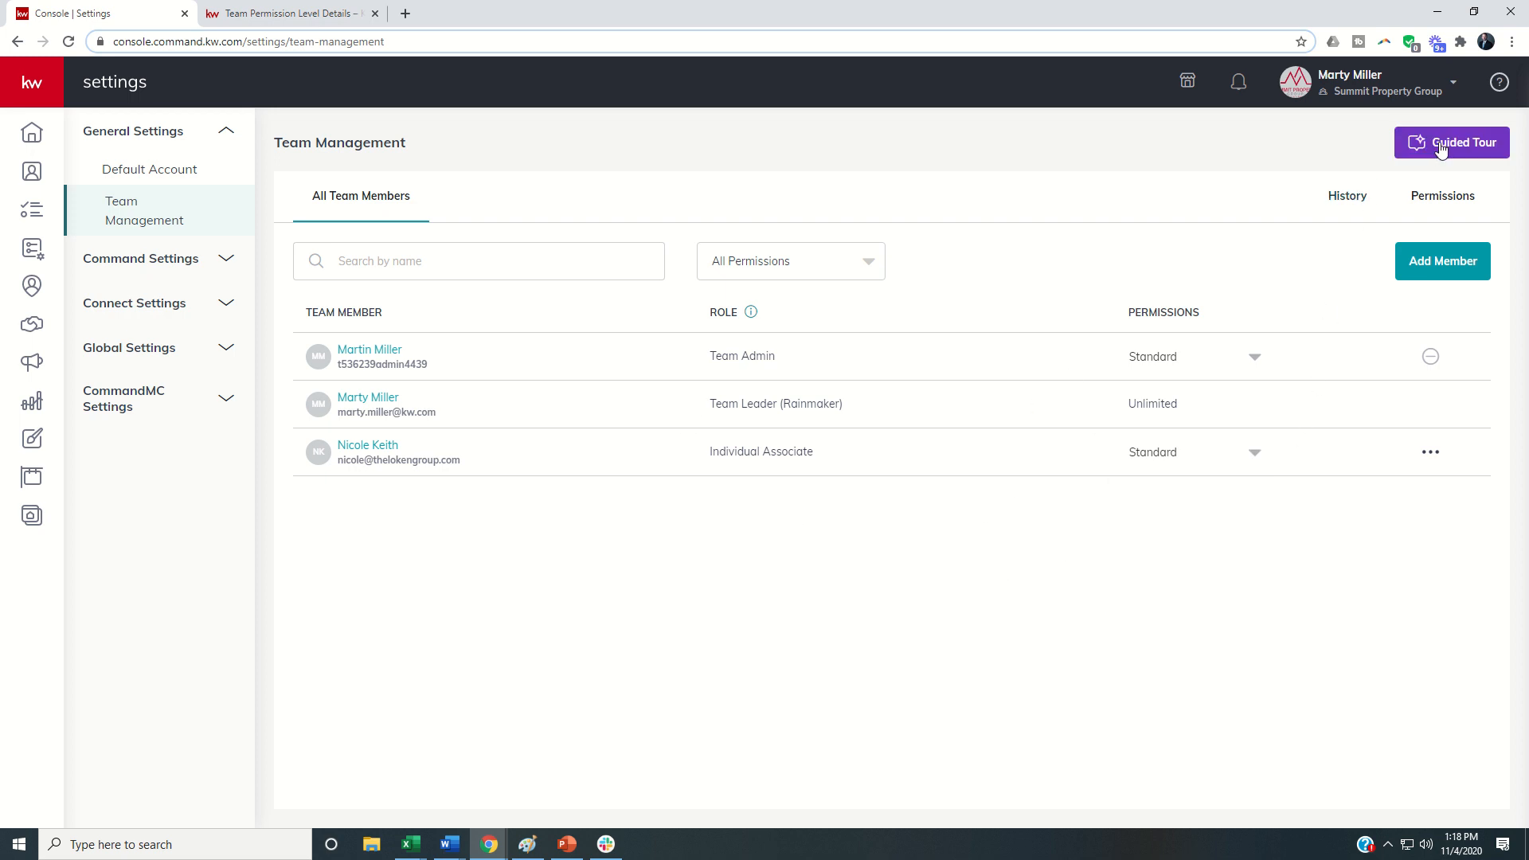
{"action": "left_click", "coordinate": [1452, 143]}
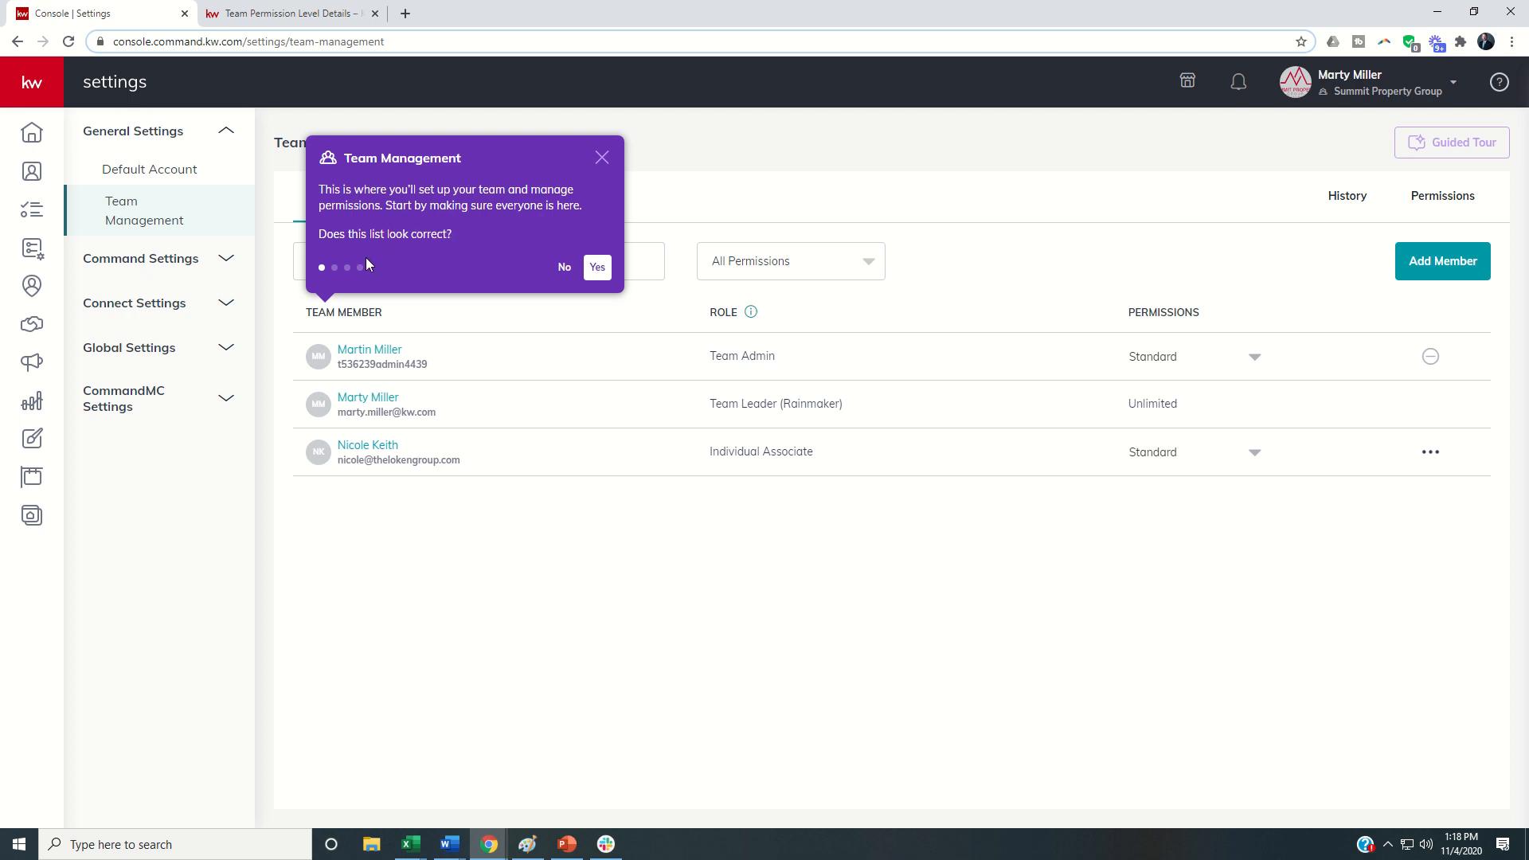
{"action": "mouse_move", "coordinate": [549, 290]}
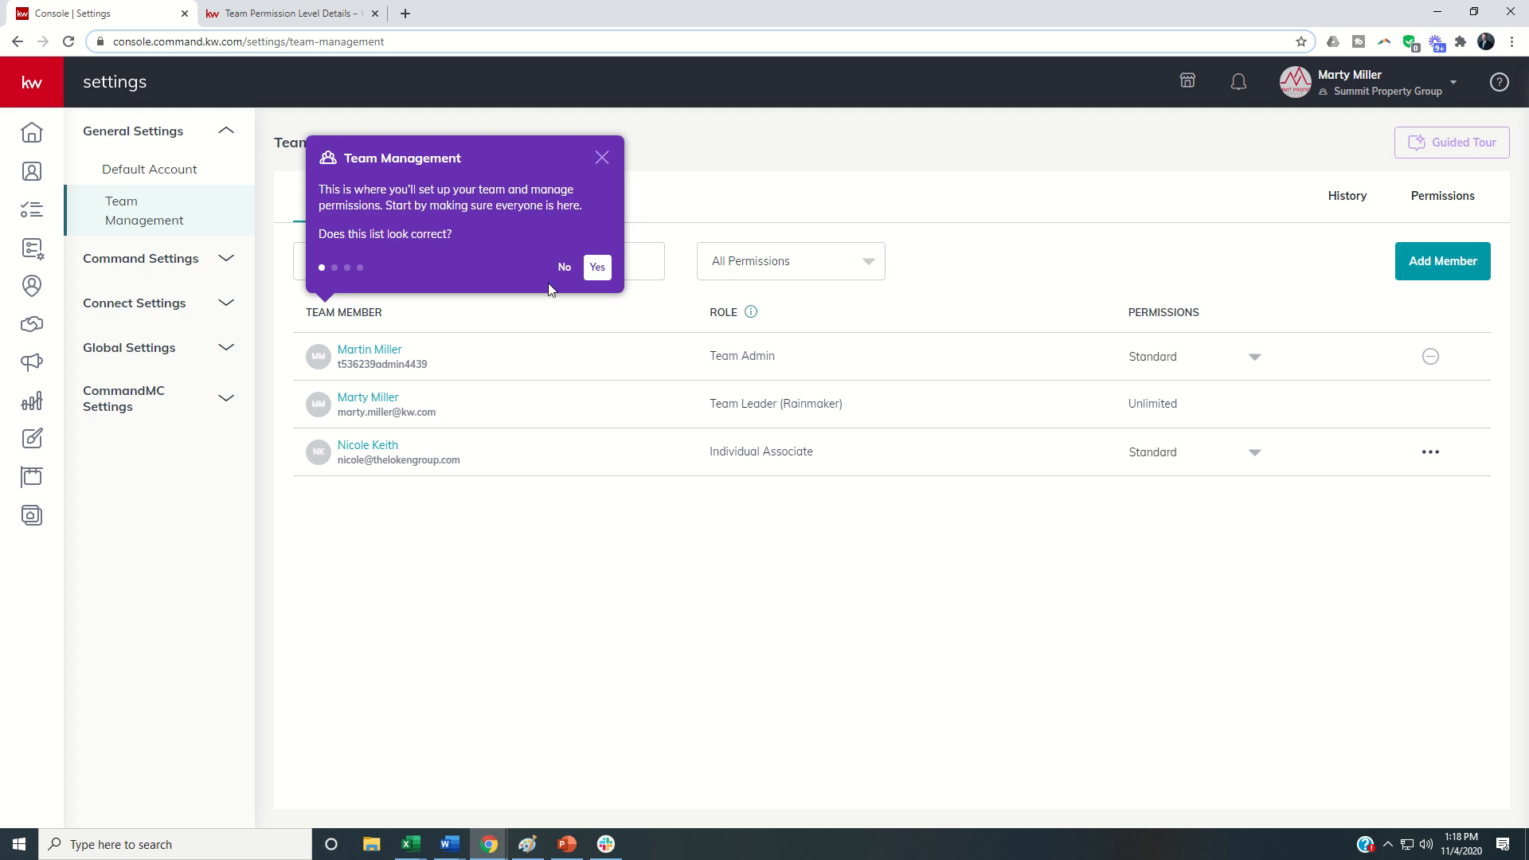
{"action": "left_click", "coordinate": [595, 266]}
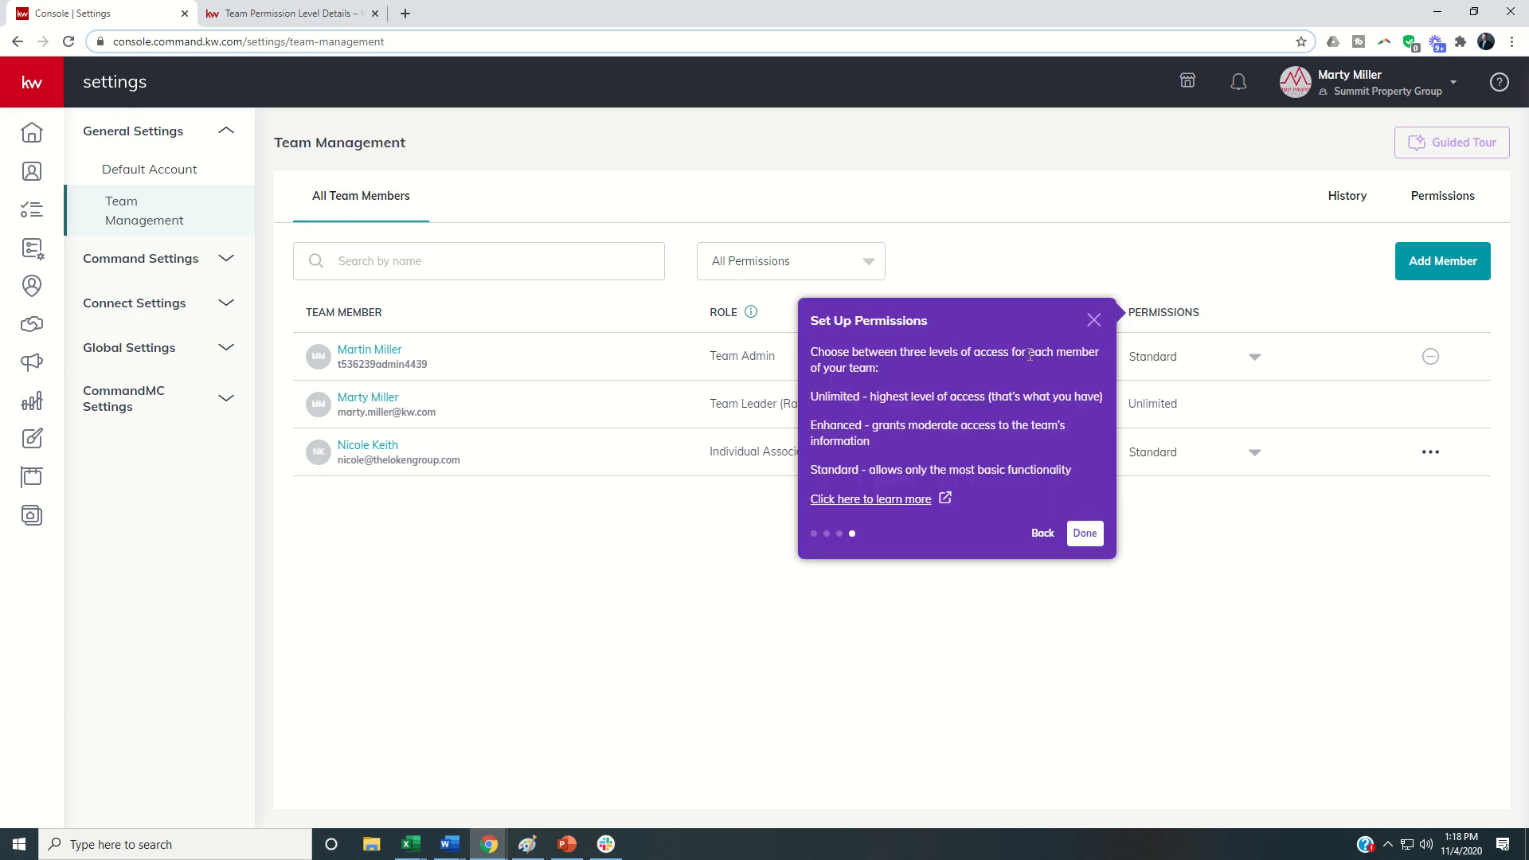
{"action": "mouse_move", "coordinate": [890, 424]}
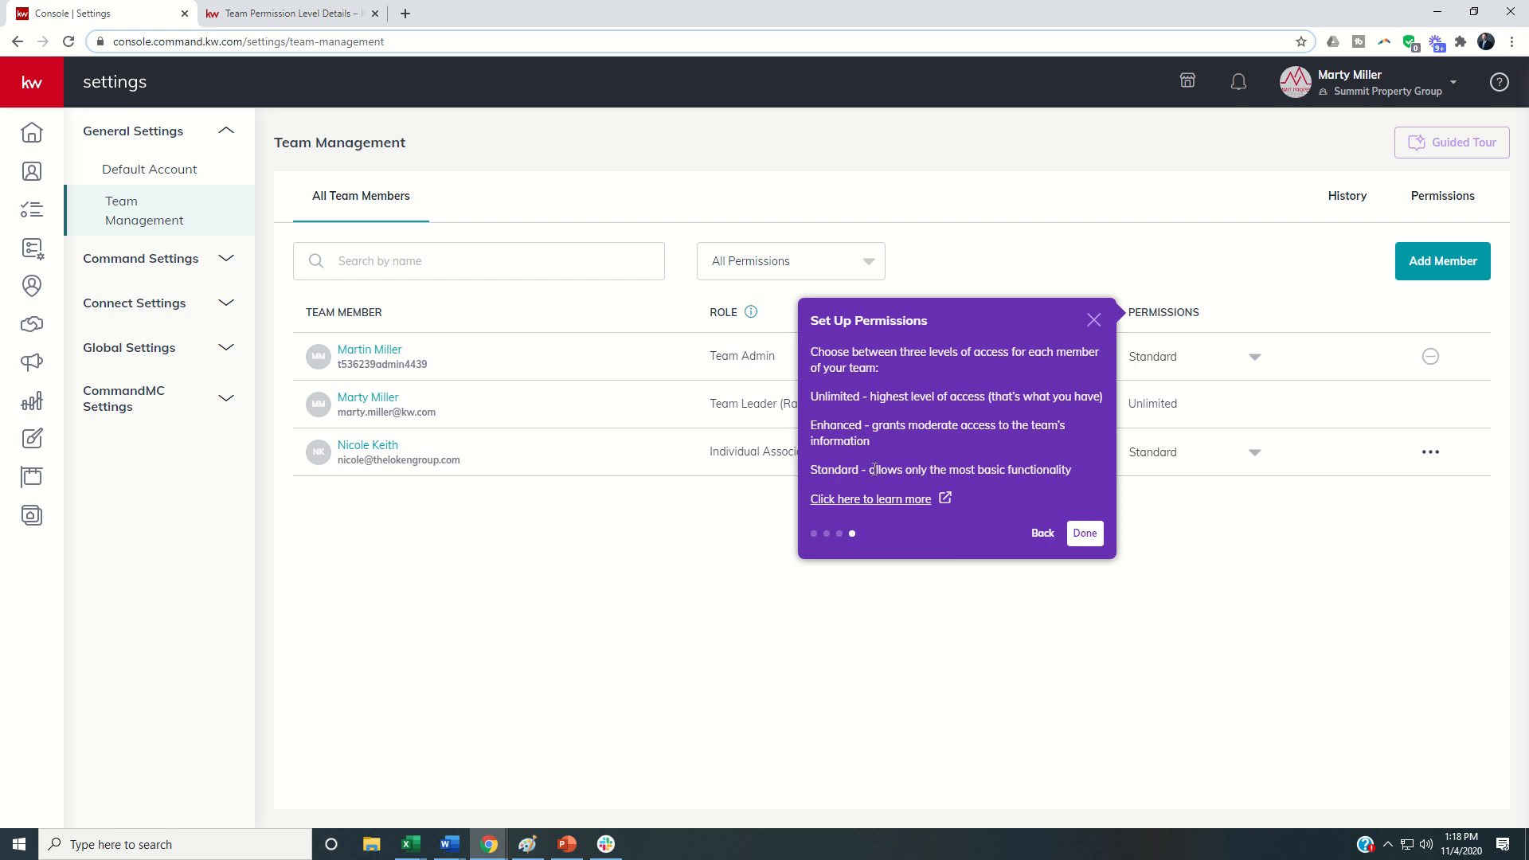
{"action": "mouse_move", "coordinate": [879, 505]}
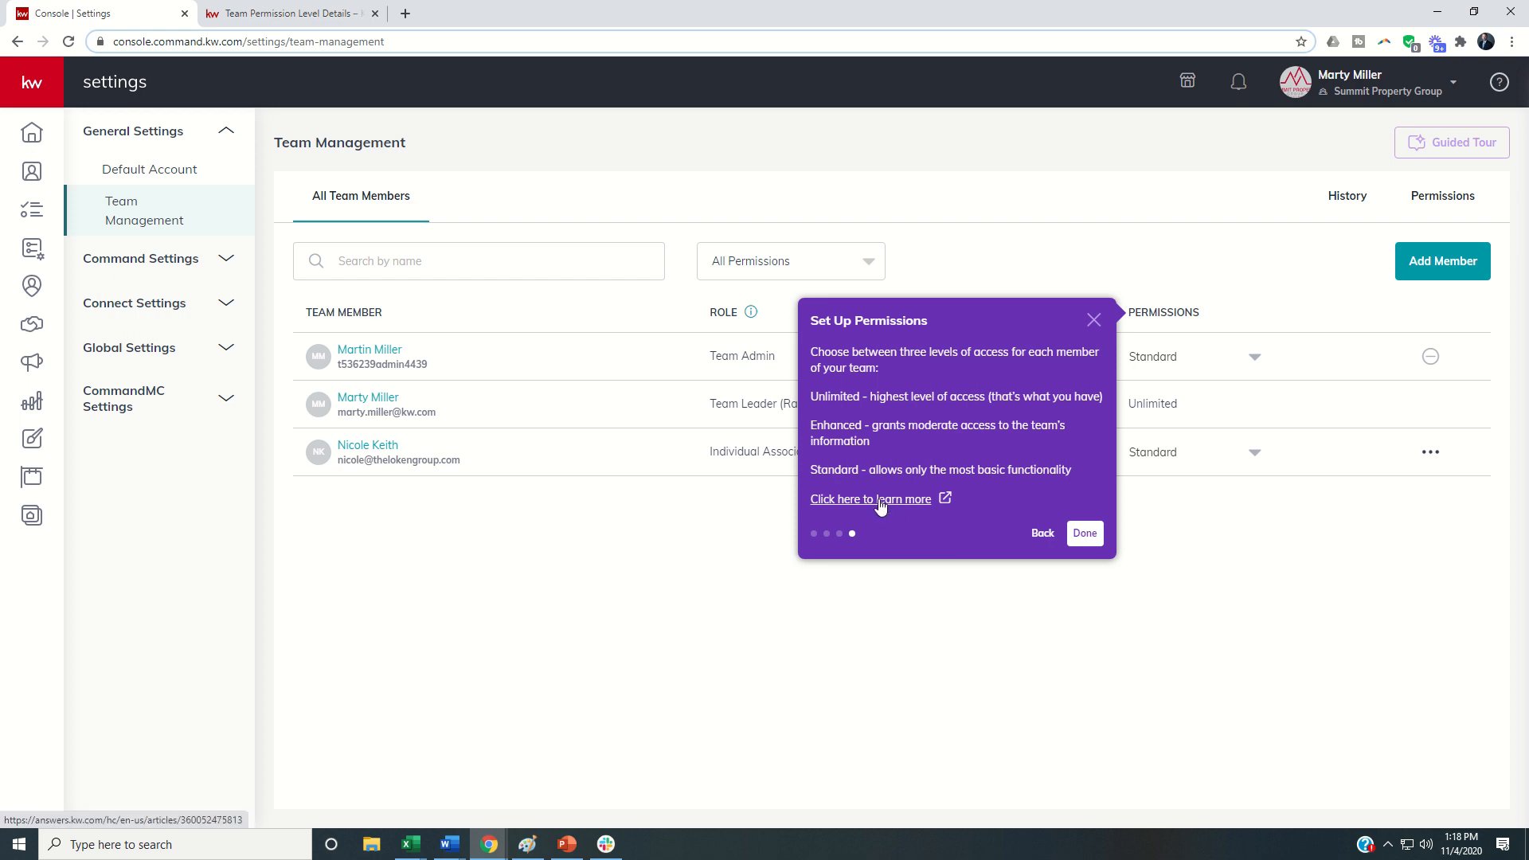
Step: Open the Team Permission Level Details article and scroll through the Full Permissions Breakdown chart
{"action": "left_click", "coordinate": [870, 499]}
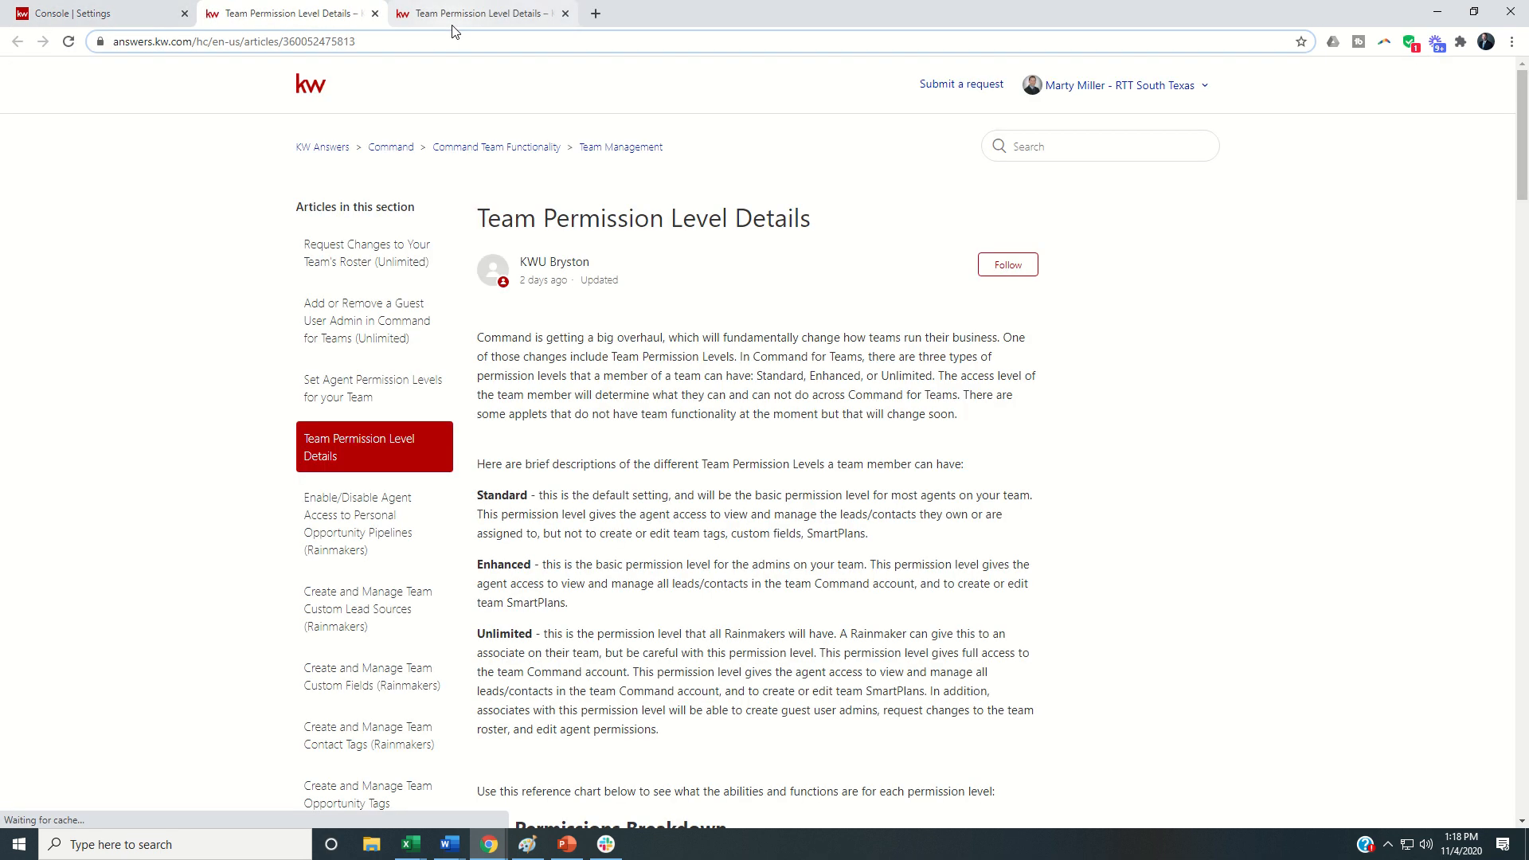
{"action": "mouse_move", "coordinate": [288, 13]}
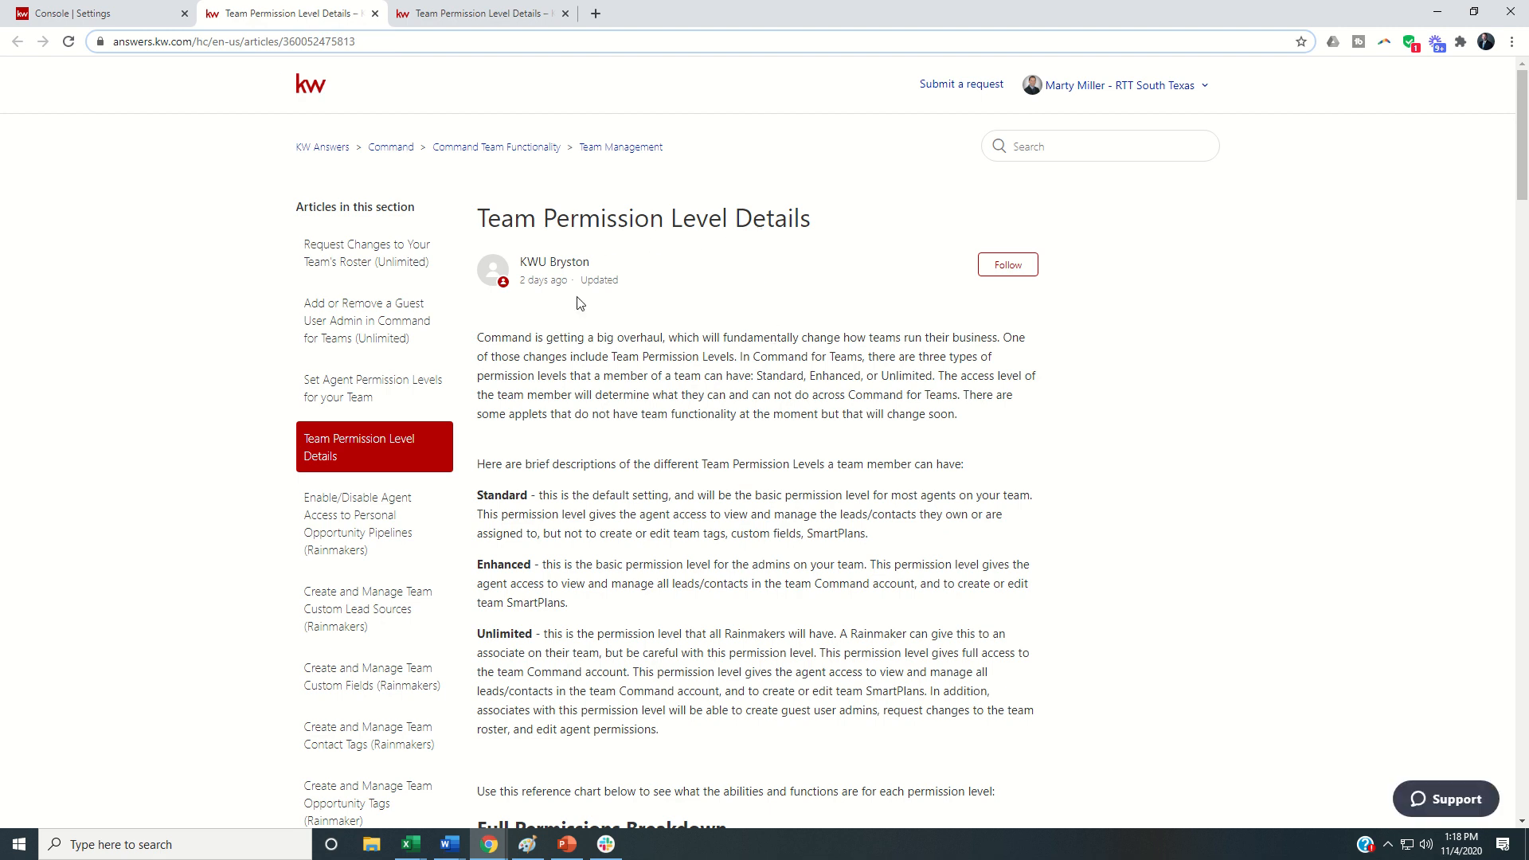
{"action": "mouse_move", "coordinate": [642, 318]}
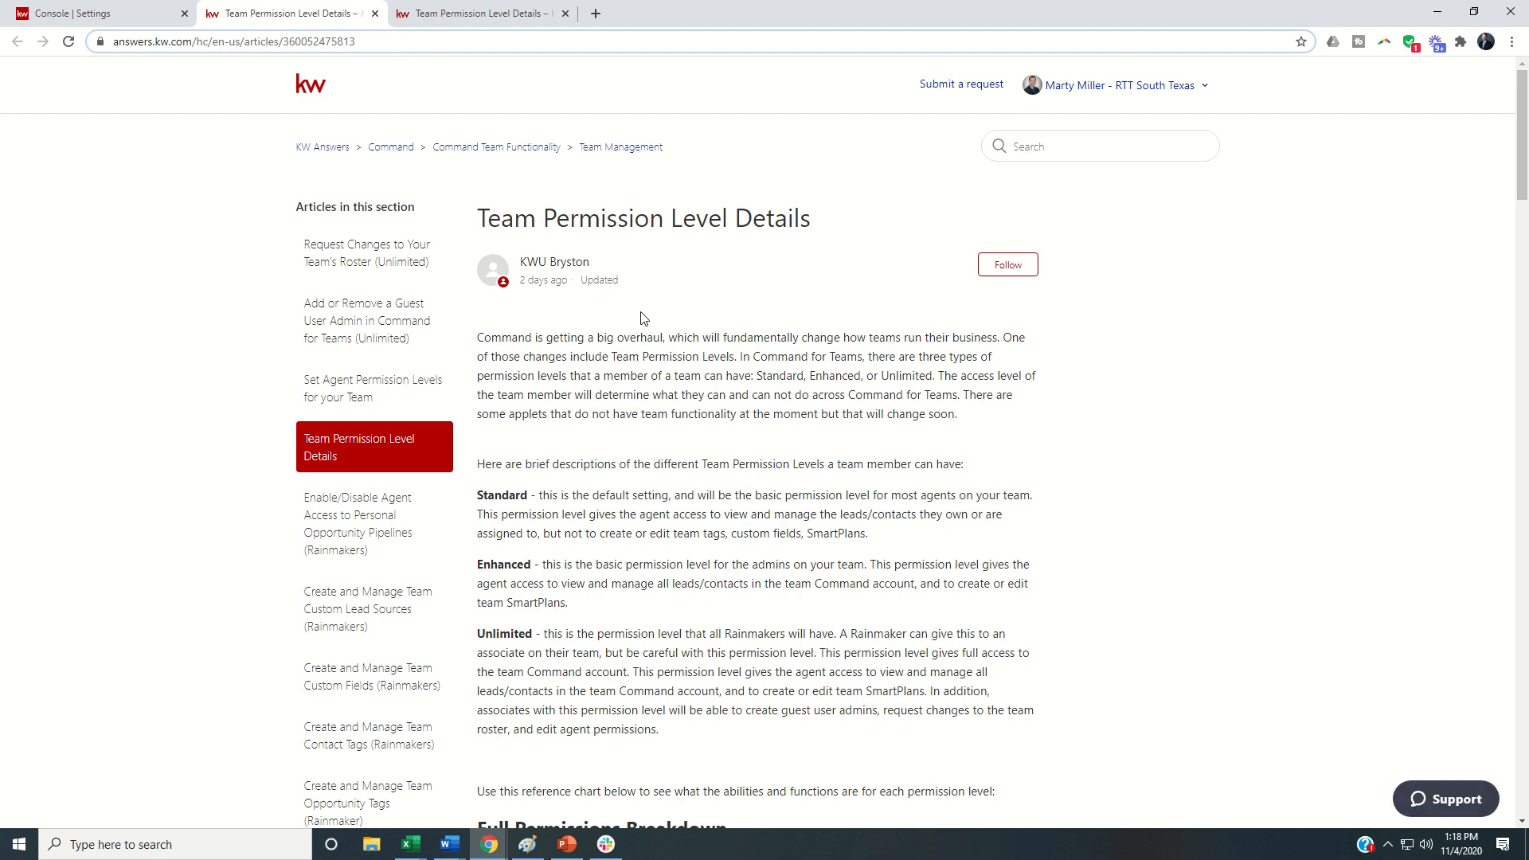
{"action": "scroll", "scroll_direction": "down", "scroll_amount": 3}
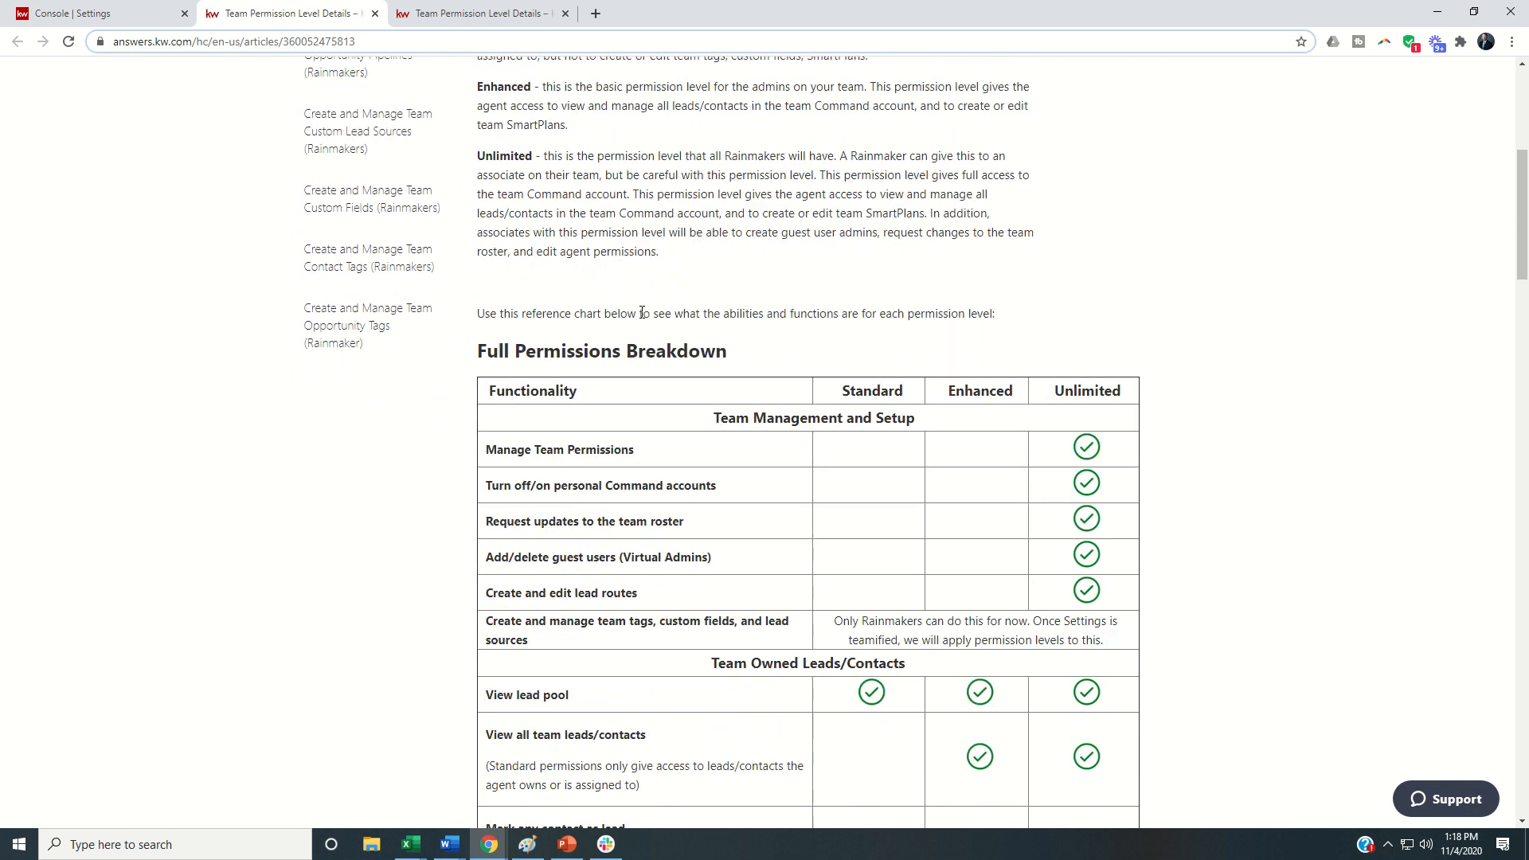
{"action": "scroll", "scroll_direction": "up", "scroll_amount": 3}
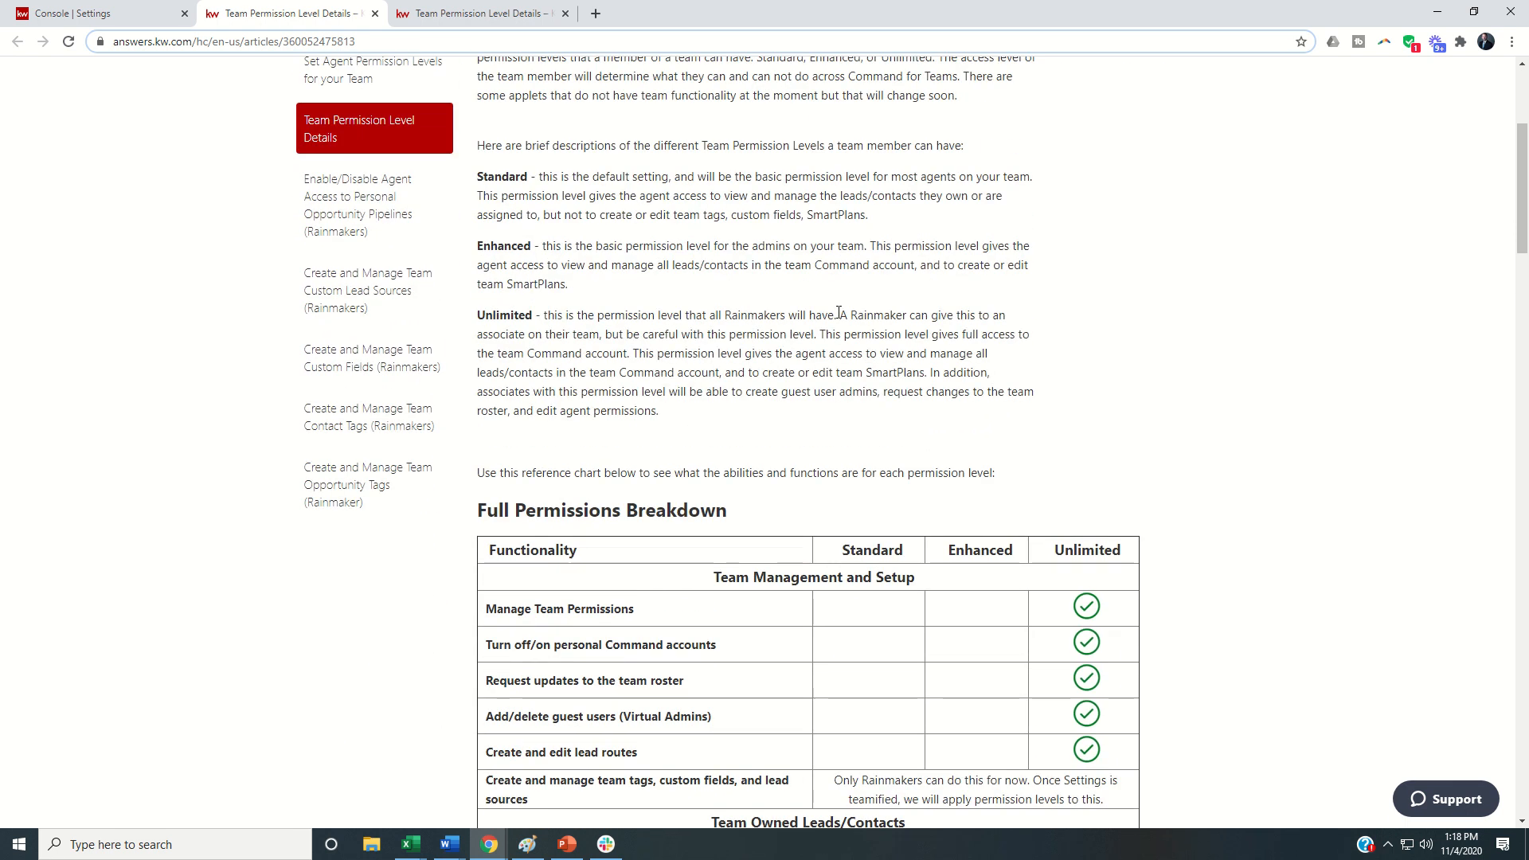
{"action": "mouse_move", "coordinate": [653, 277]}
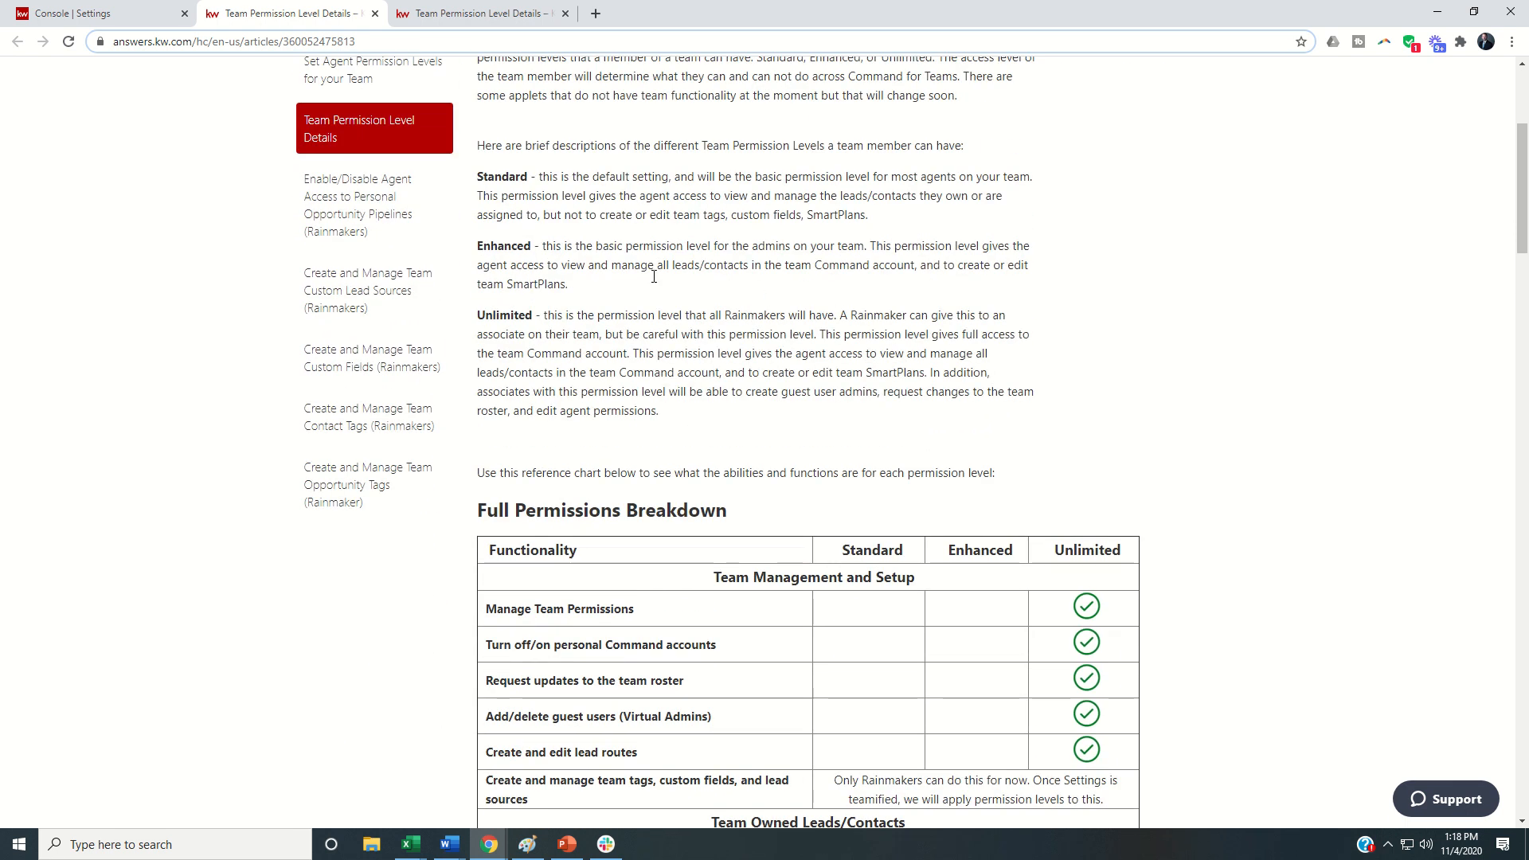
{"action": "scroll", "scroll_direction": "down", "scroll_amount": 3}
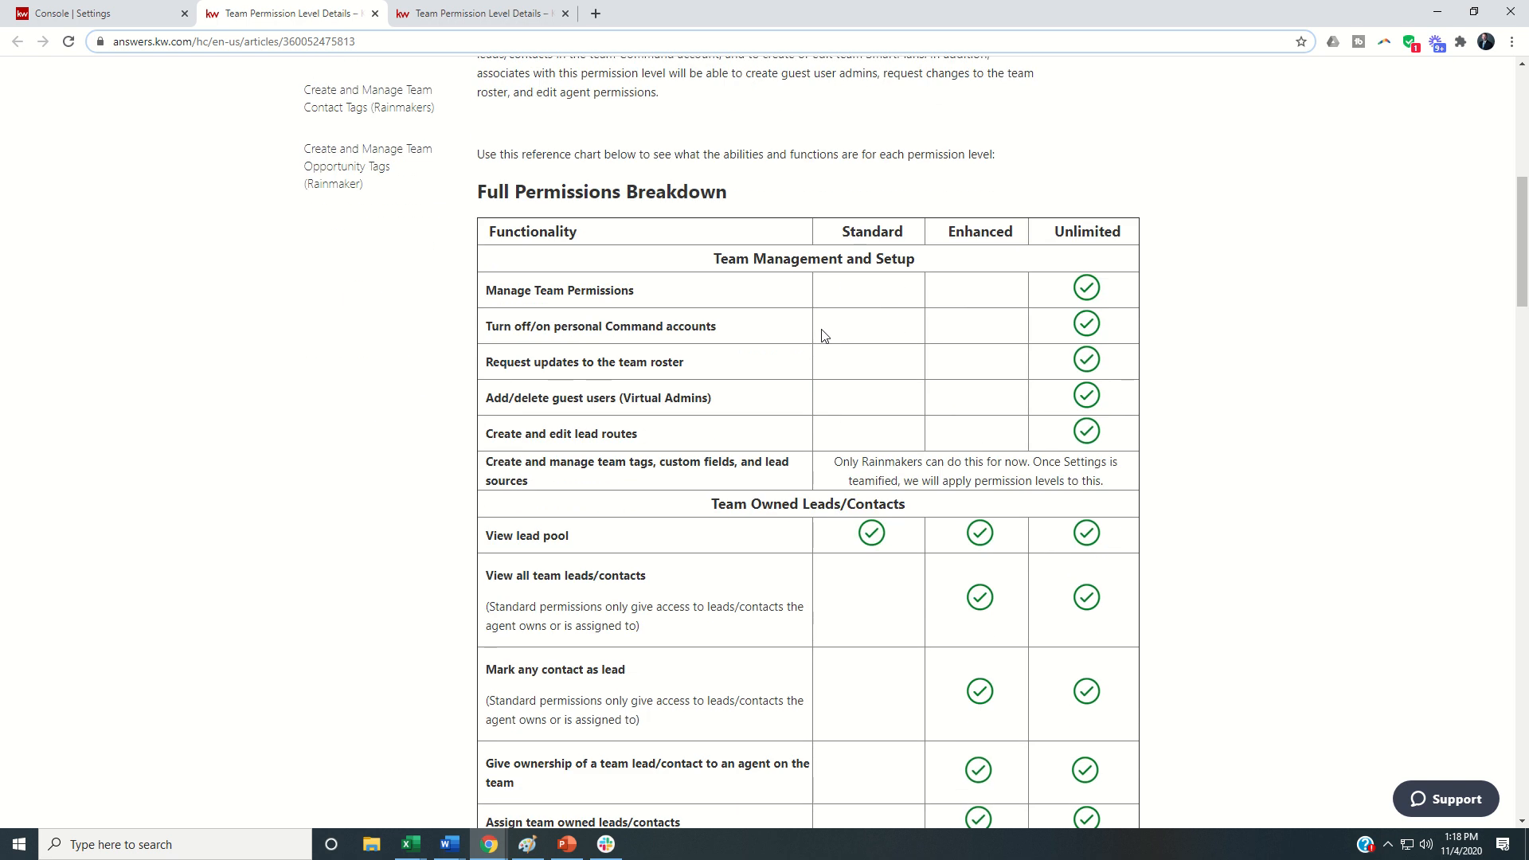
{"action": "scroll", "scroll_direction": "down", "scroll_amount": 3}
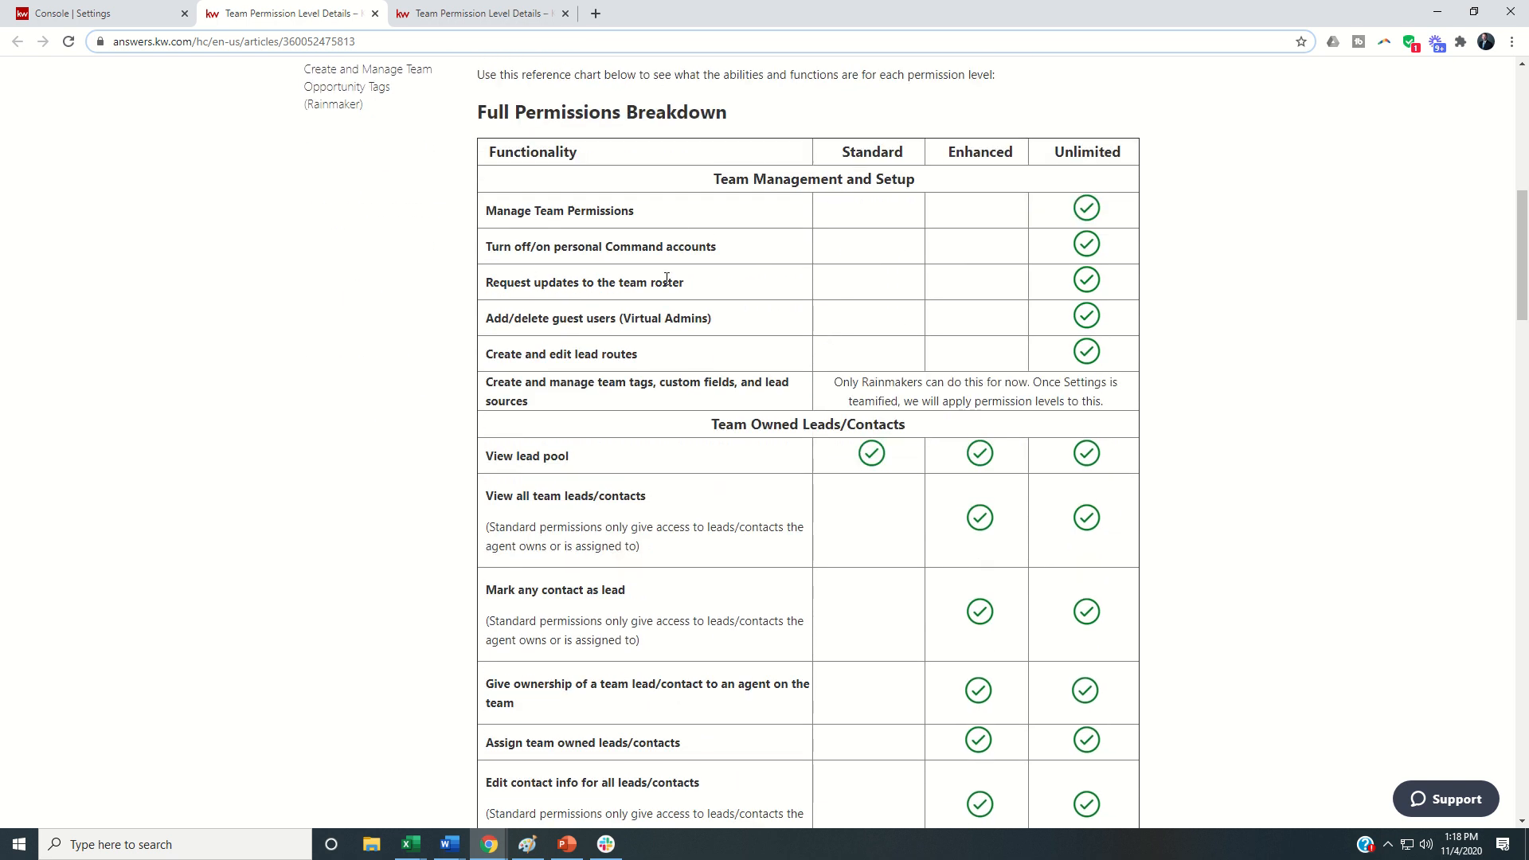
{"action": "scroll", "scroll_direction": "down", "scroll_amount": 3}
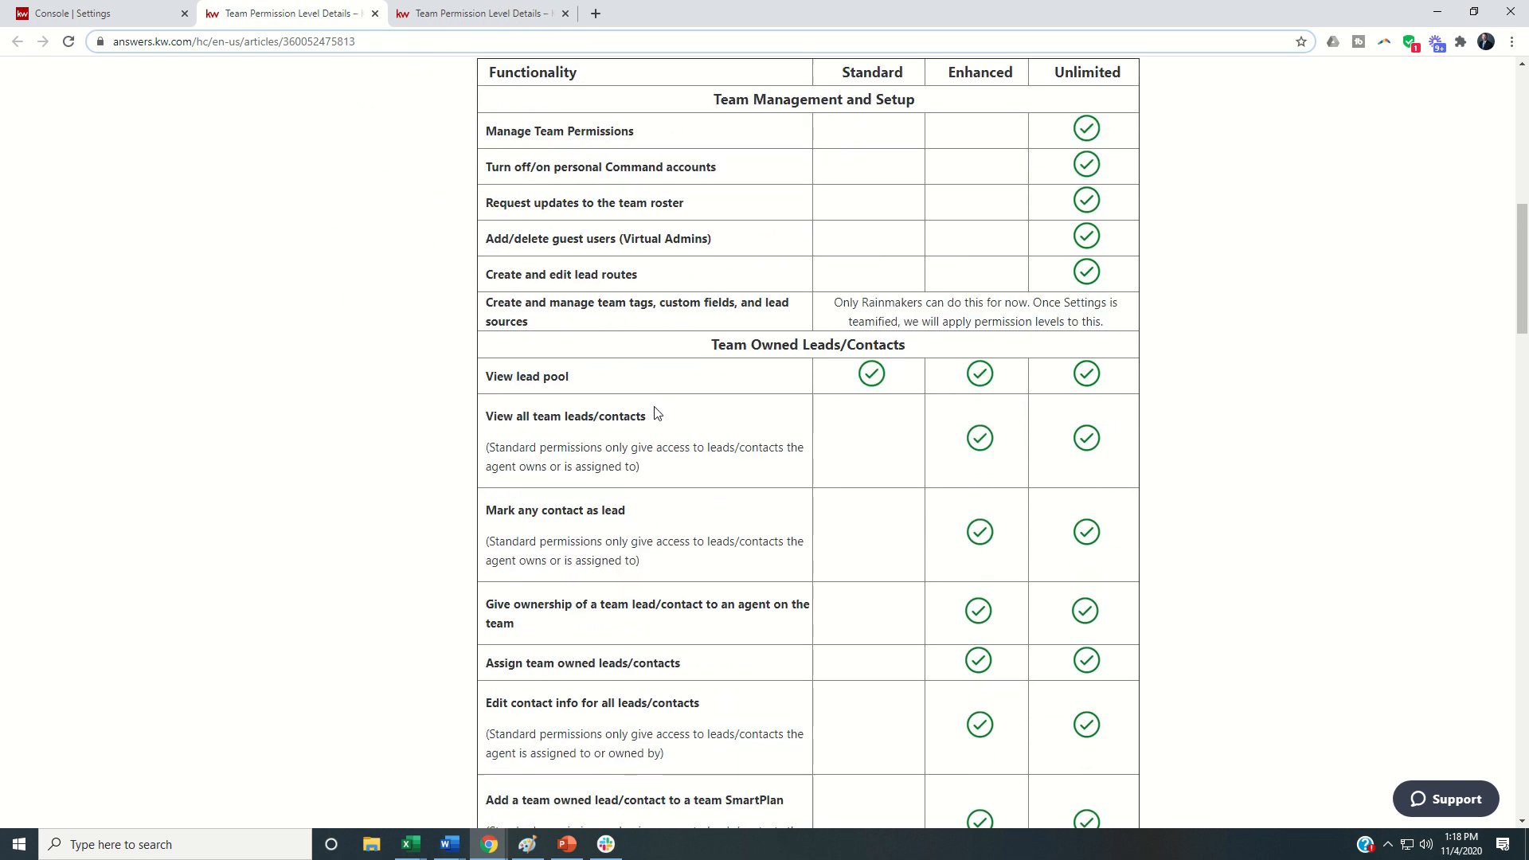
{"action": "scroll", "scroll_direction": "up", "scroll_amount": 3}
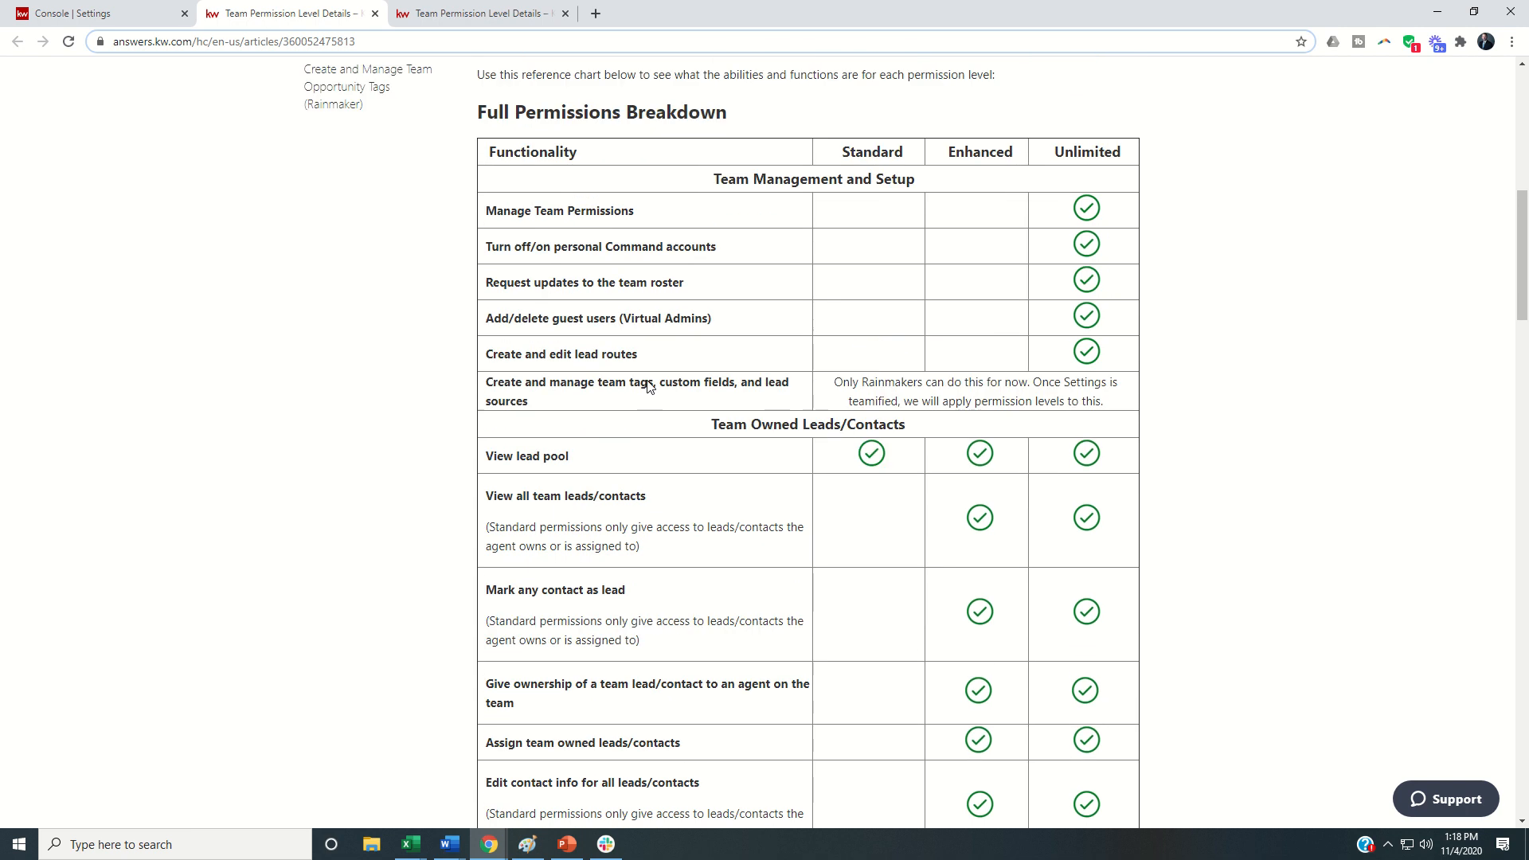
{"action": "scroll", "scroll_direction": "down", "scroll_amount": 3}
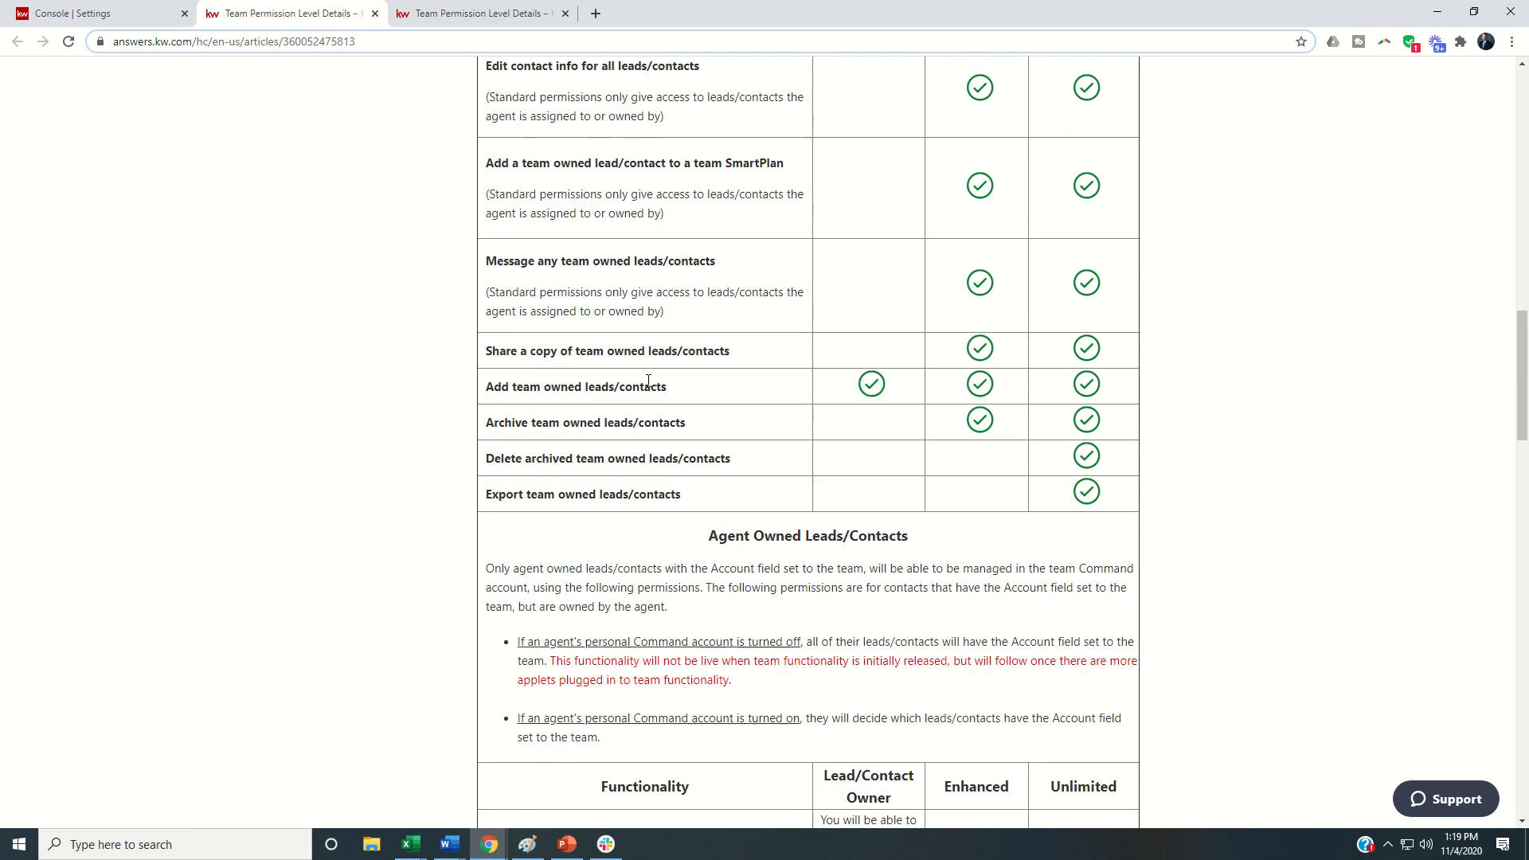
{"action": "scroll", "scroll_direction": "up", "scroll_amount": 3}
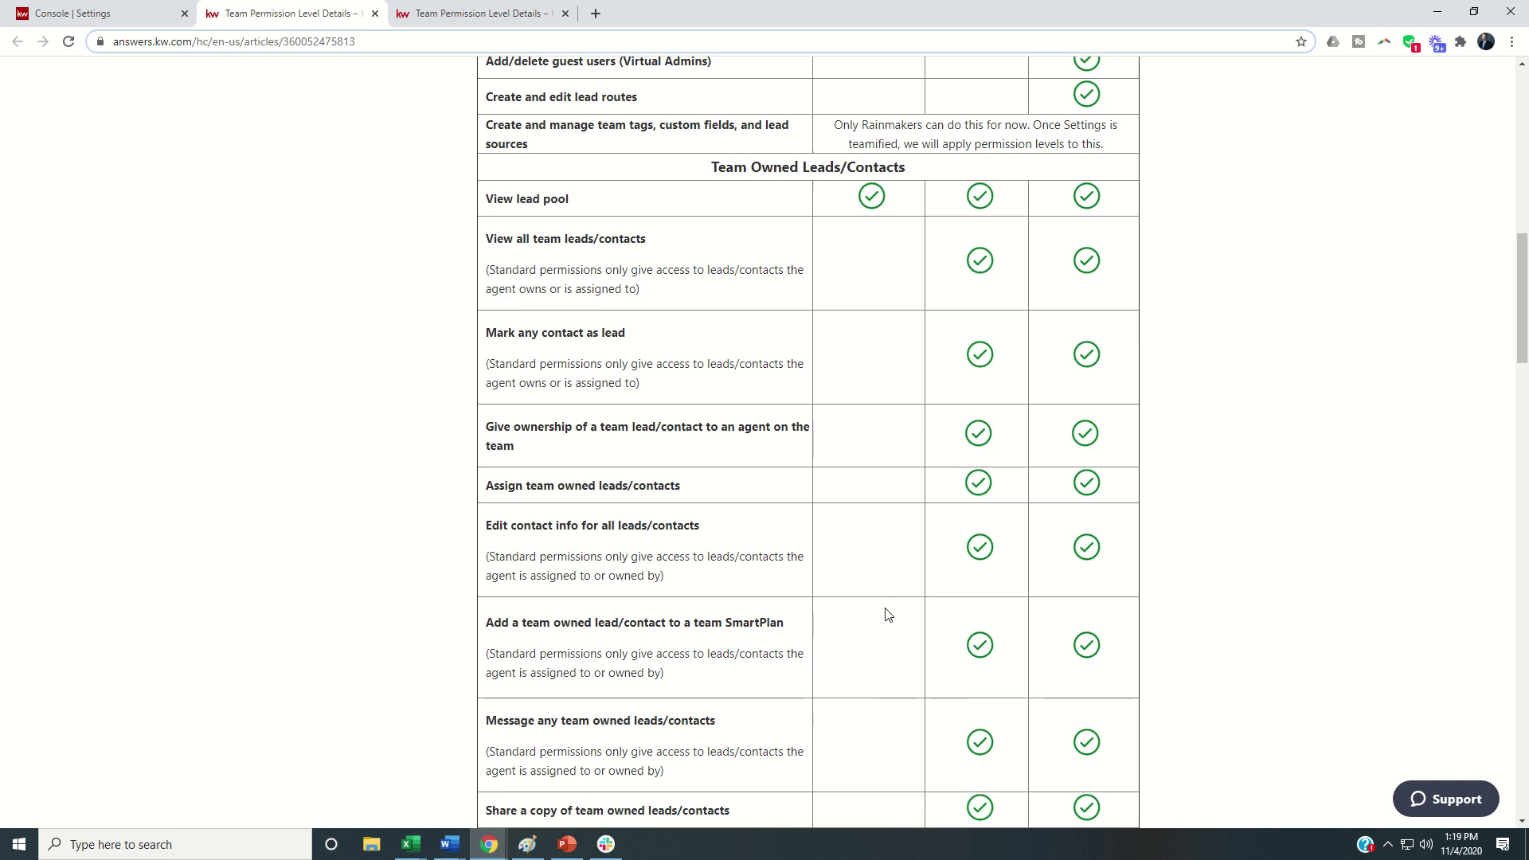
Step: Scroll through the Agent Owned Leads/Contacts rows down to the SmartPlans section
{"action": "scroll", "scroll_direction": "down", "scroll_amount": 3}
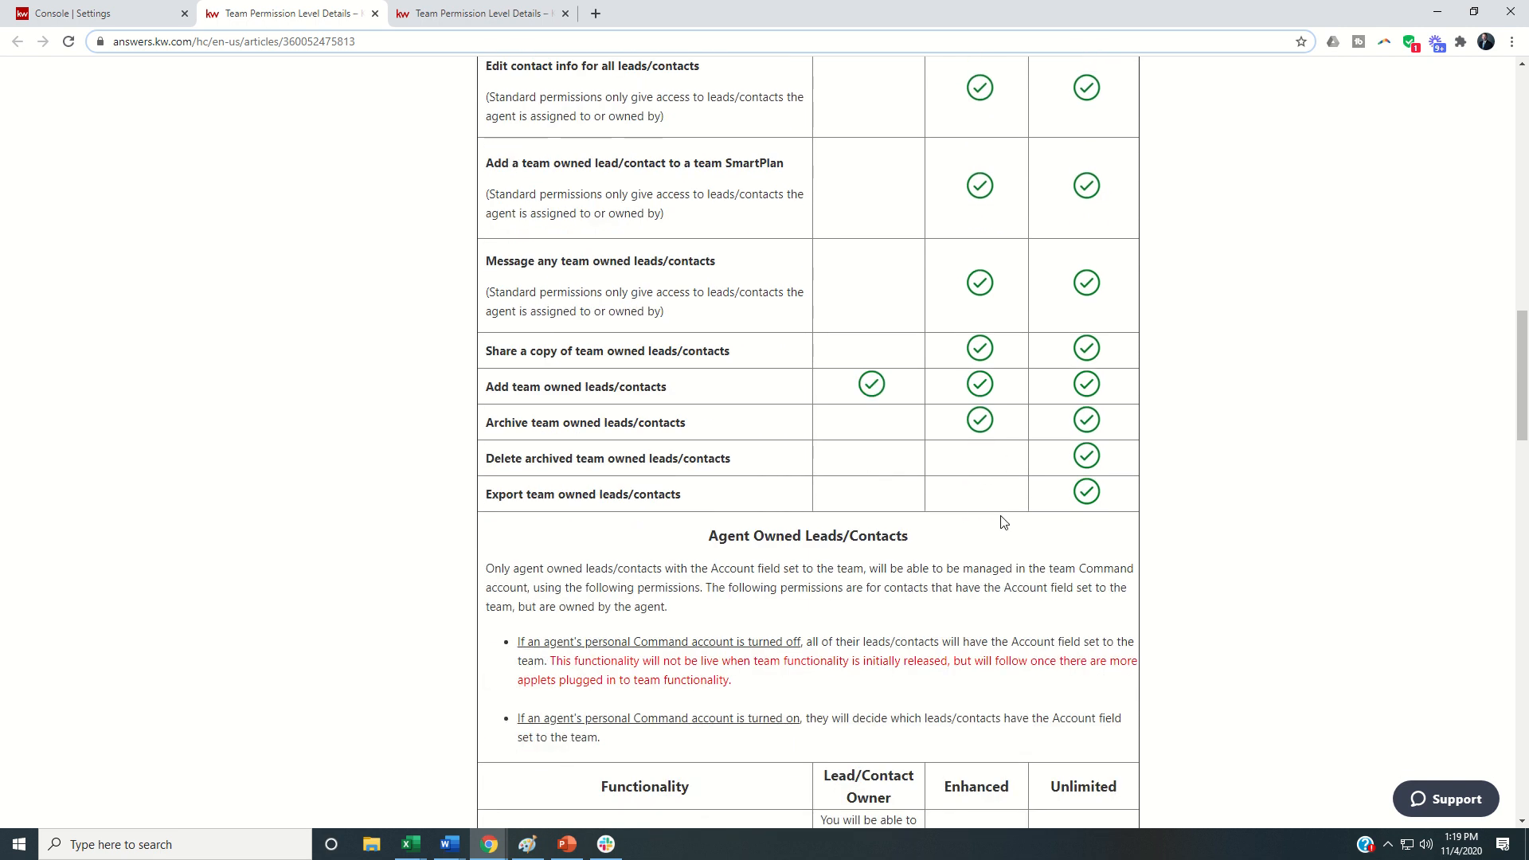
{"action": "mouse_move", "coordinate": [993, 239]}
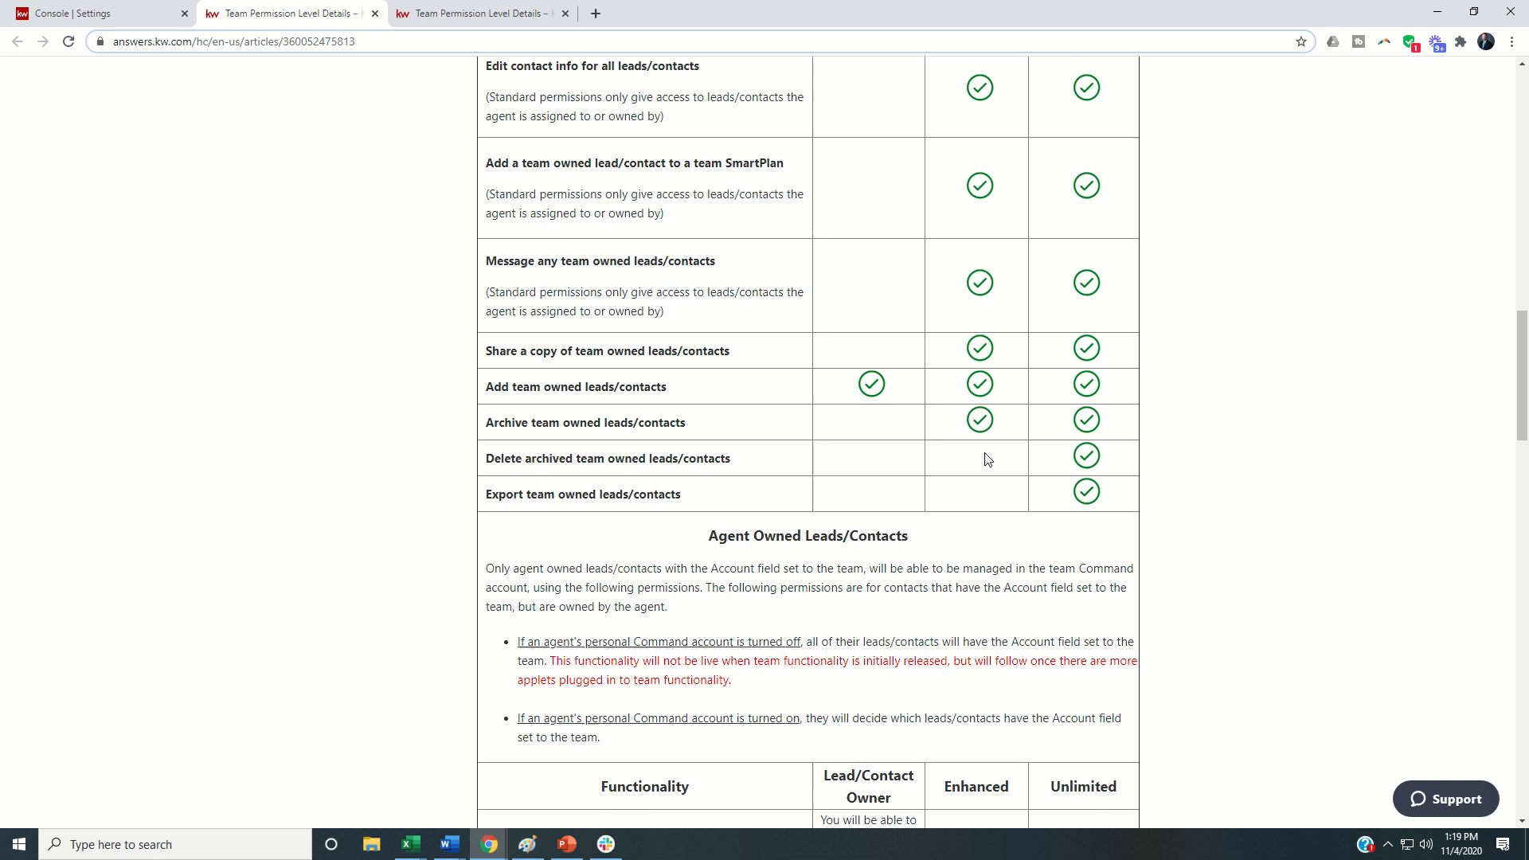
{"action": "mouse_move", "coordinate": [934, 512]}
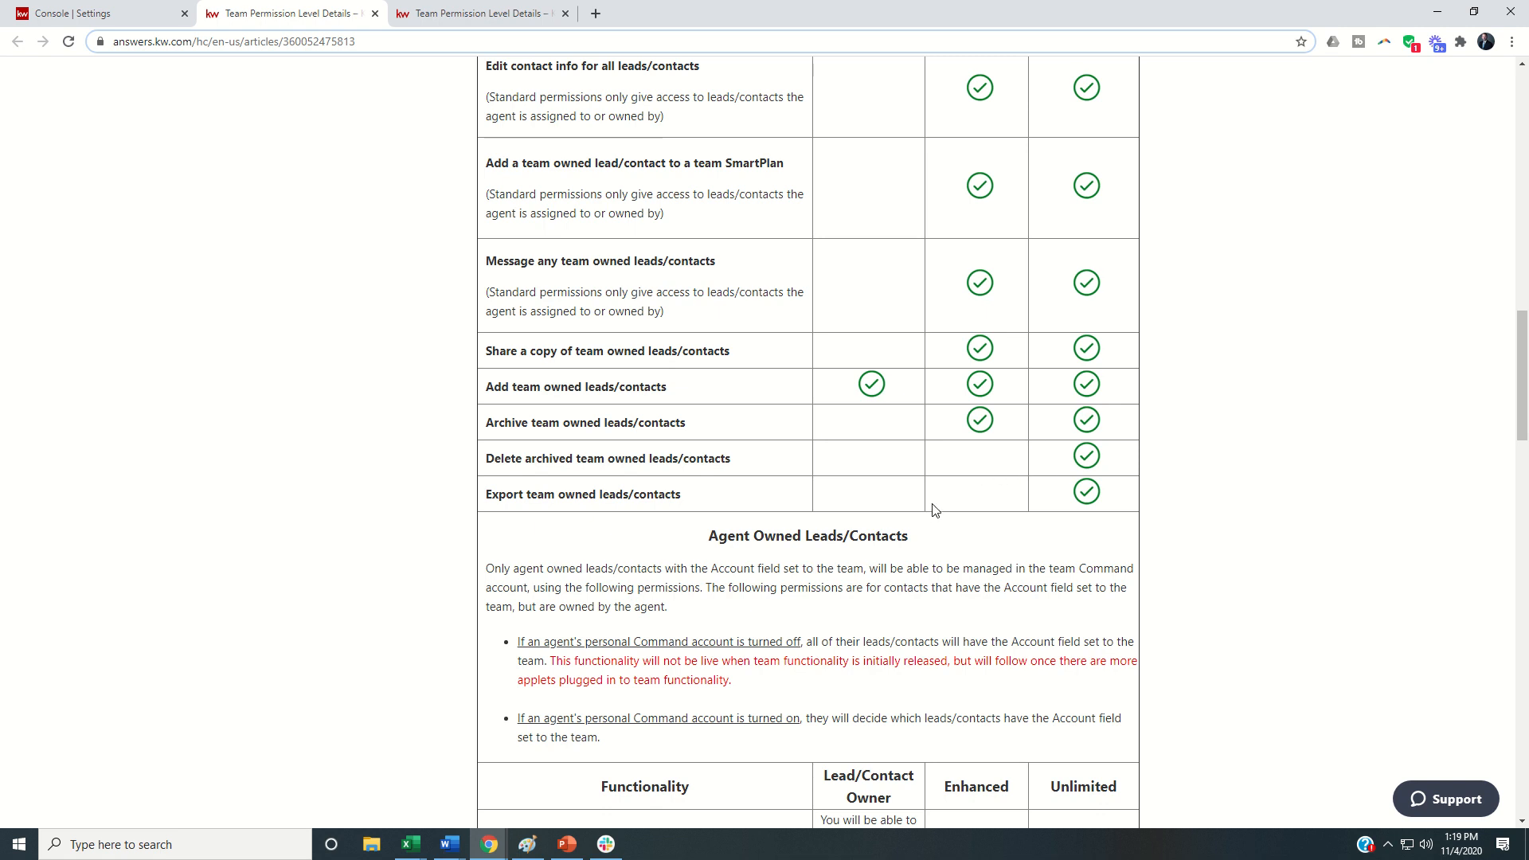
{"action": "scroll", "scroll_direction": "down", "scroll_amount": 3}
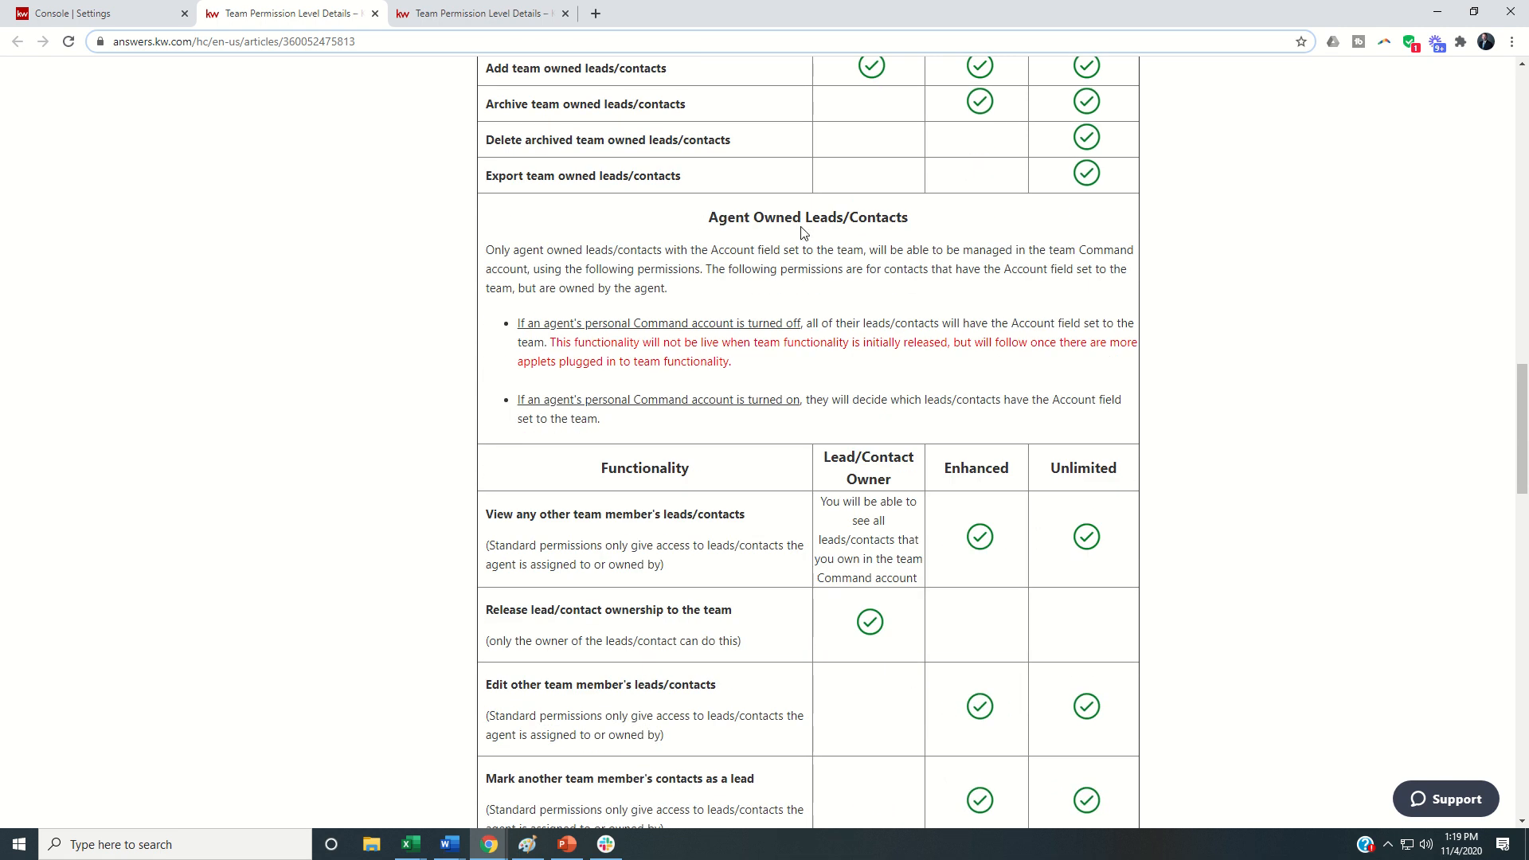
{"action": "mouse_move", "coordinate": [874, 296]}
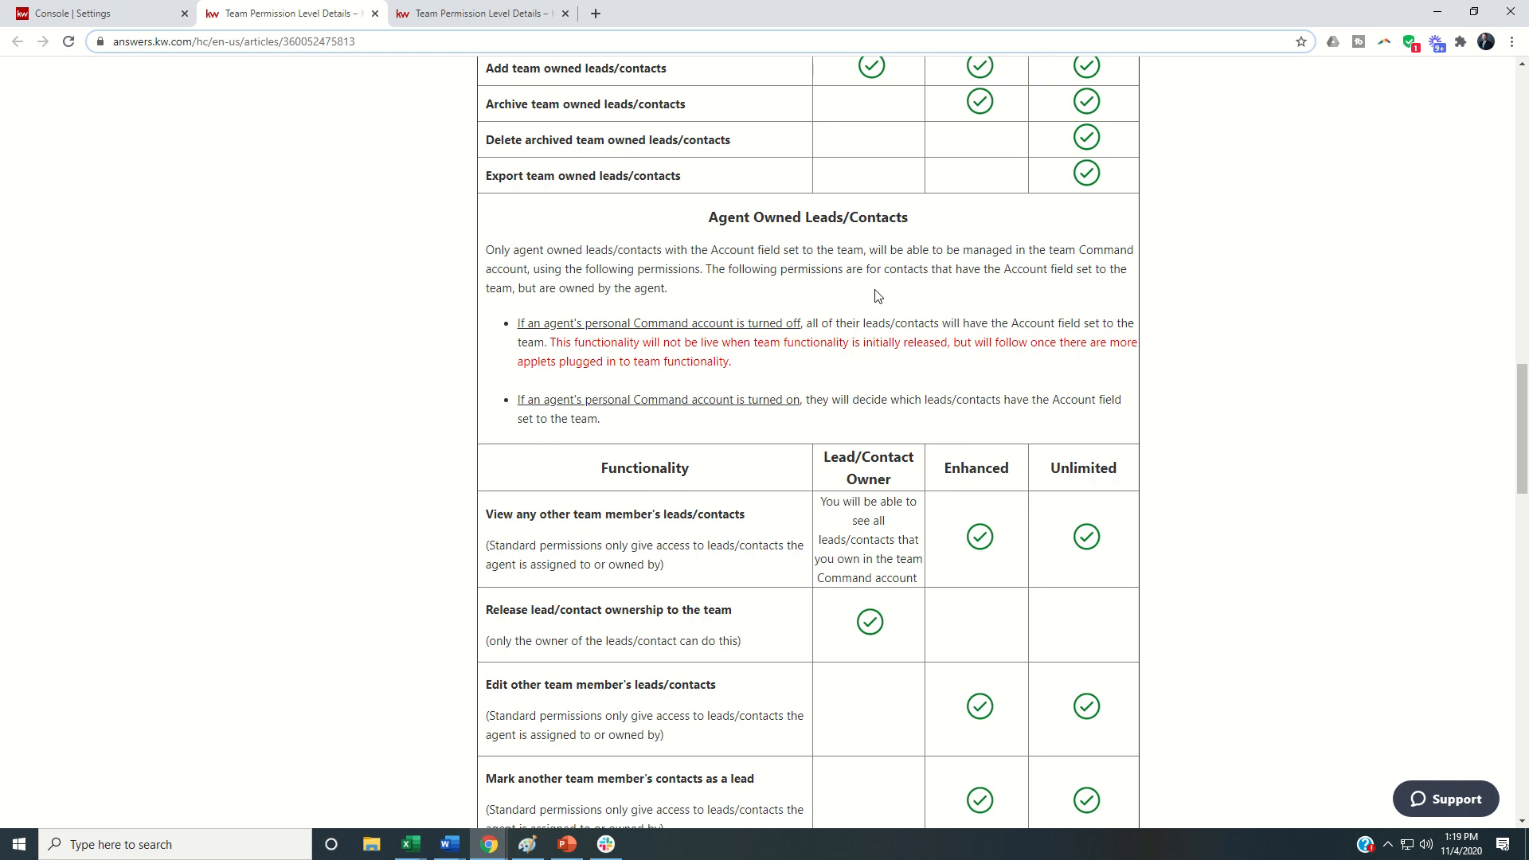
{"action": "scroll", "scroll_direction": "down", "scroll_amount": 3}
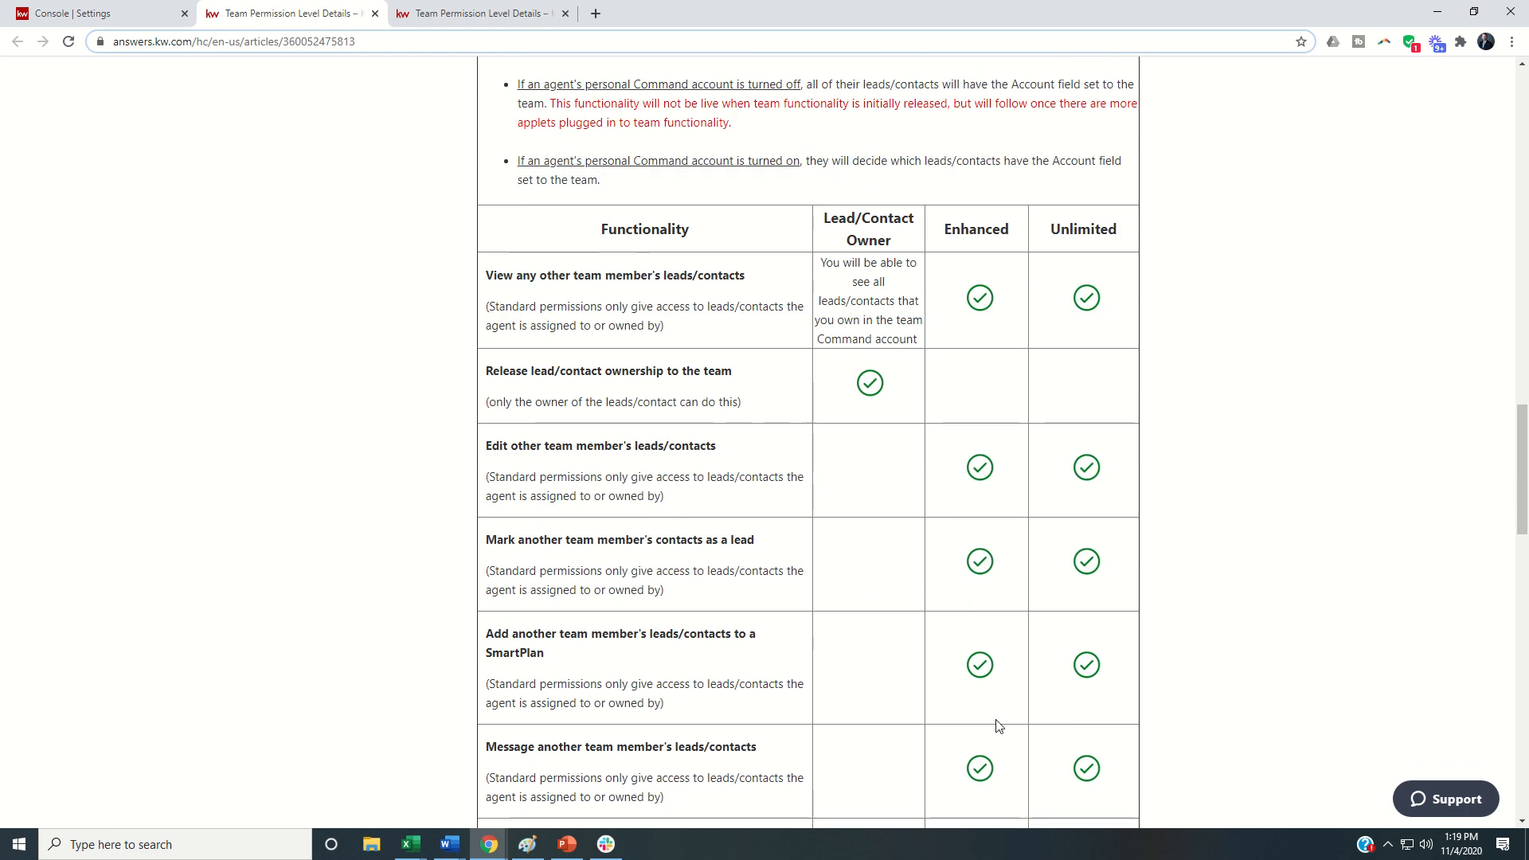
{"action": "mouse_move", "coordinate": [633, 477]}
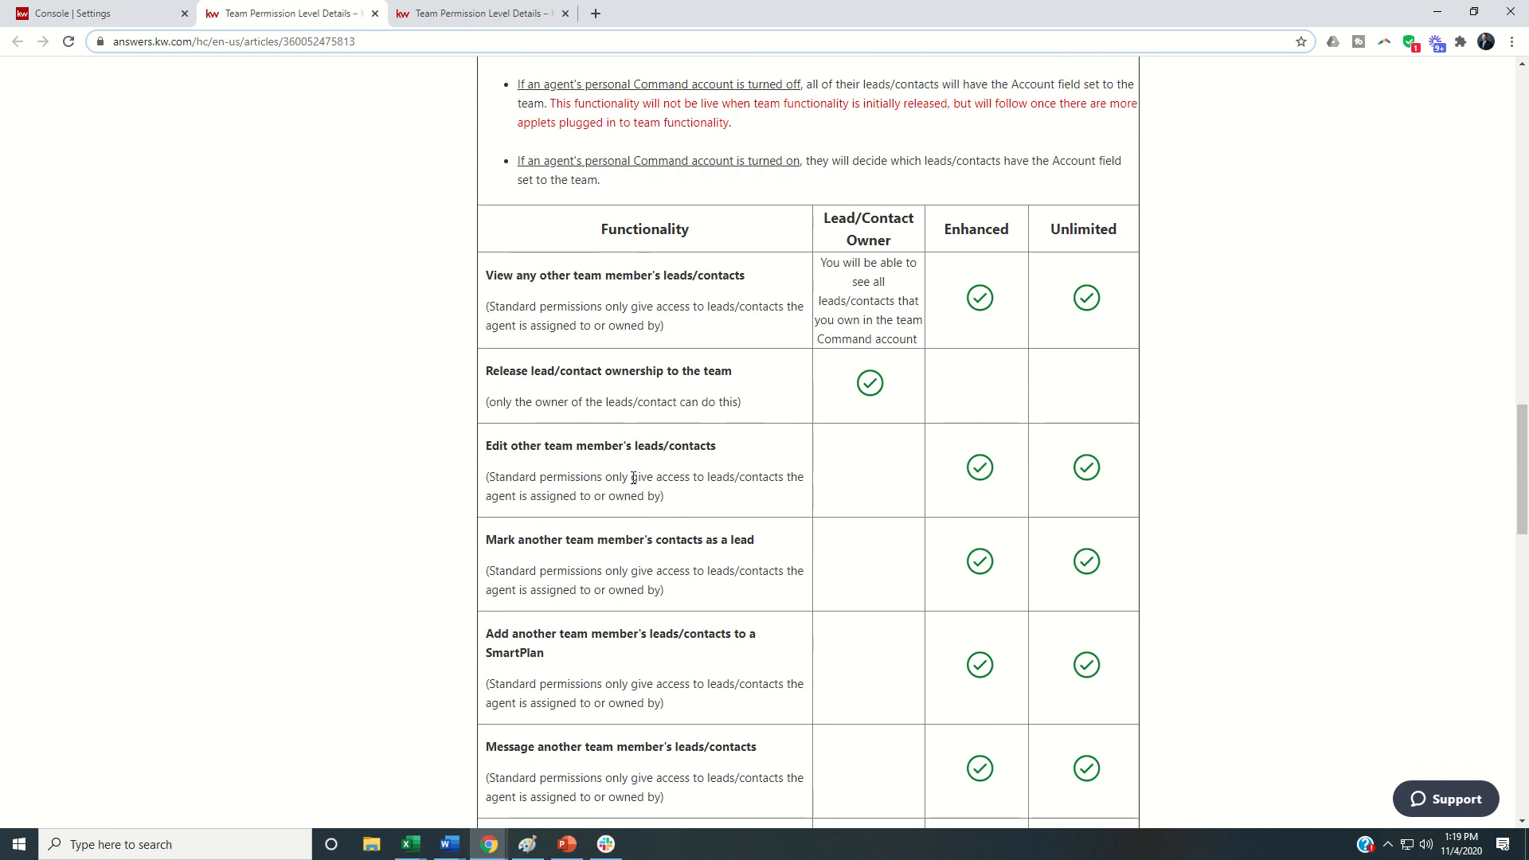
{"action": "scroll", "scroll_direction": "down", "scroll_amount": 3}
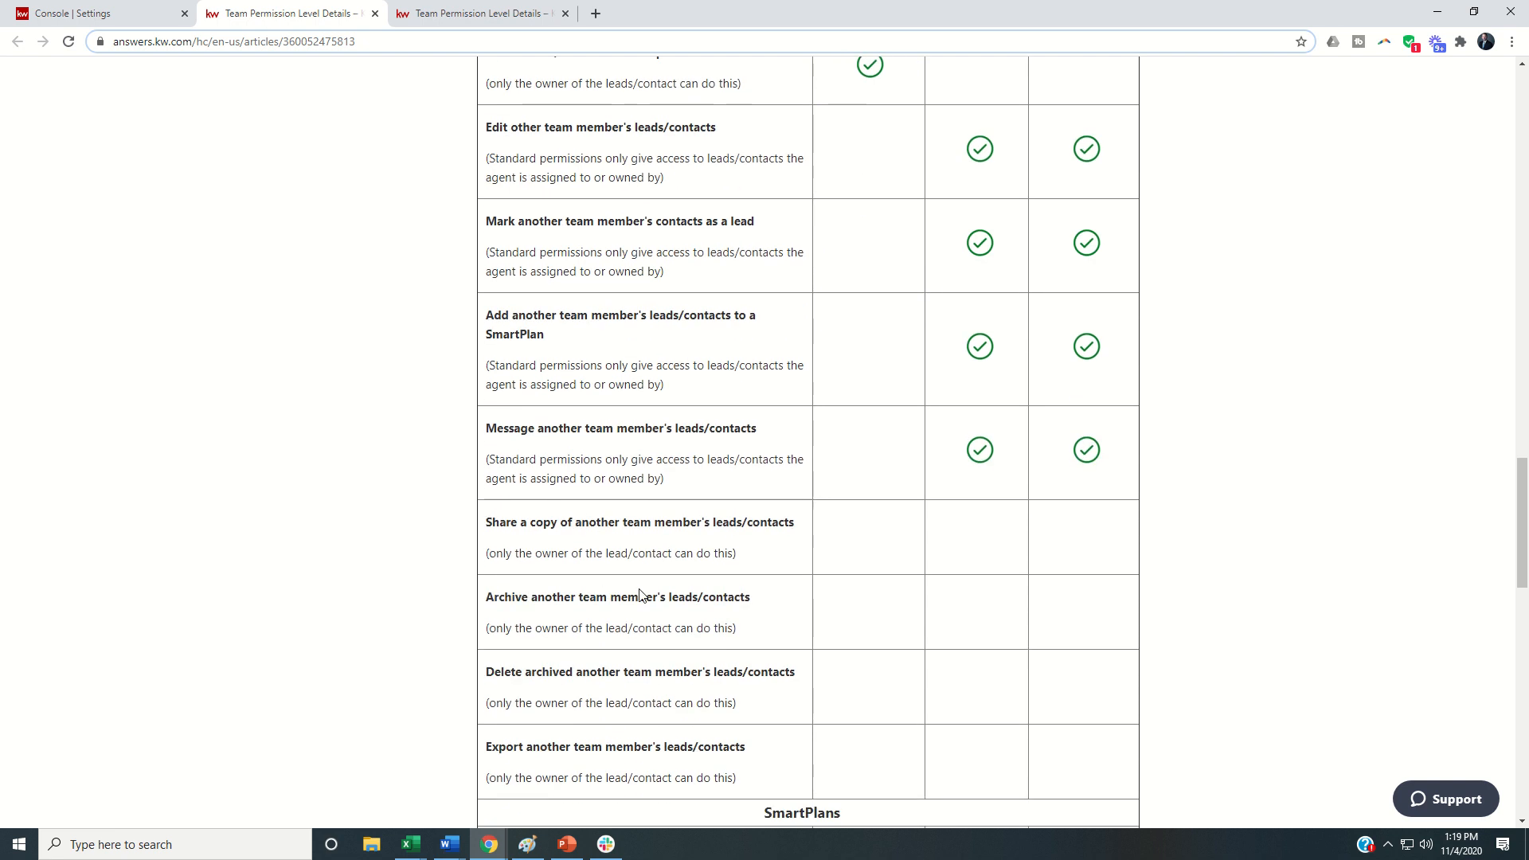
{"action": "scroll", "scroll_direction": "down", "scroll_amount": 3}
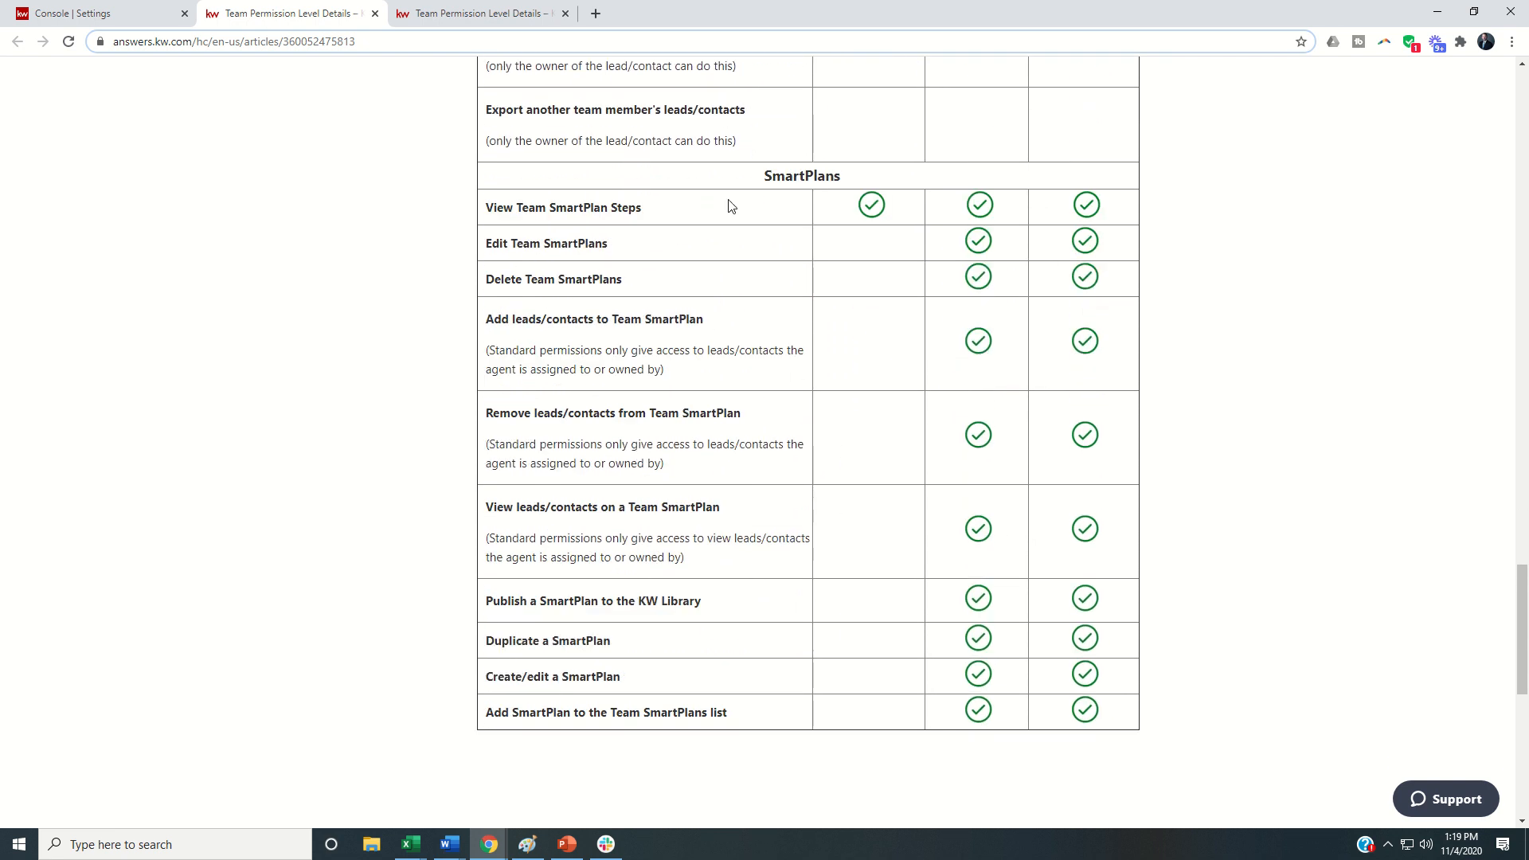
{"action": "mouse_move", "coordinate": [780, 184]}
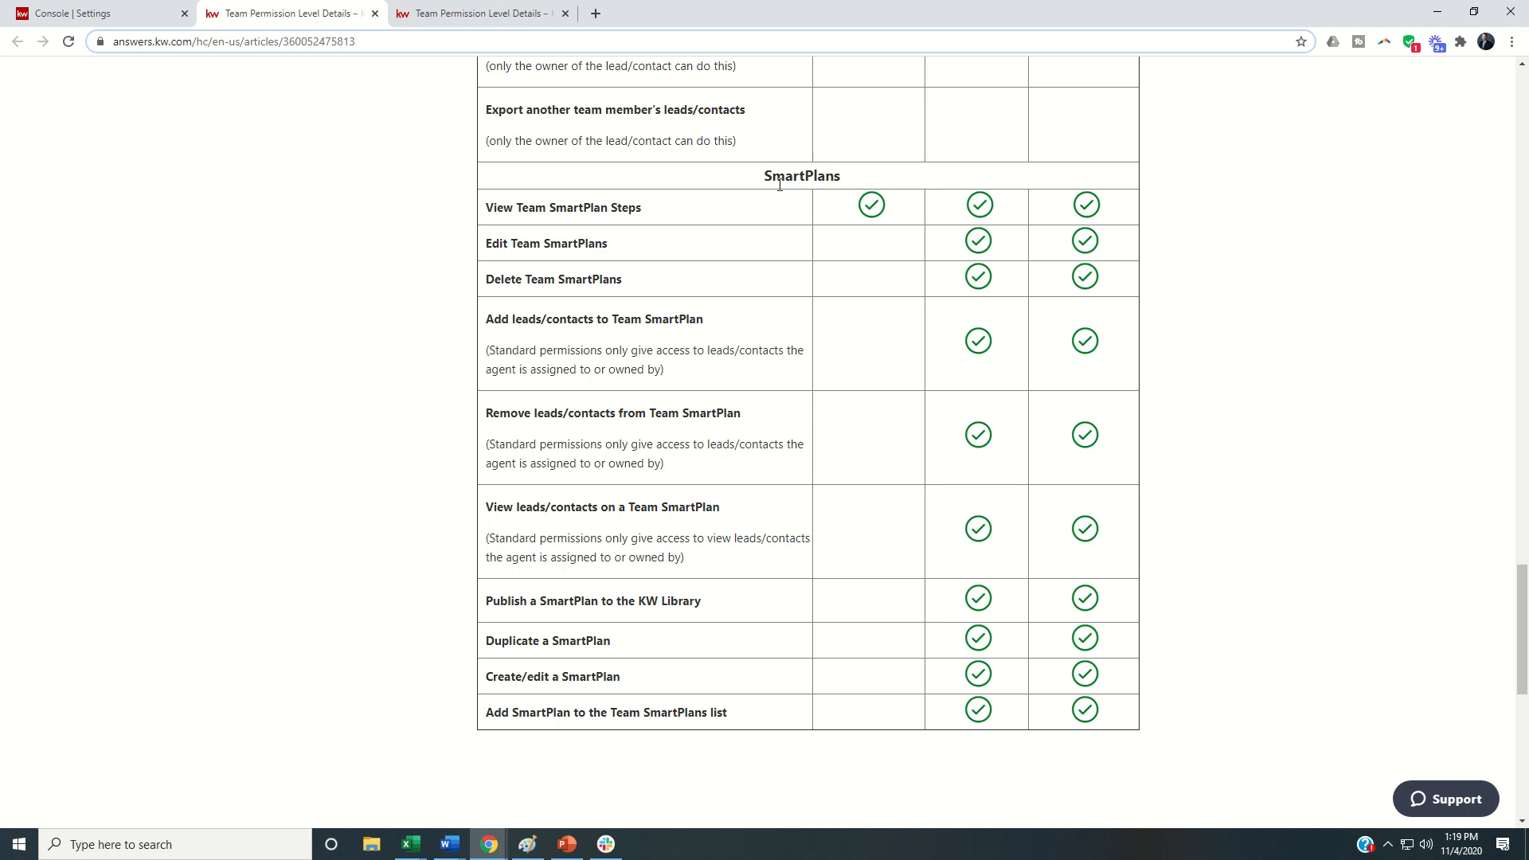
{"action": "mouse_move", "coordinate": [948, 527]}
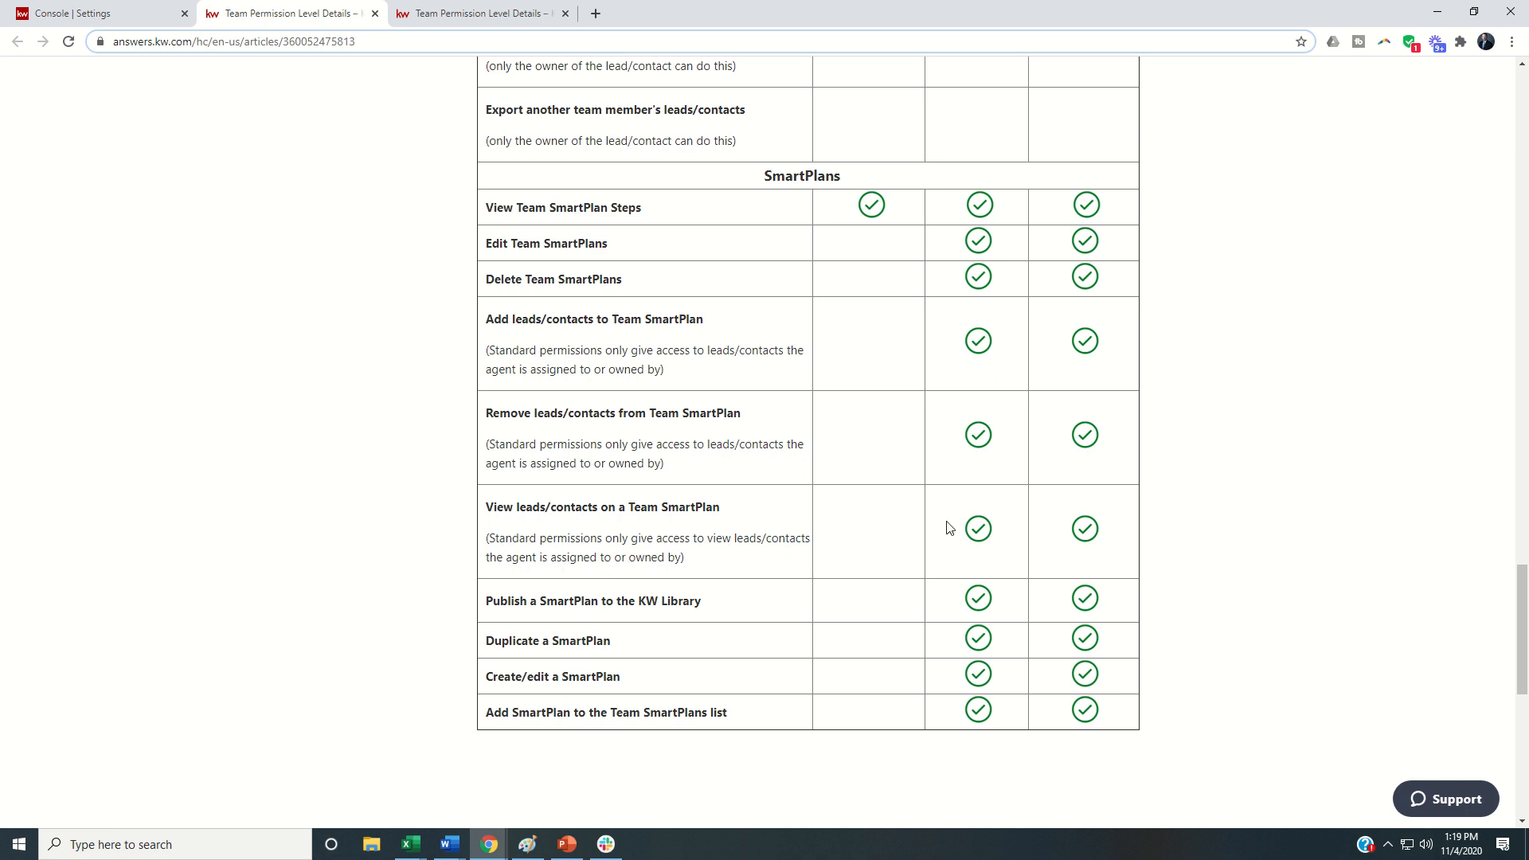
Step: Scroll back up to the article's introduction on Standard, Enhanced and Unlimited levels
{"action": "scroll", "scroll_direction": "up", "scroll_amount": 3}
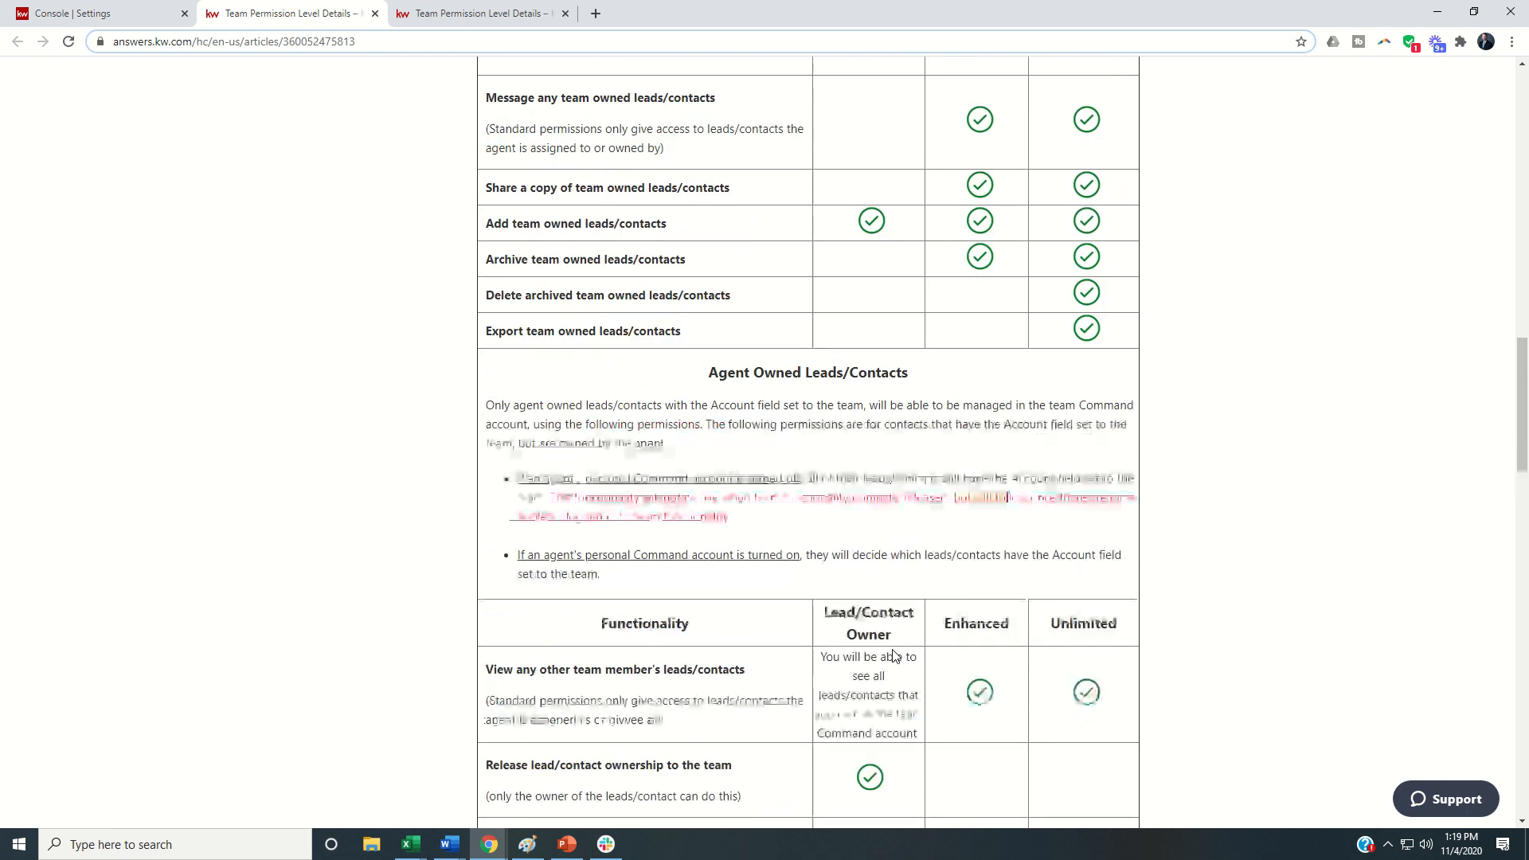
{"action": "scroll", "scroll_direction": "up", "scroll_amount": 3}
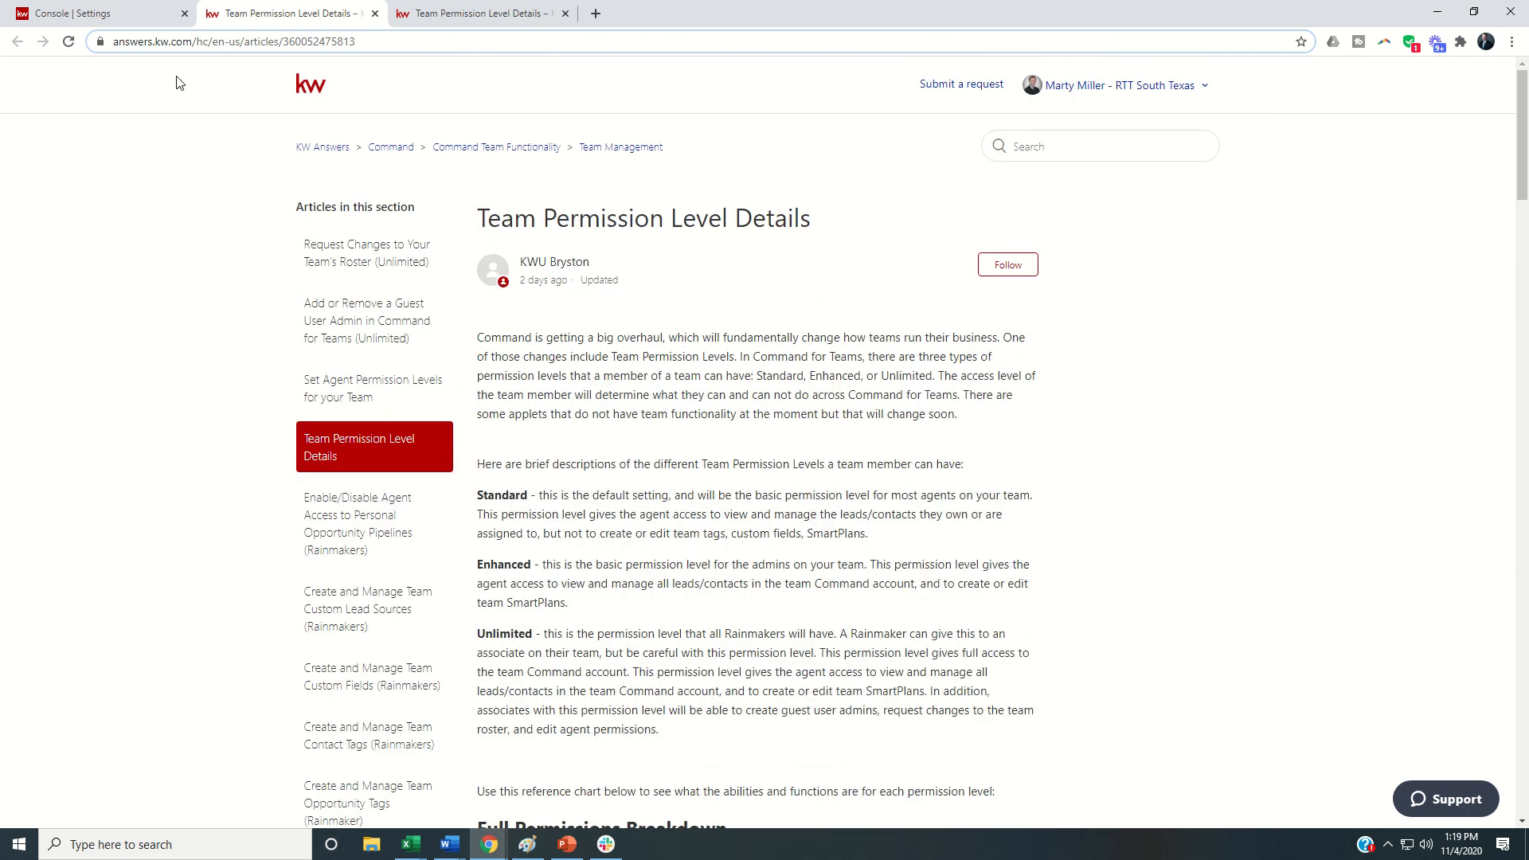
Step: Return to the Console | Settings tab and finish the Set Up Permissions tour with Done
{"action": "left_click", "coordinate": [97, 13]}
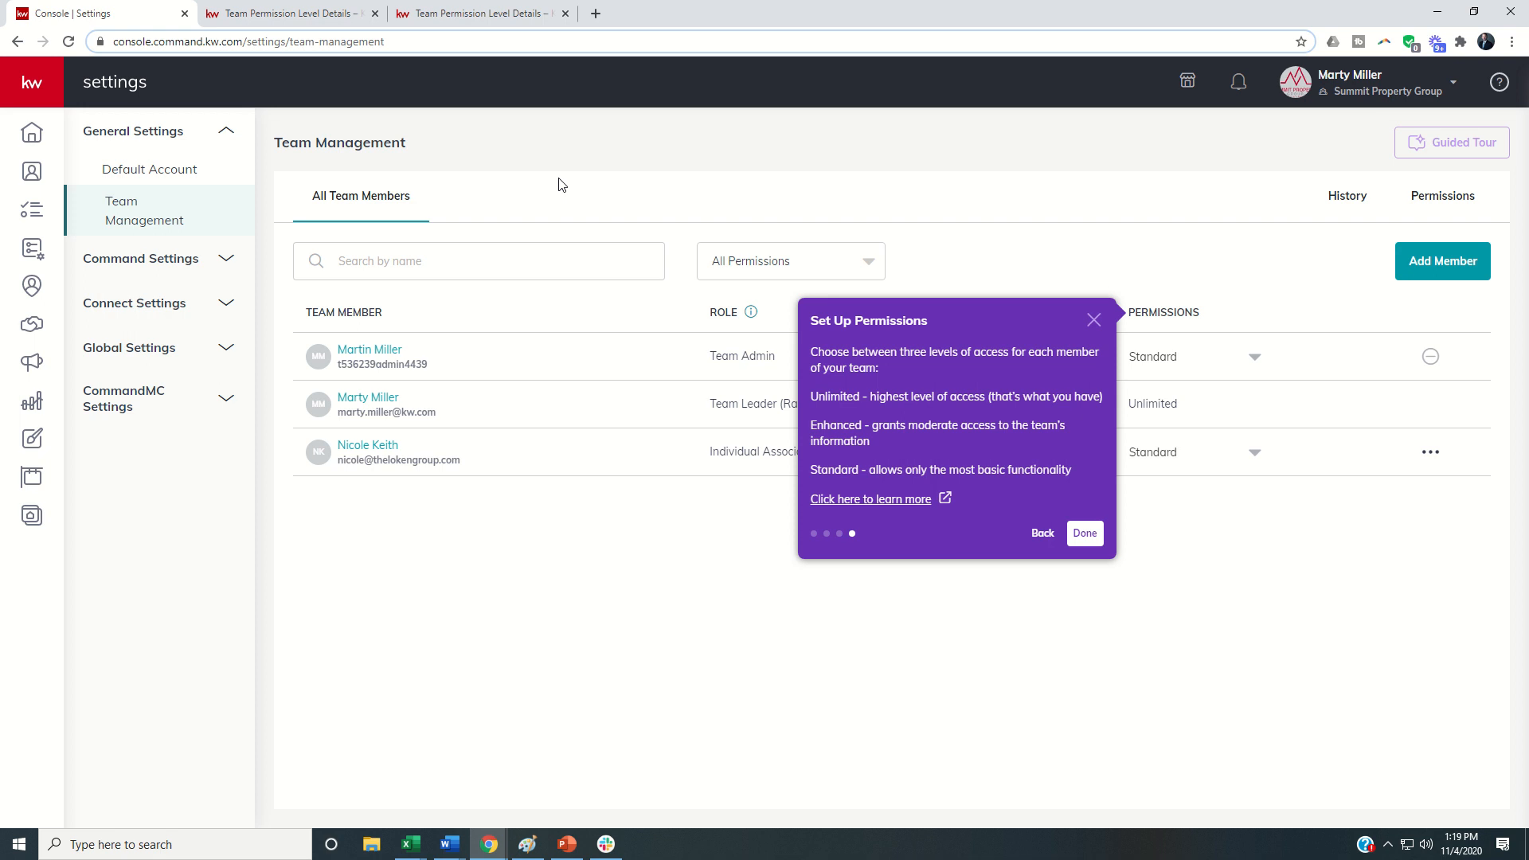
{"action": "mouse_move", "coordinate": [1127, 249]}
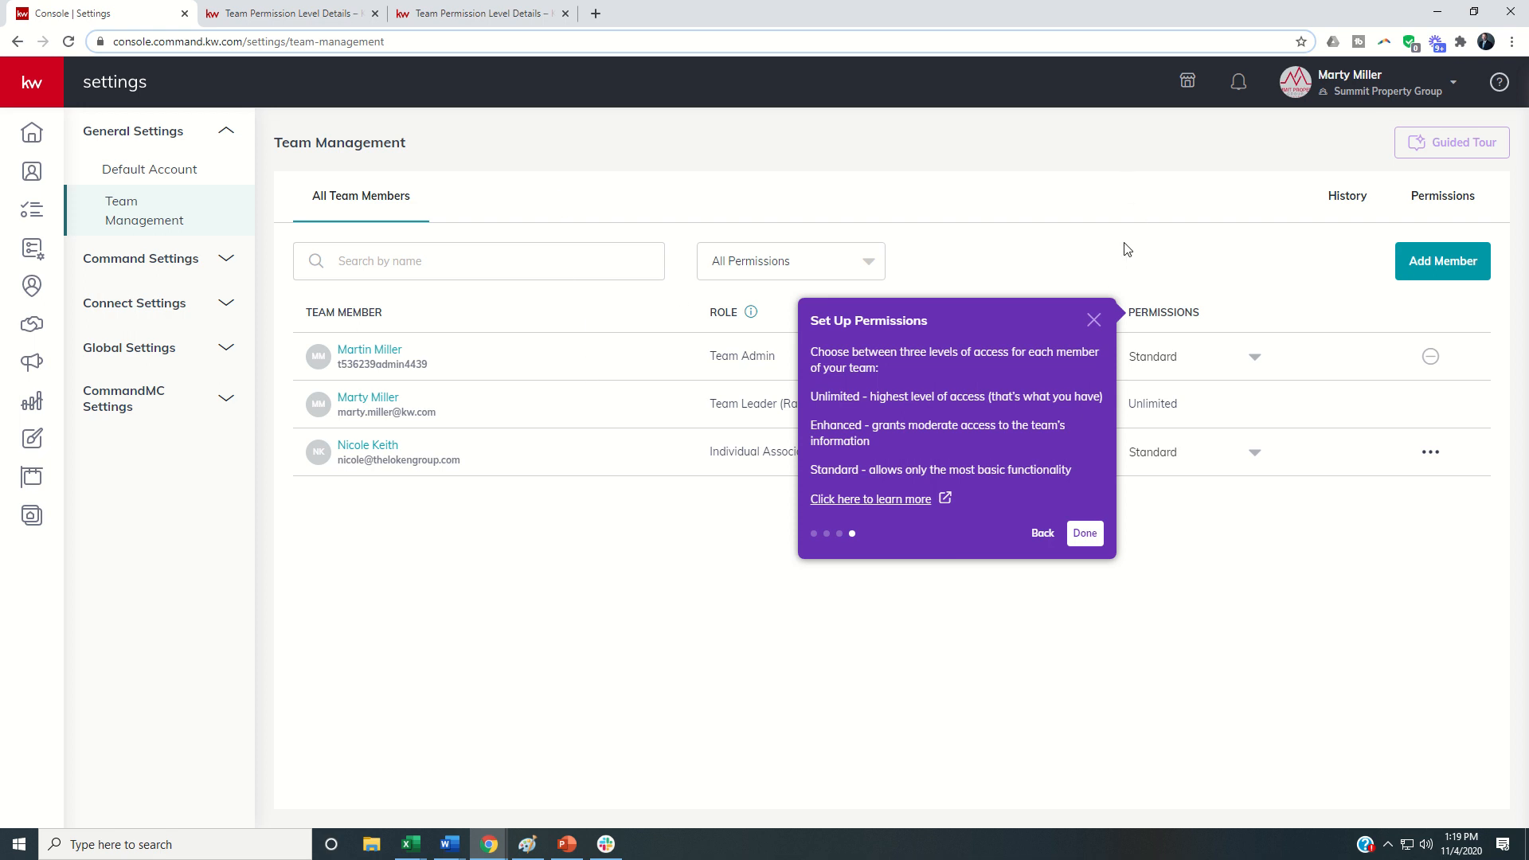
{"action": "left_click", "coordinate": [1083, 533]}
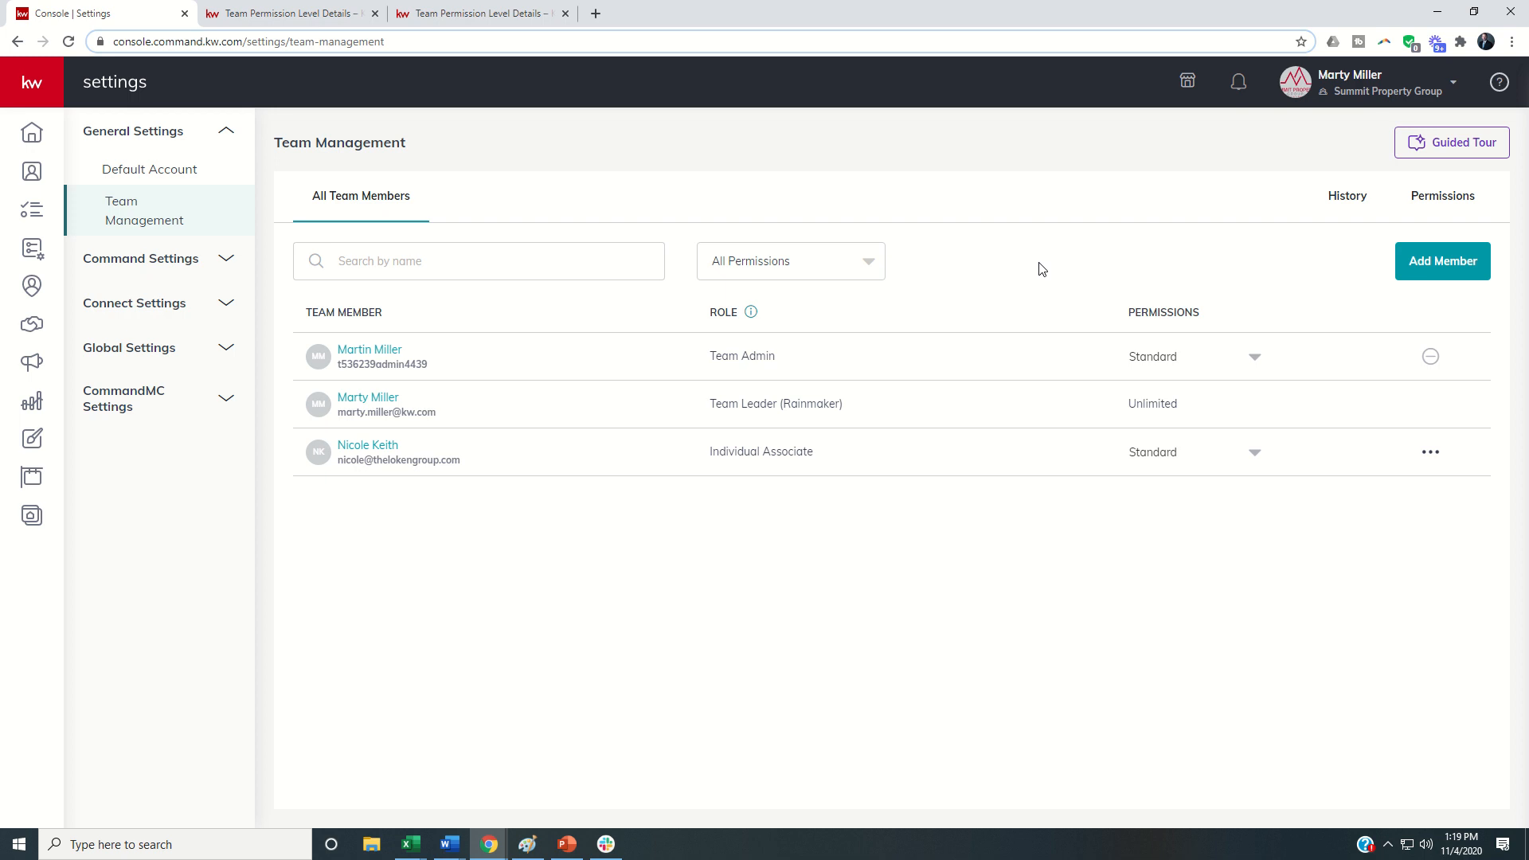
{"action": "mouse_move", "coordinate": [1089, 368]}
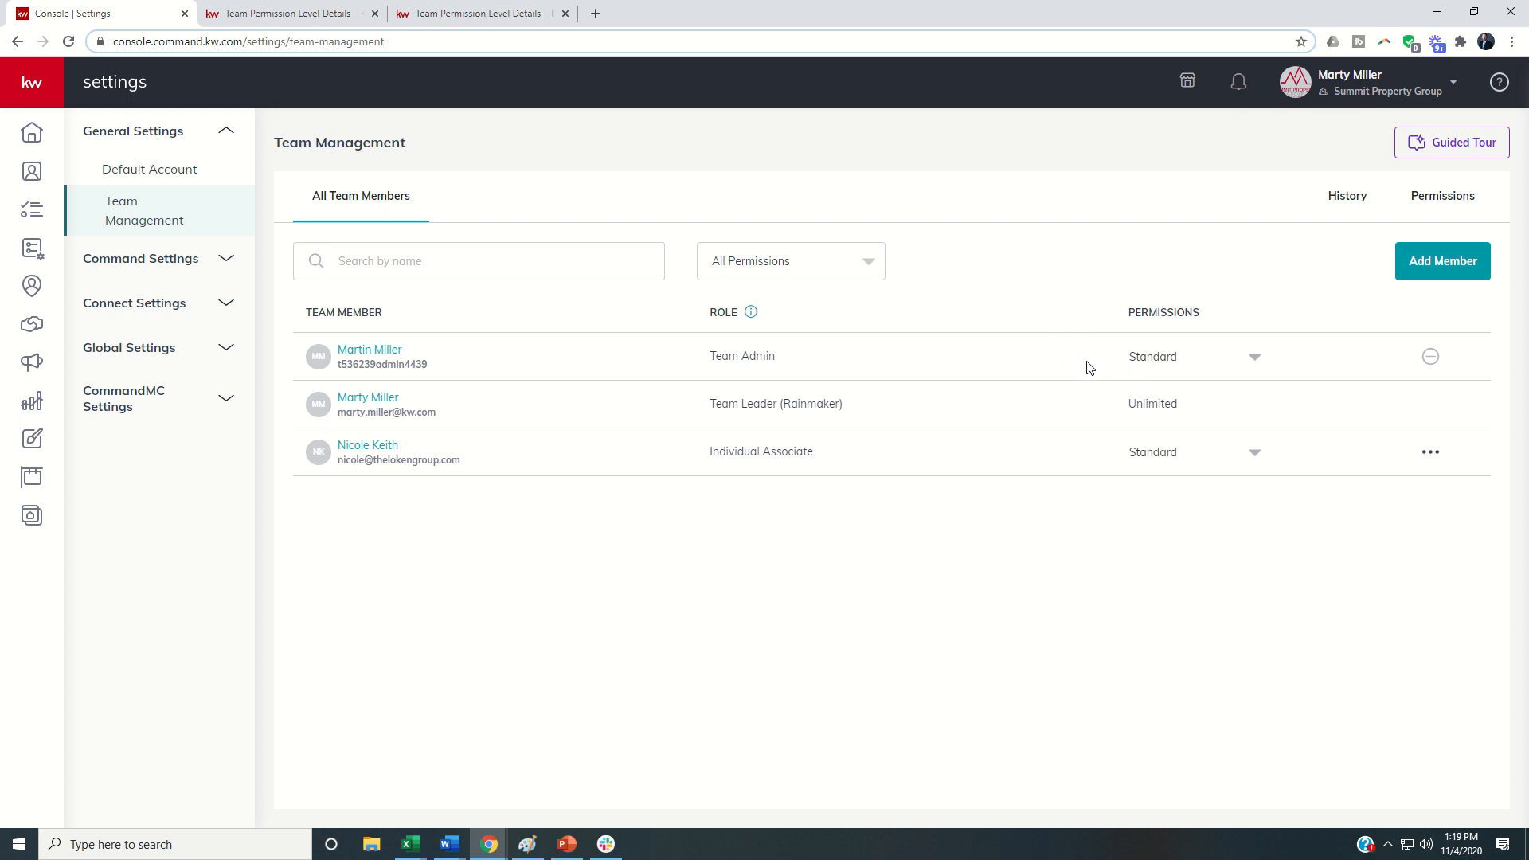
{"action": "mouse_move", "coordinate": [1031, 363]}
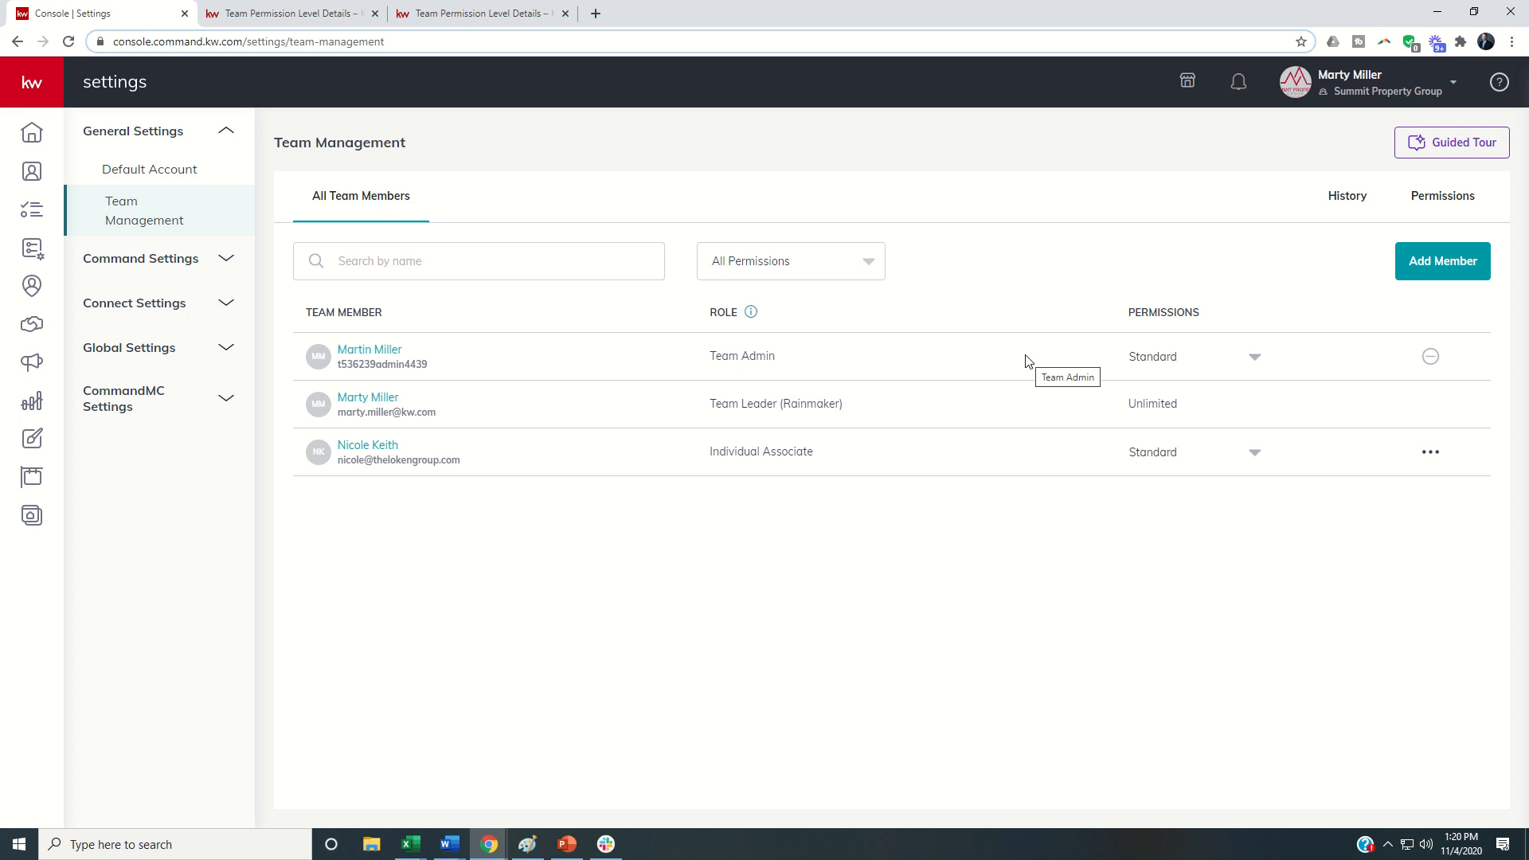
{"action": "mouse_move", "coordinate": [925, 496]}
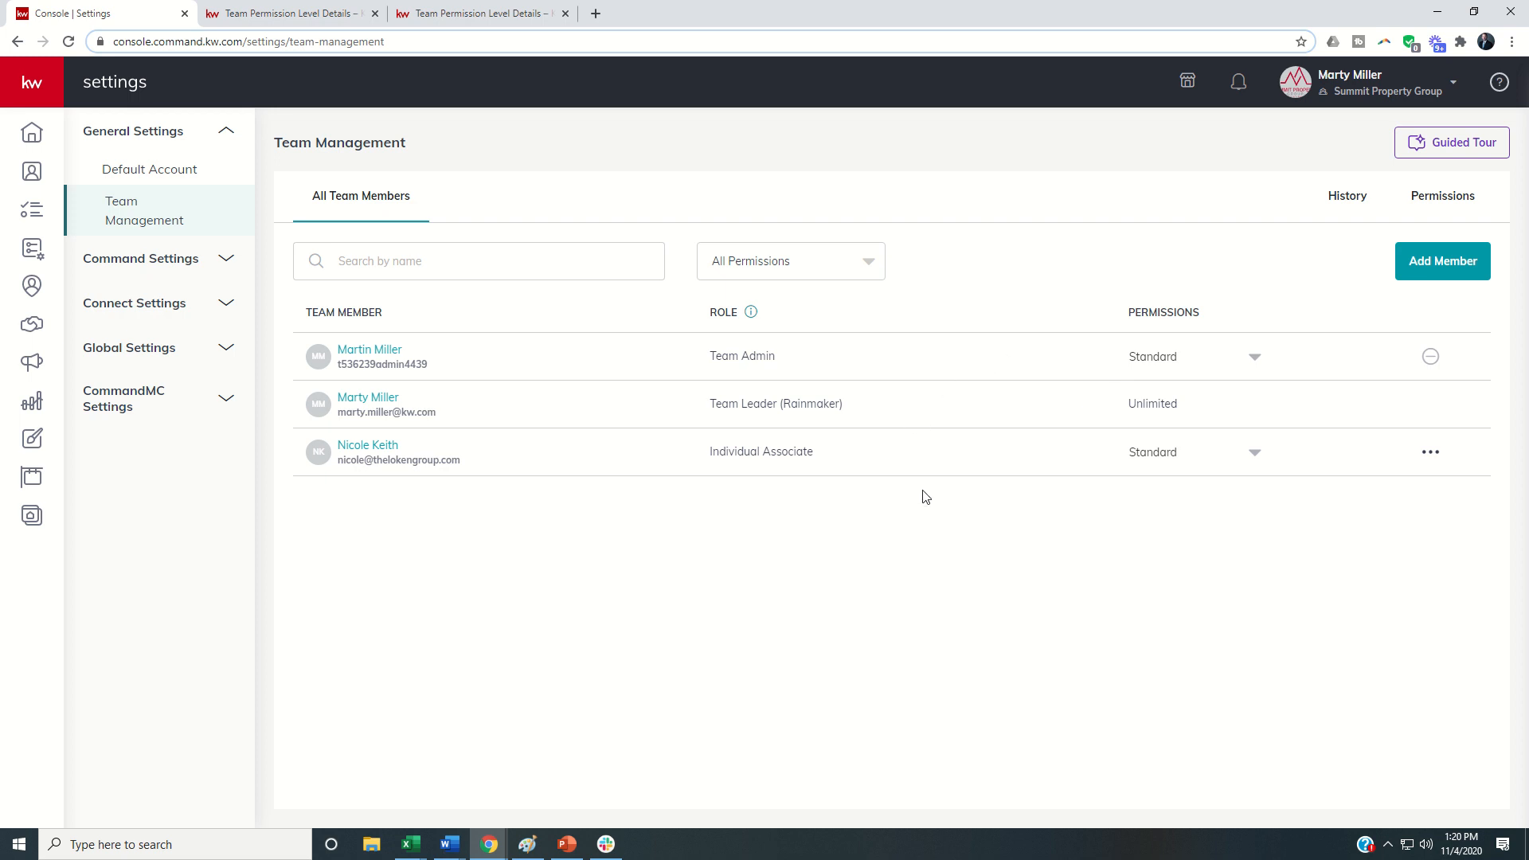
{"action": "mouse_move", "coordinate": [659, 554]}
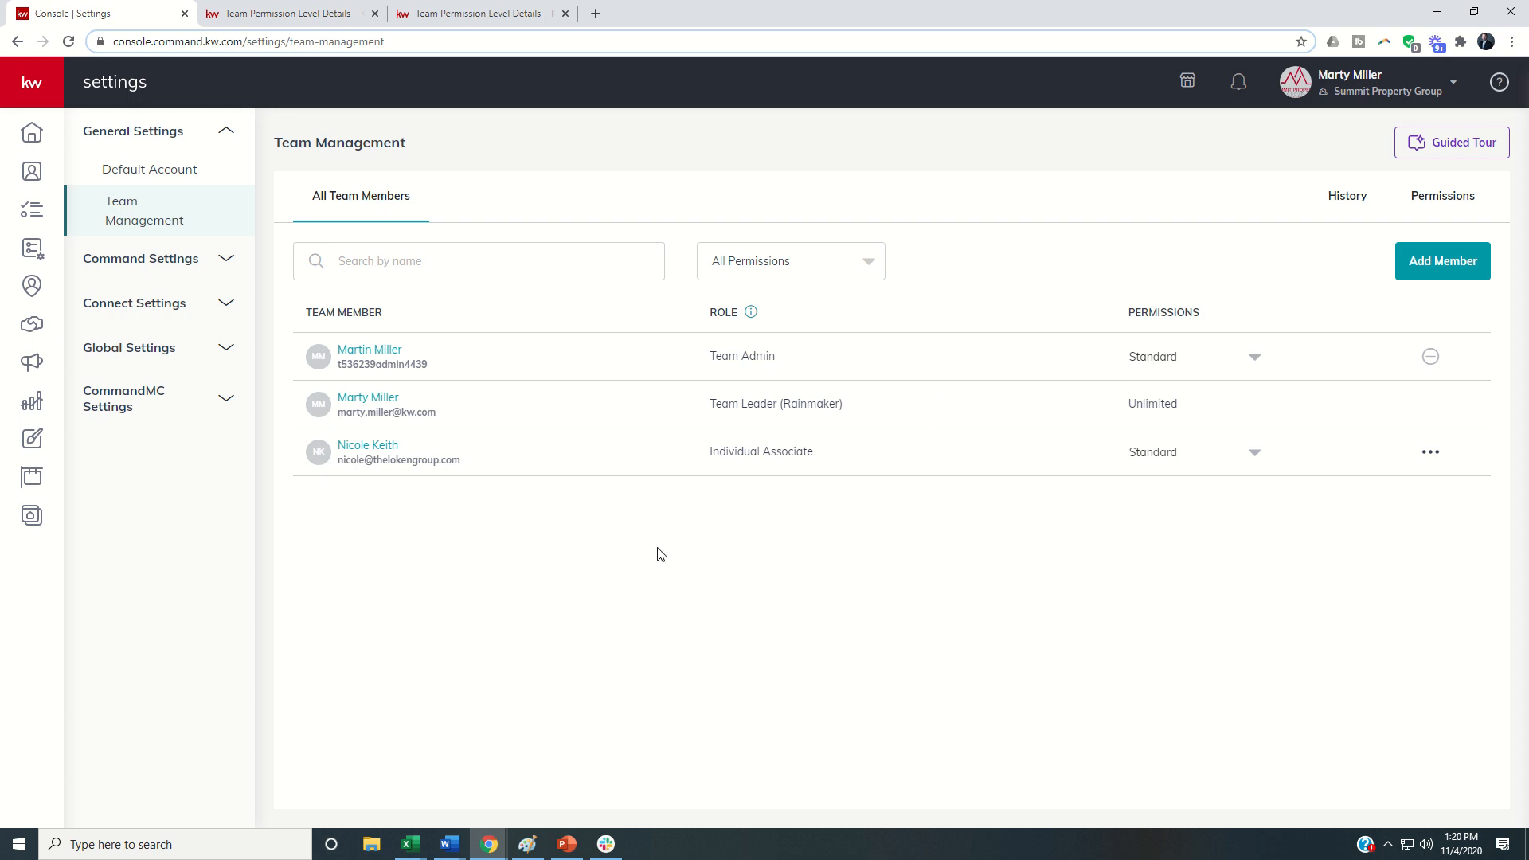